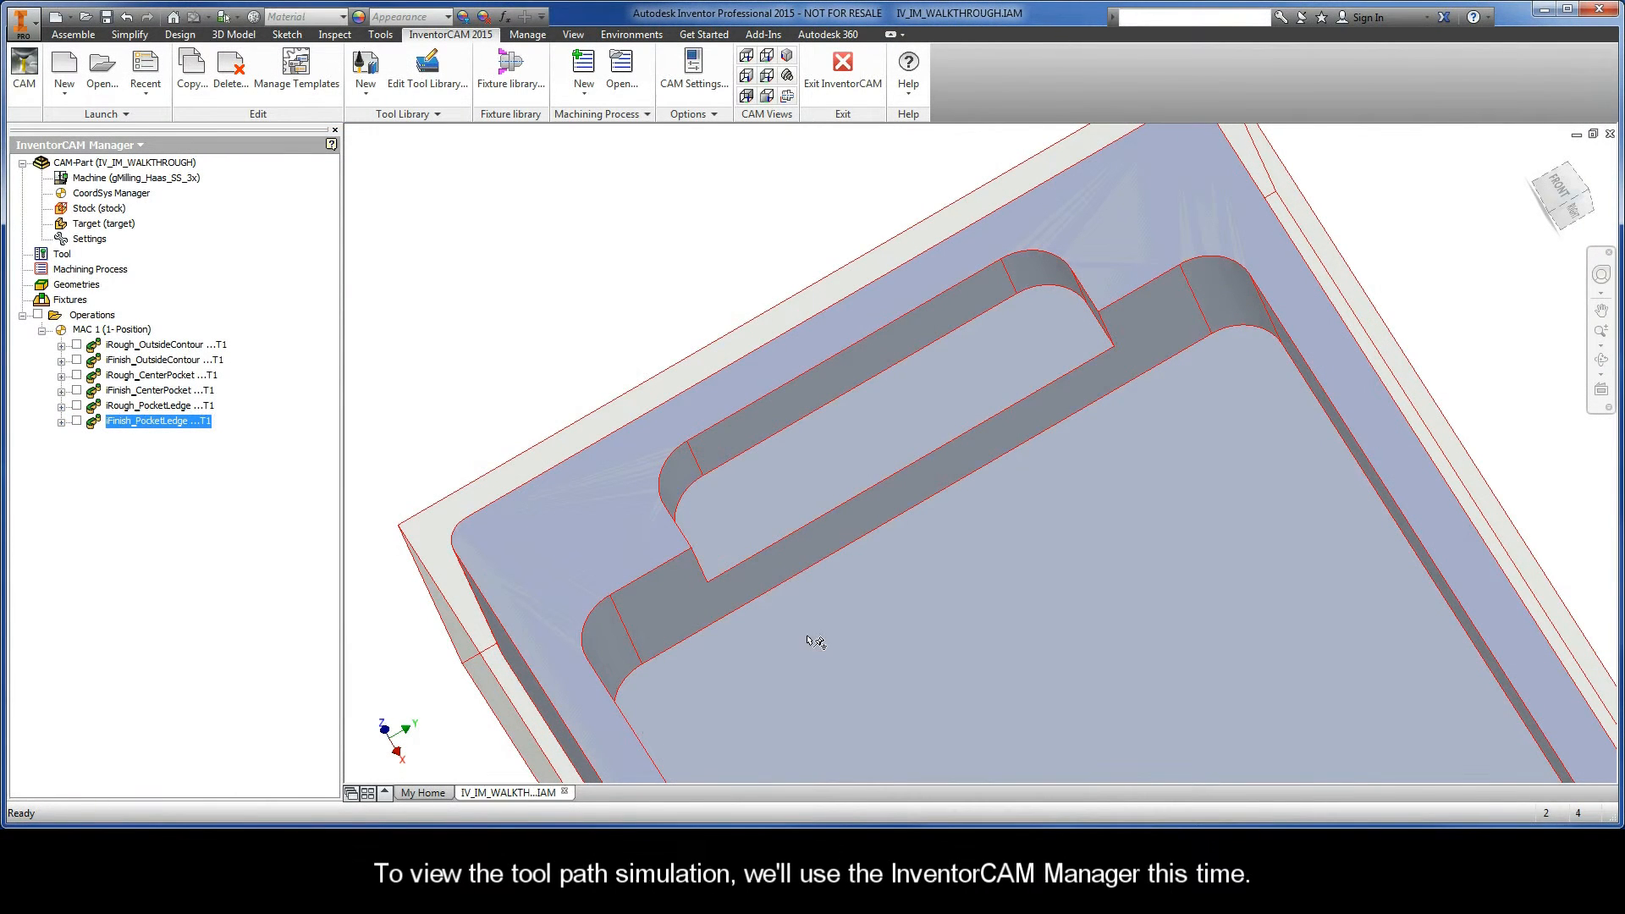
Fit the part in view and preview the tool paths for all operations together, then hide them.
left_click(784, 54)
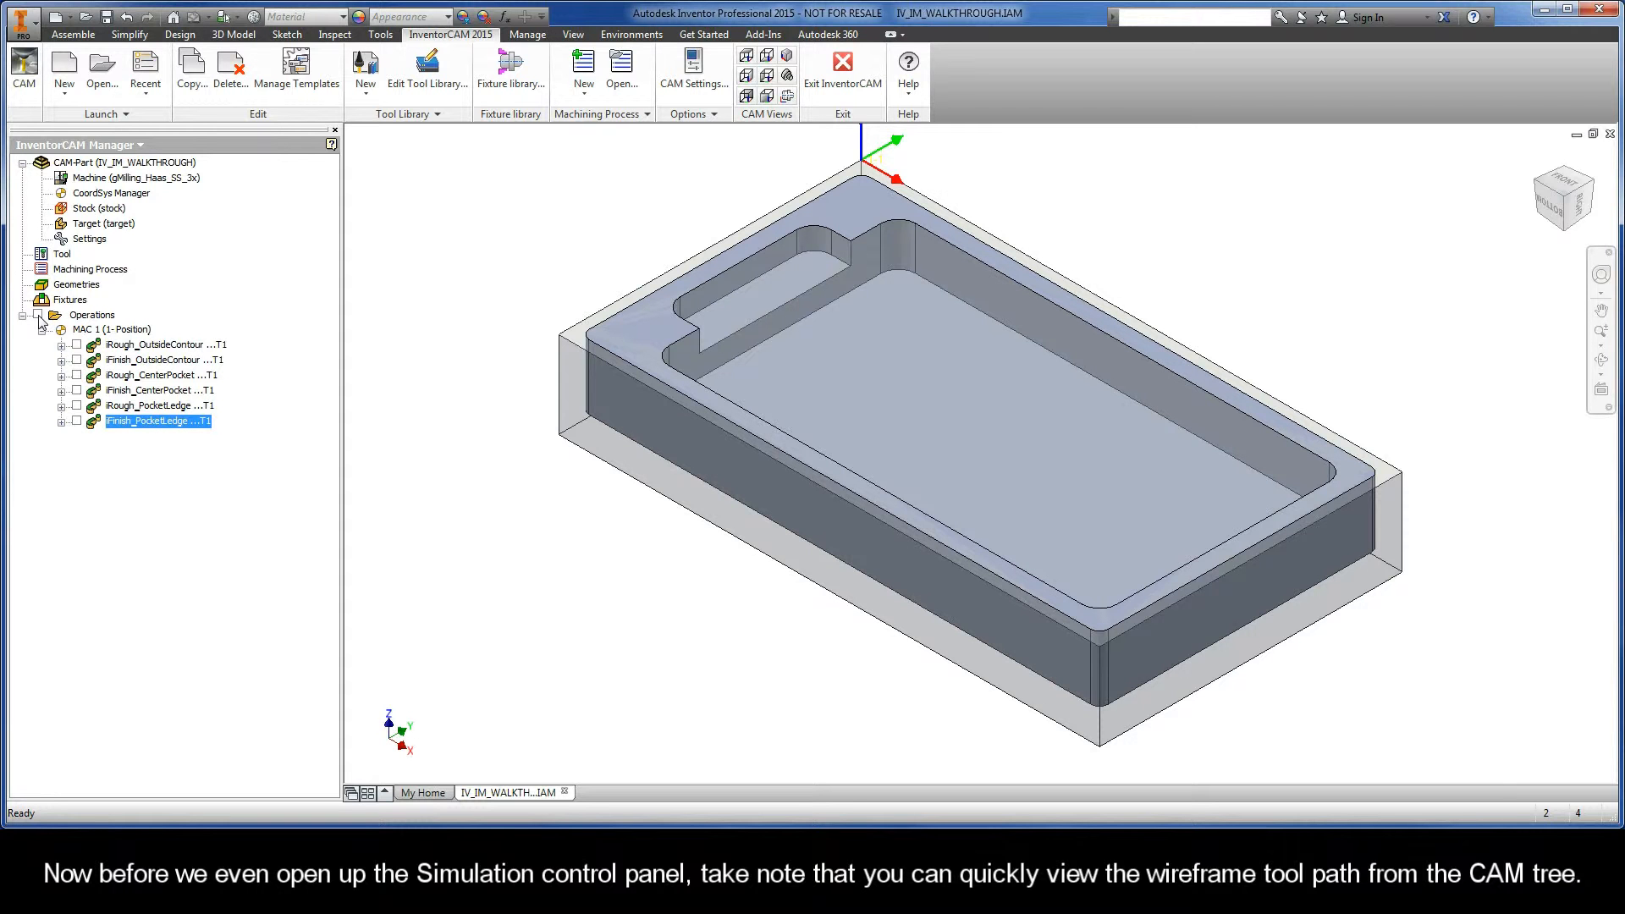
left_click(46, 315)
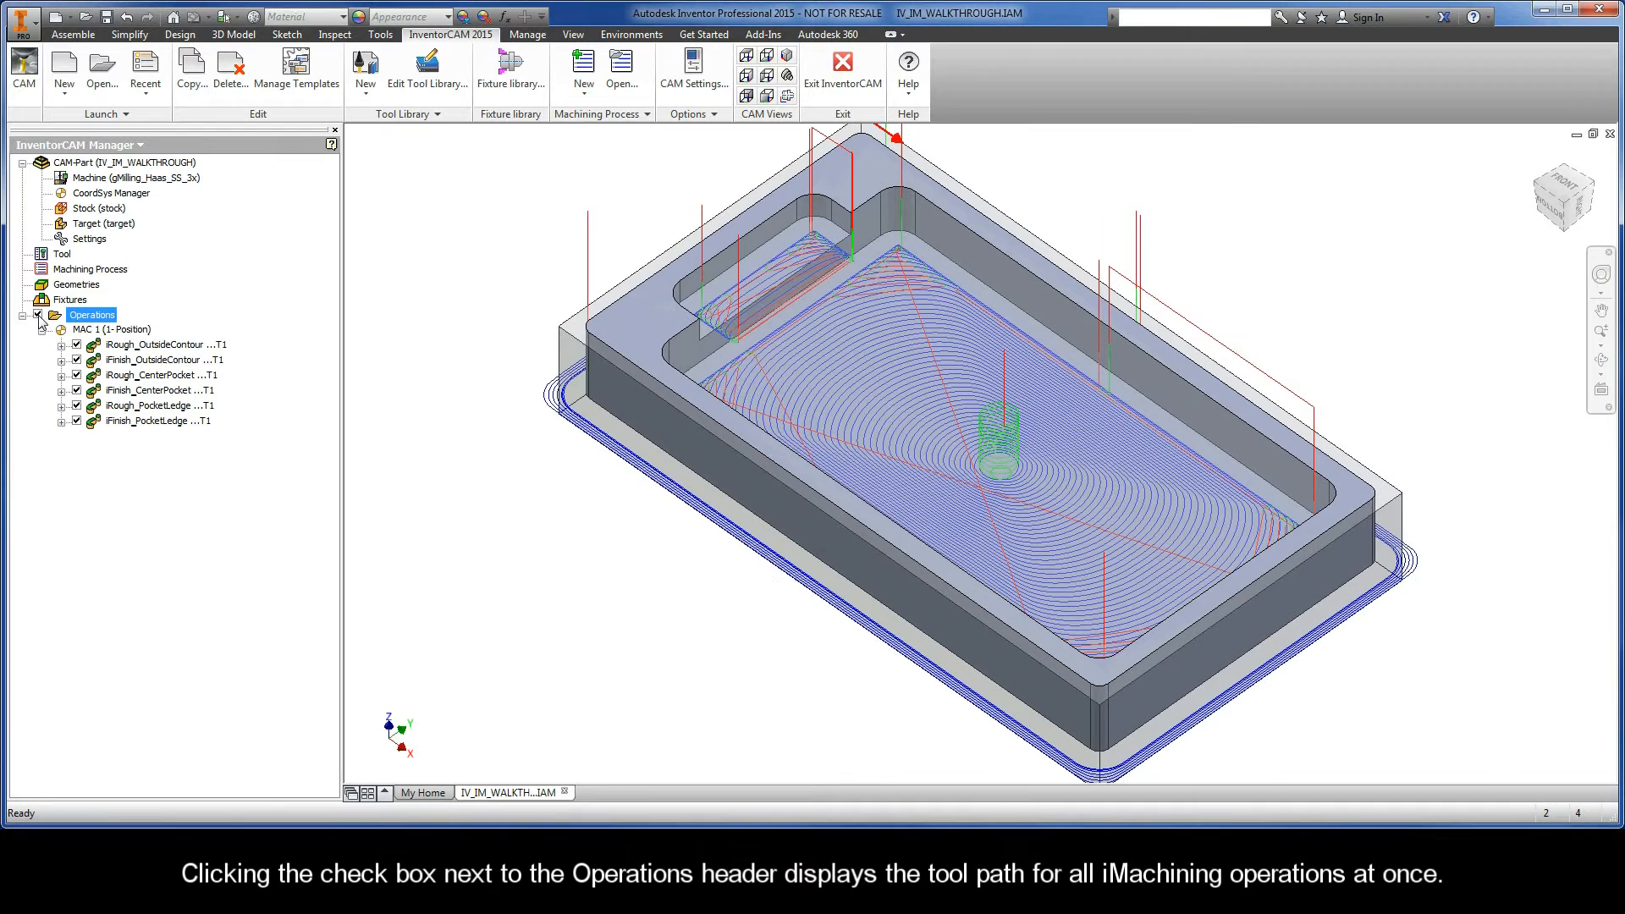
left_click(76, 315)
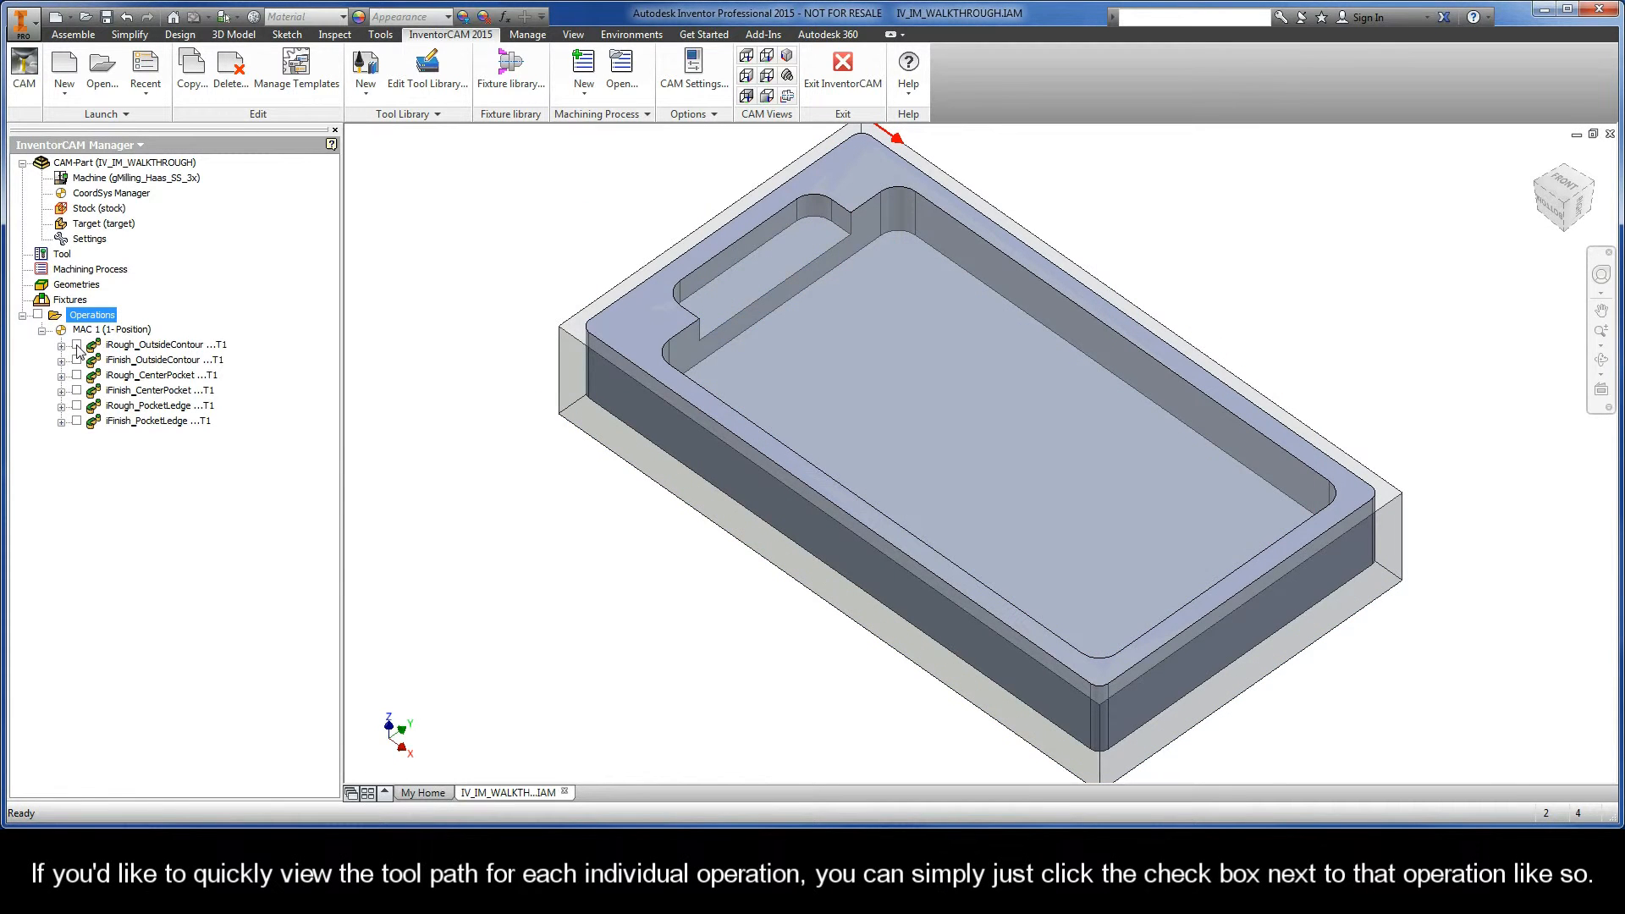
Preview the Rough_OutsideContour, Rough_CenterPocket and Rough_PocketLedge tool paths in turn, ending with none shown.
left_click(76, 344)
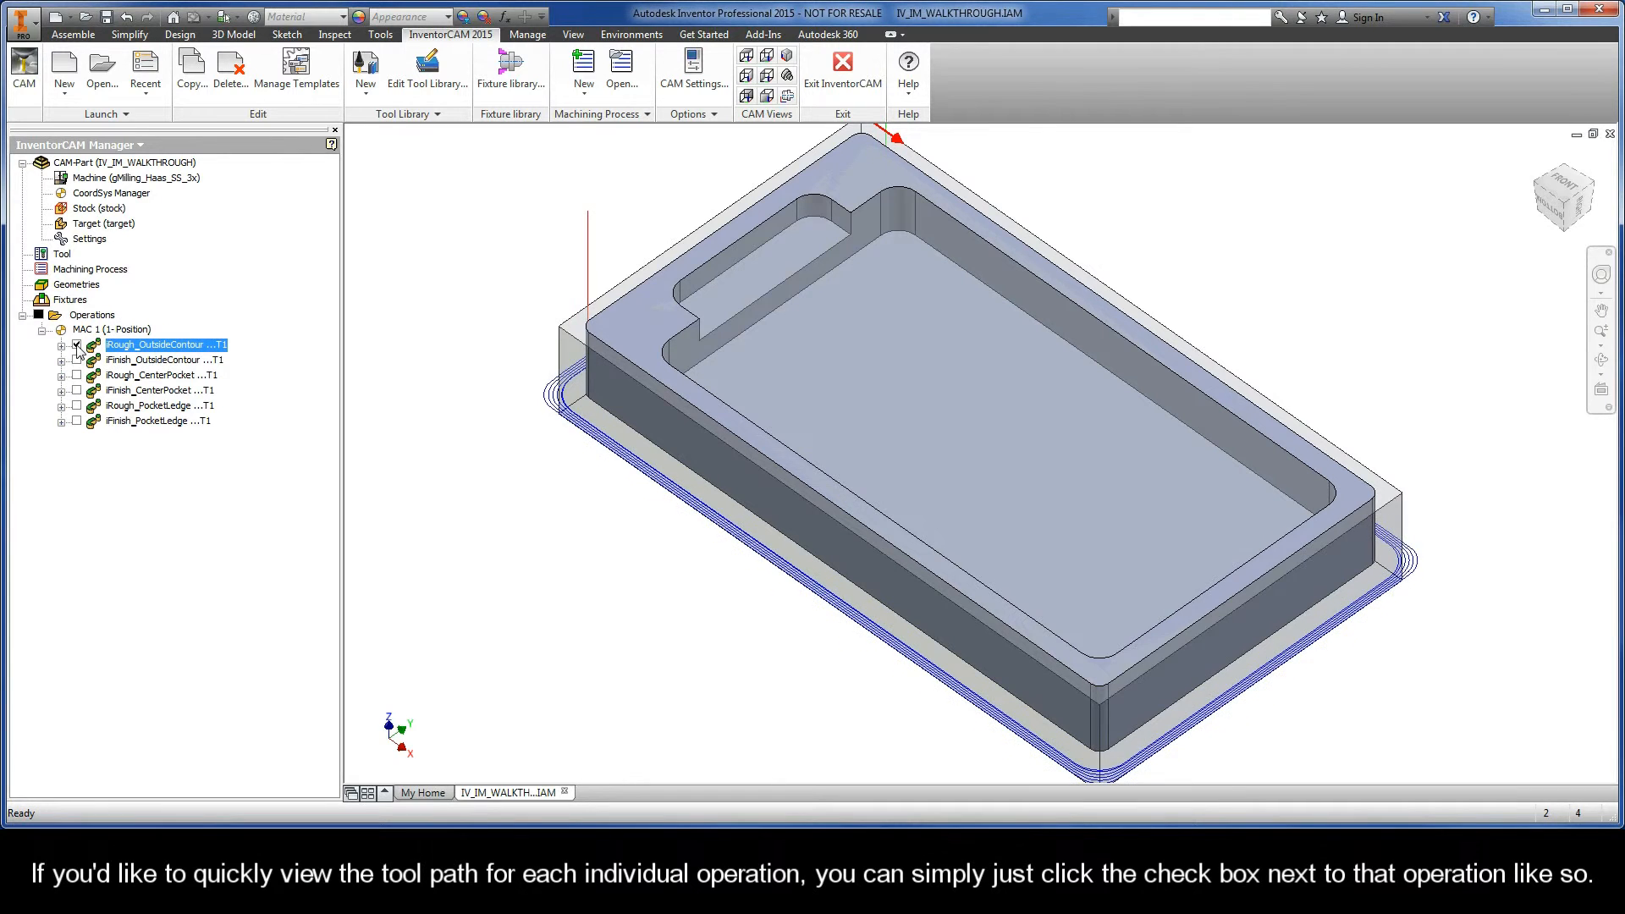
left_click(76, 374)
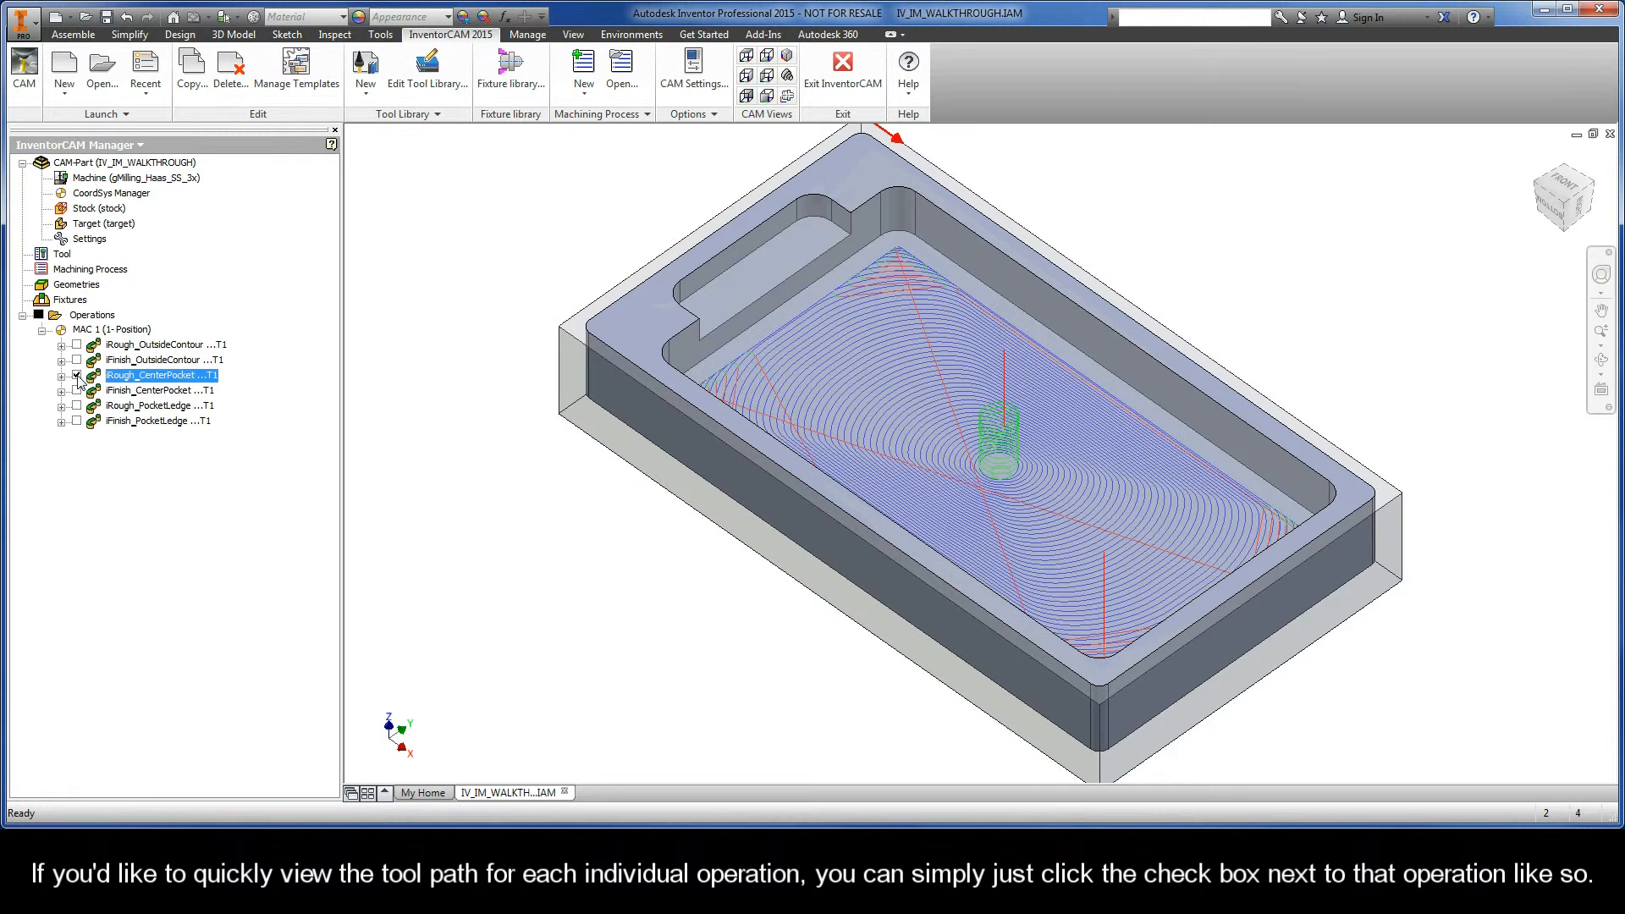
left_click(77, 404)
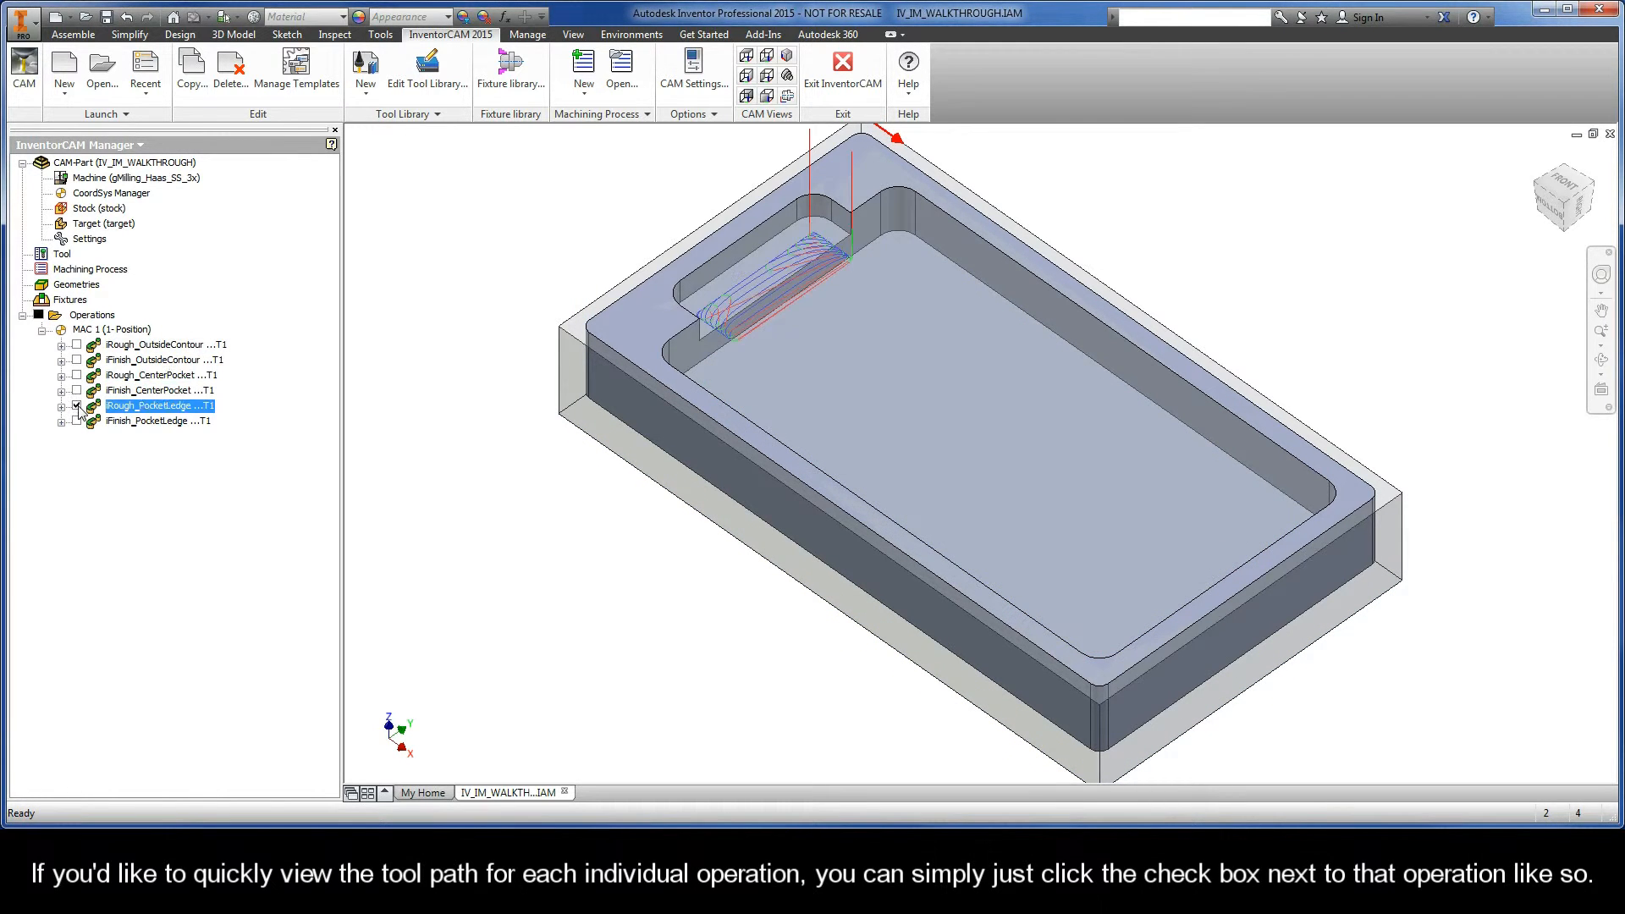
left_click(76, 405)
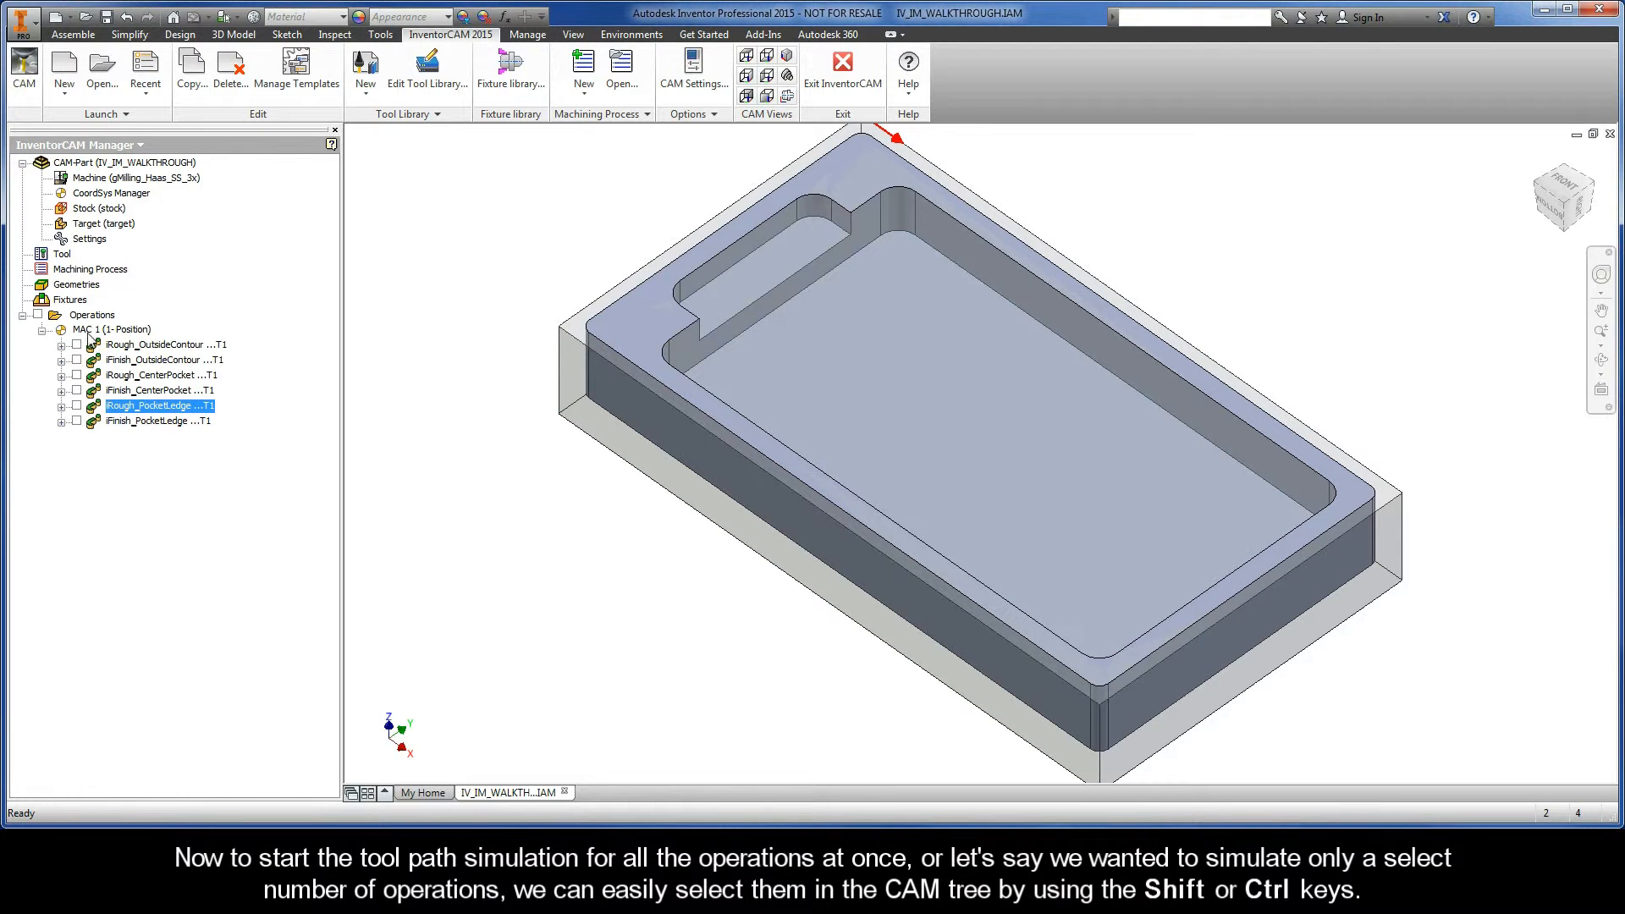
Multi-select Rough_OutsideContour, Rough_CenterPocket and Rough_PocketLedge in the CAM tree.
left_click(92, 315)
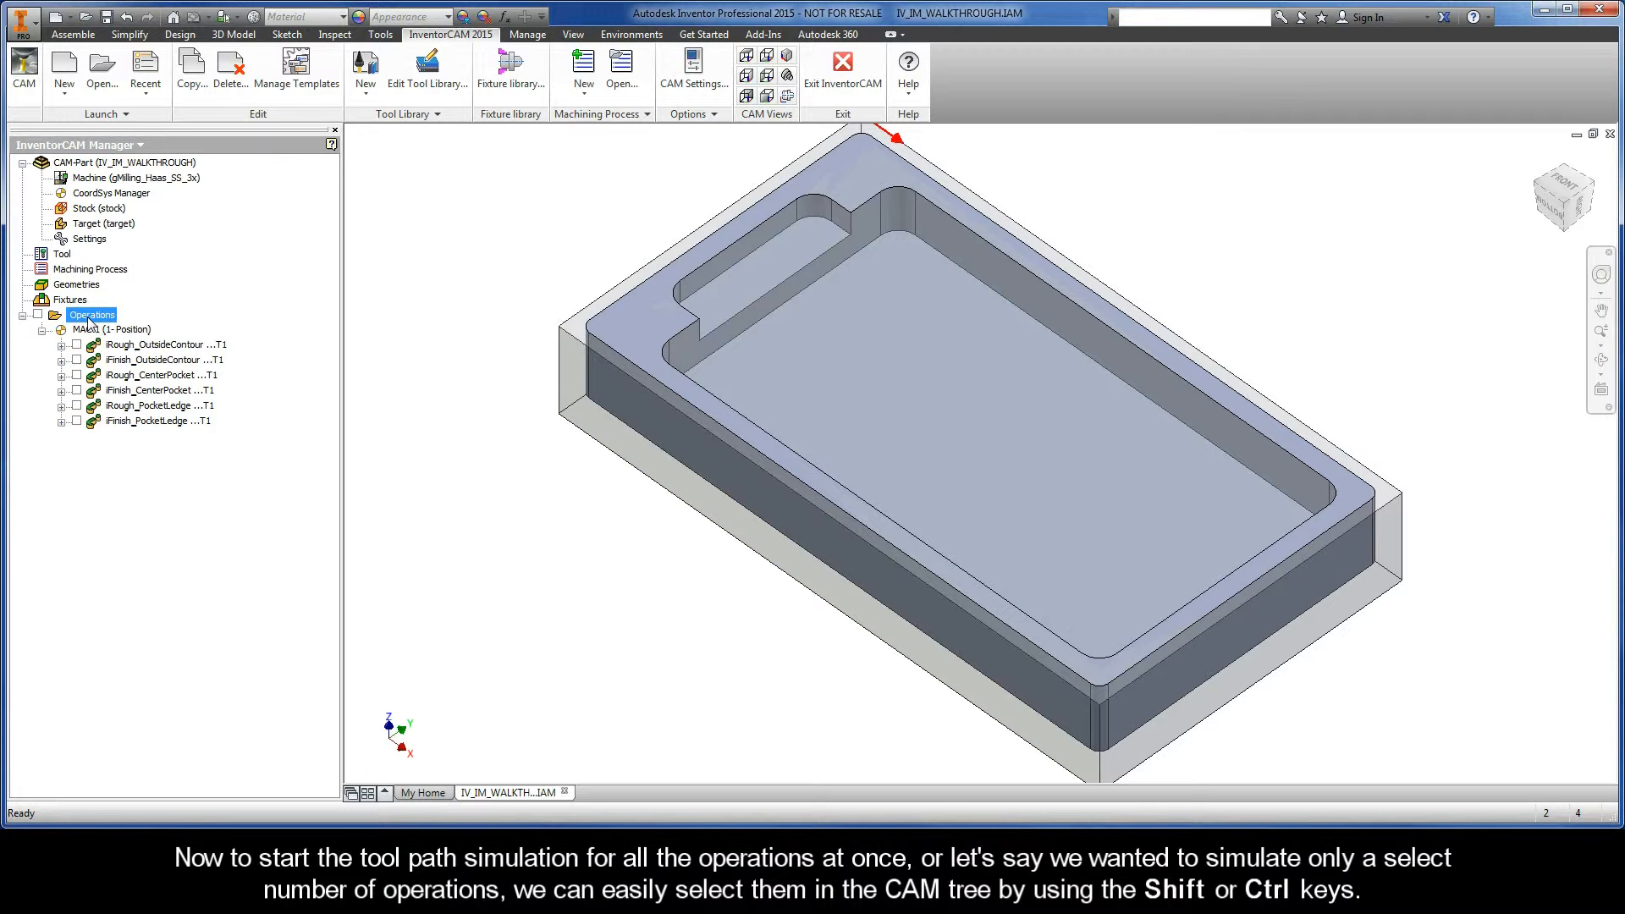
mouse_move(138, 351)
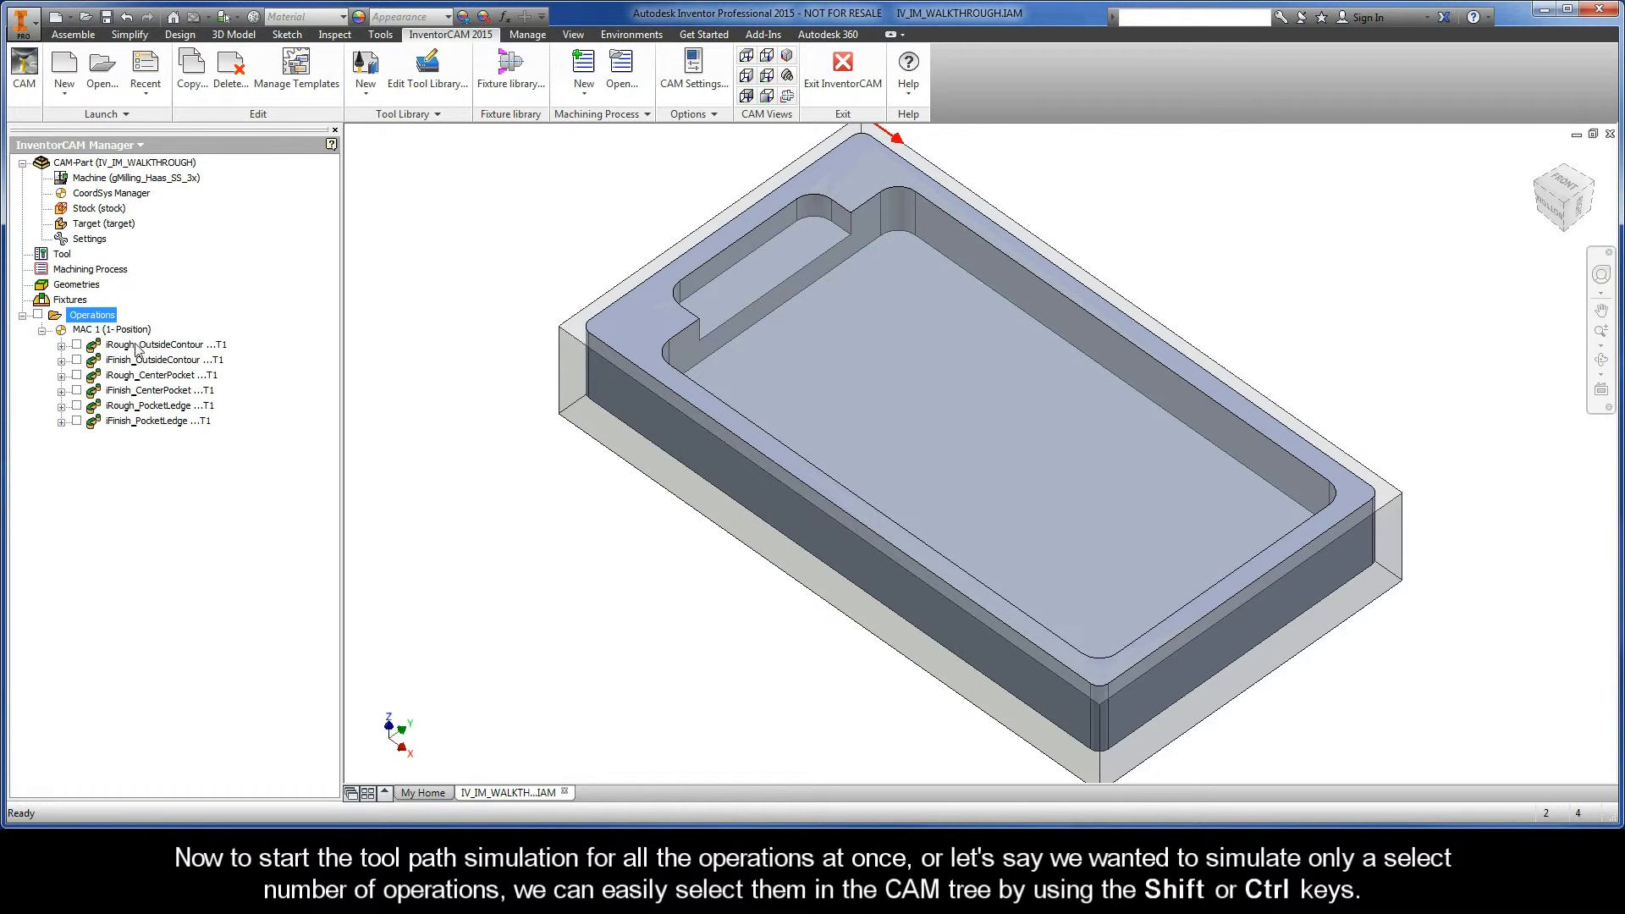
left_click(166, 343)
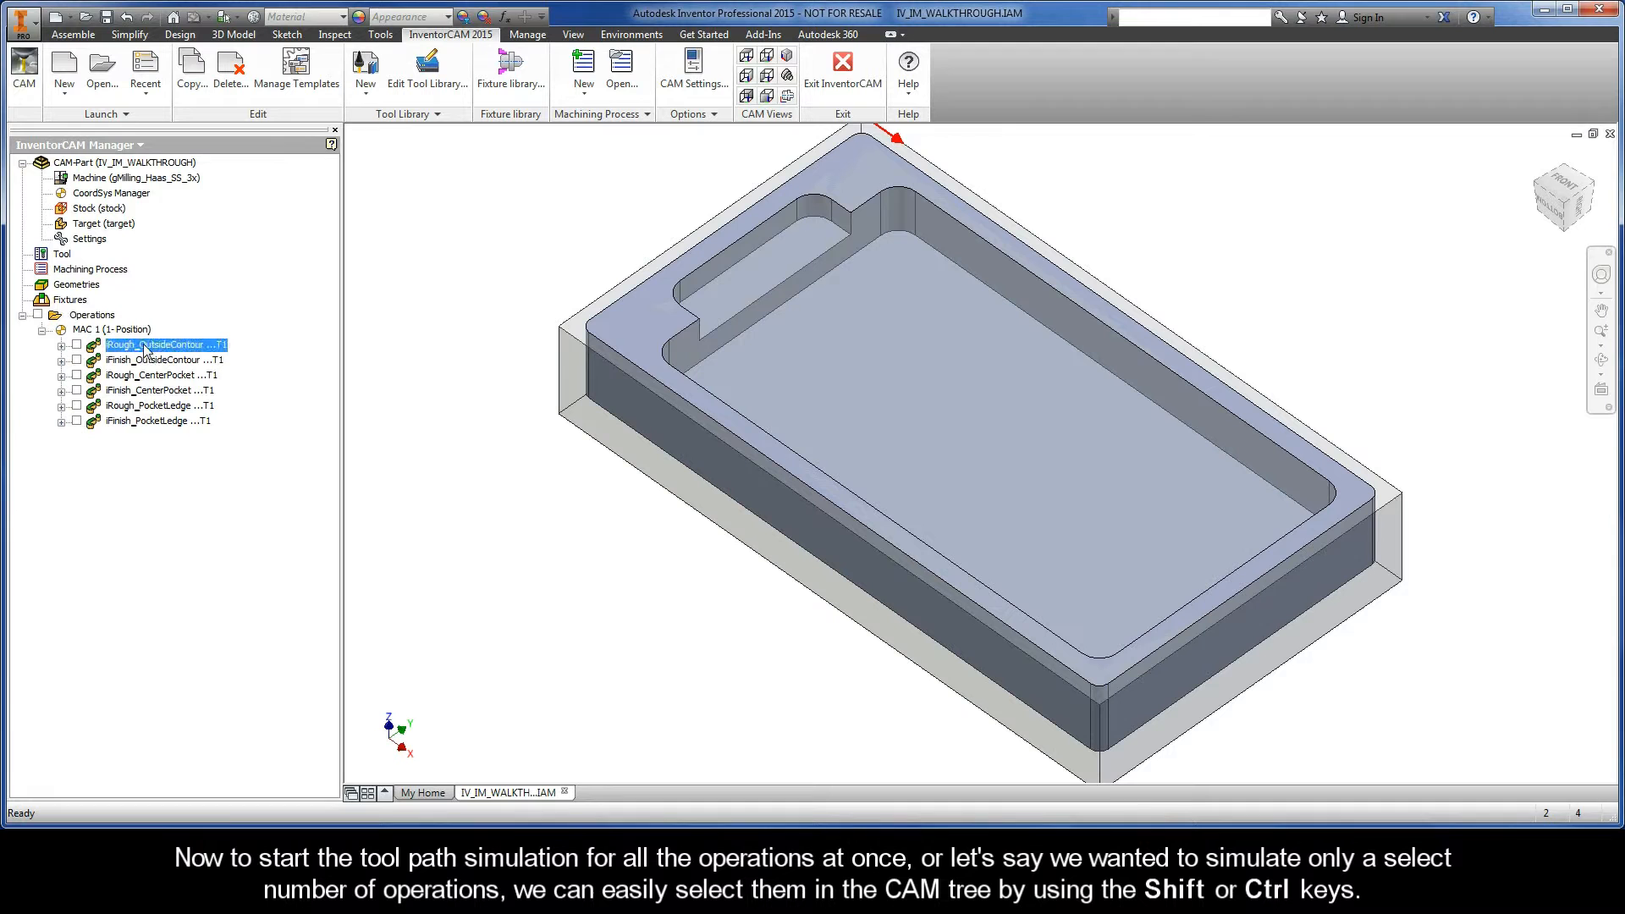
left_click(160, 374)
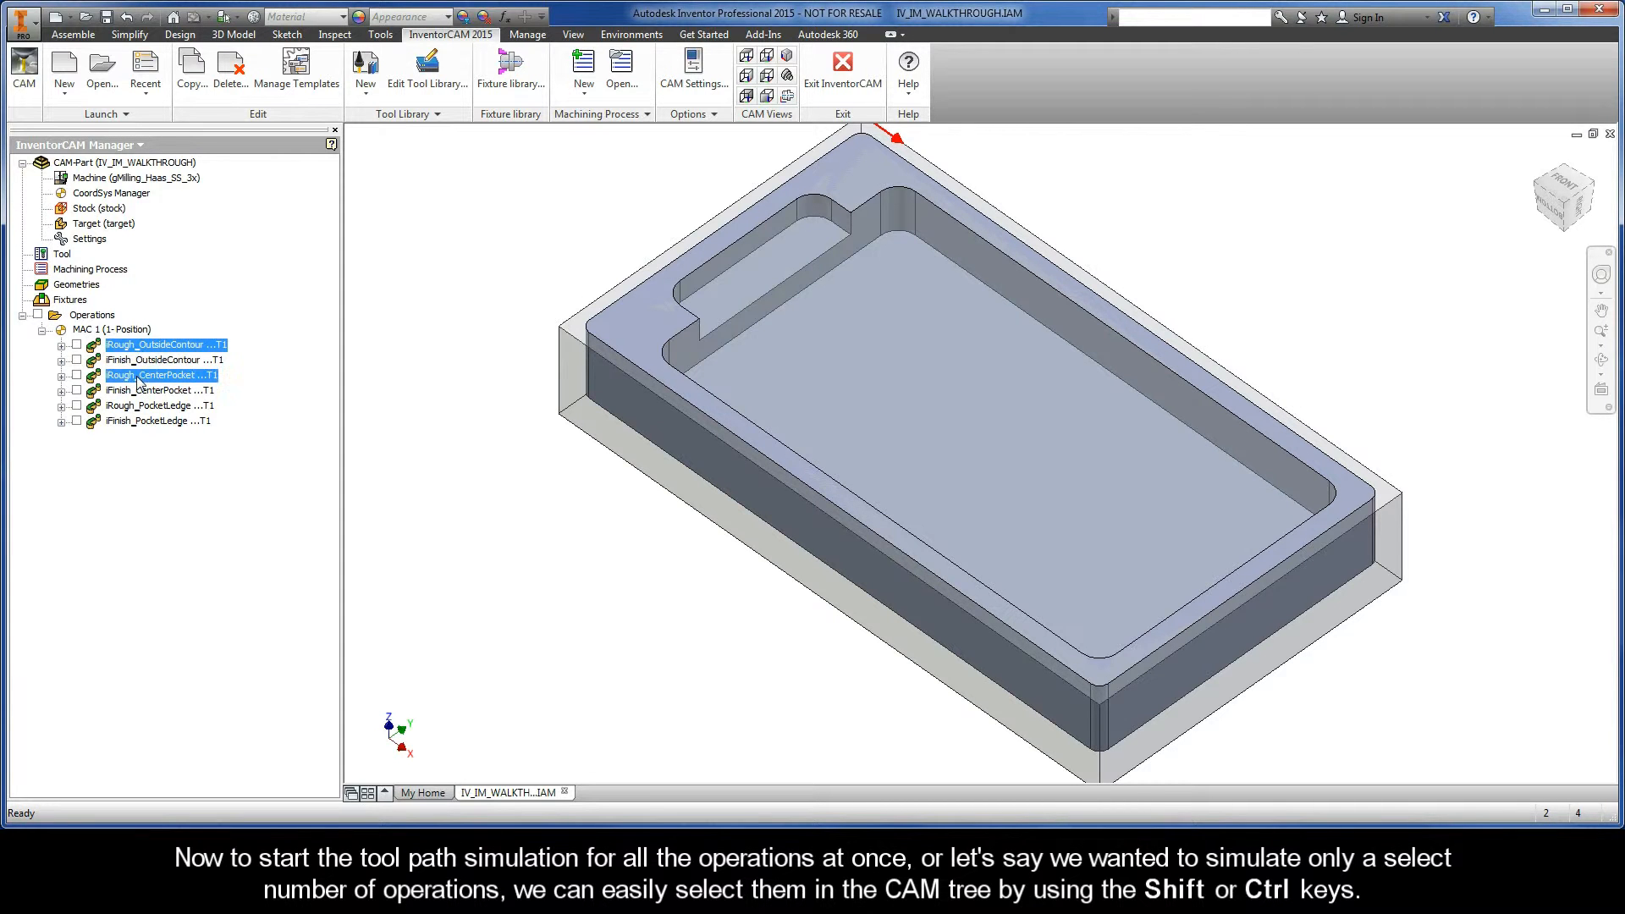
left_click(160, 405)
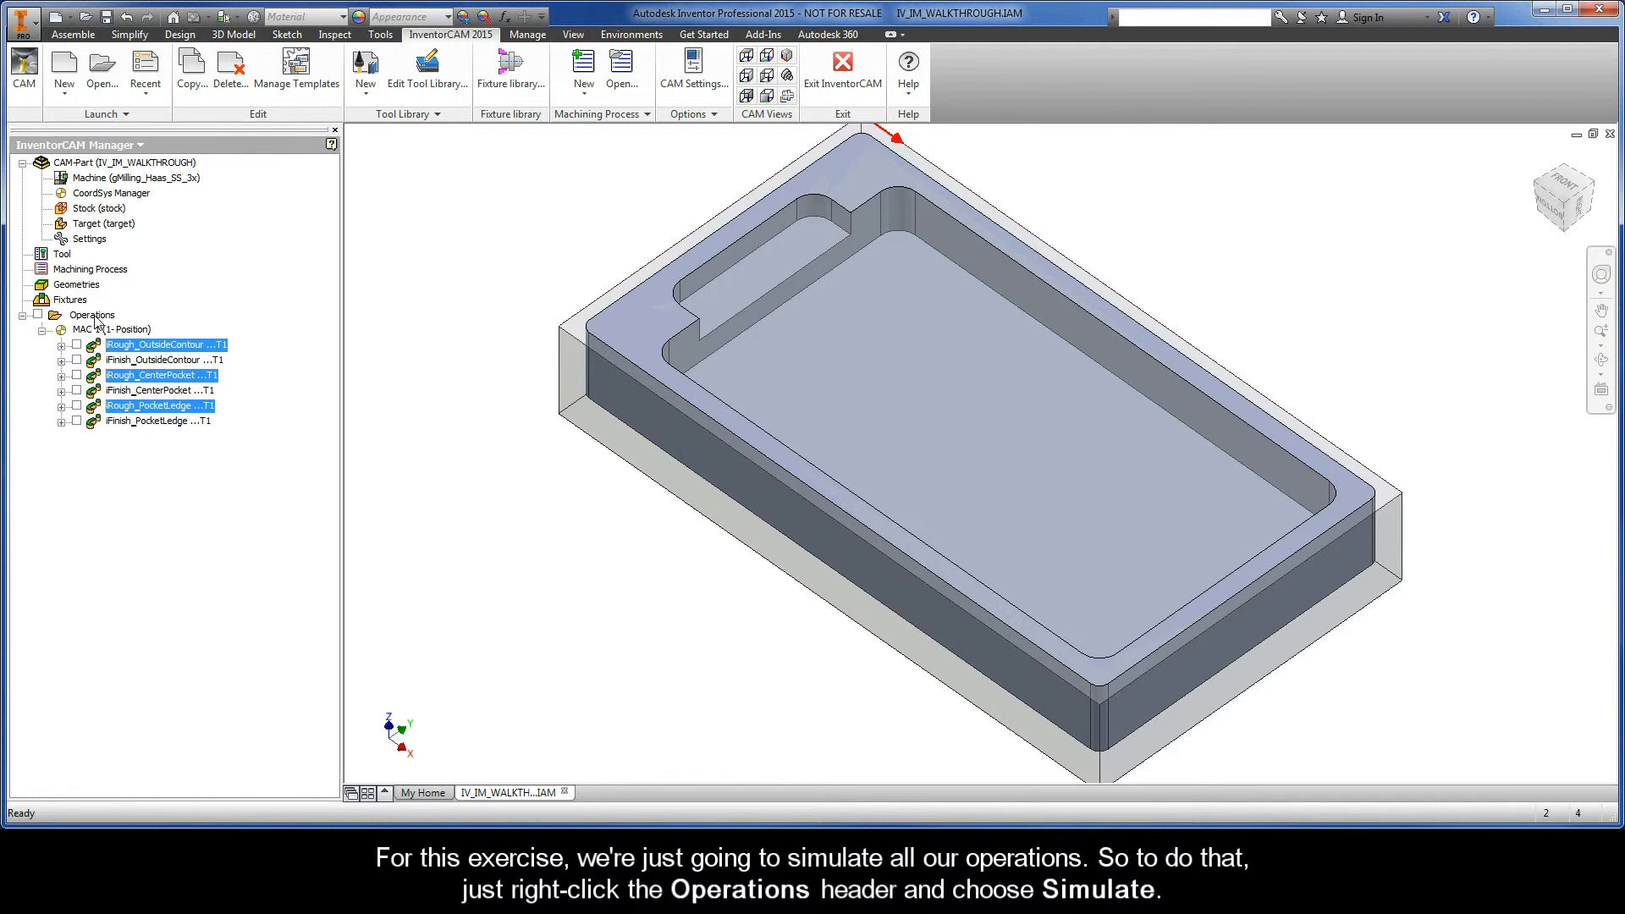
Bring up the context menu of the Operations header for the whole group.
left_click(92, 315)
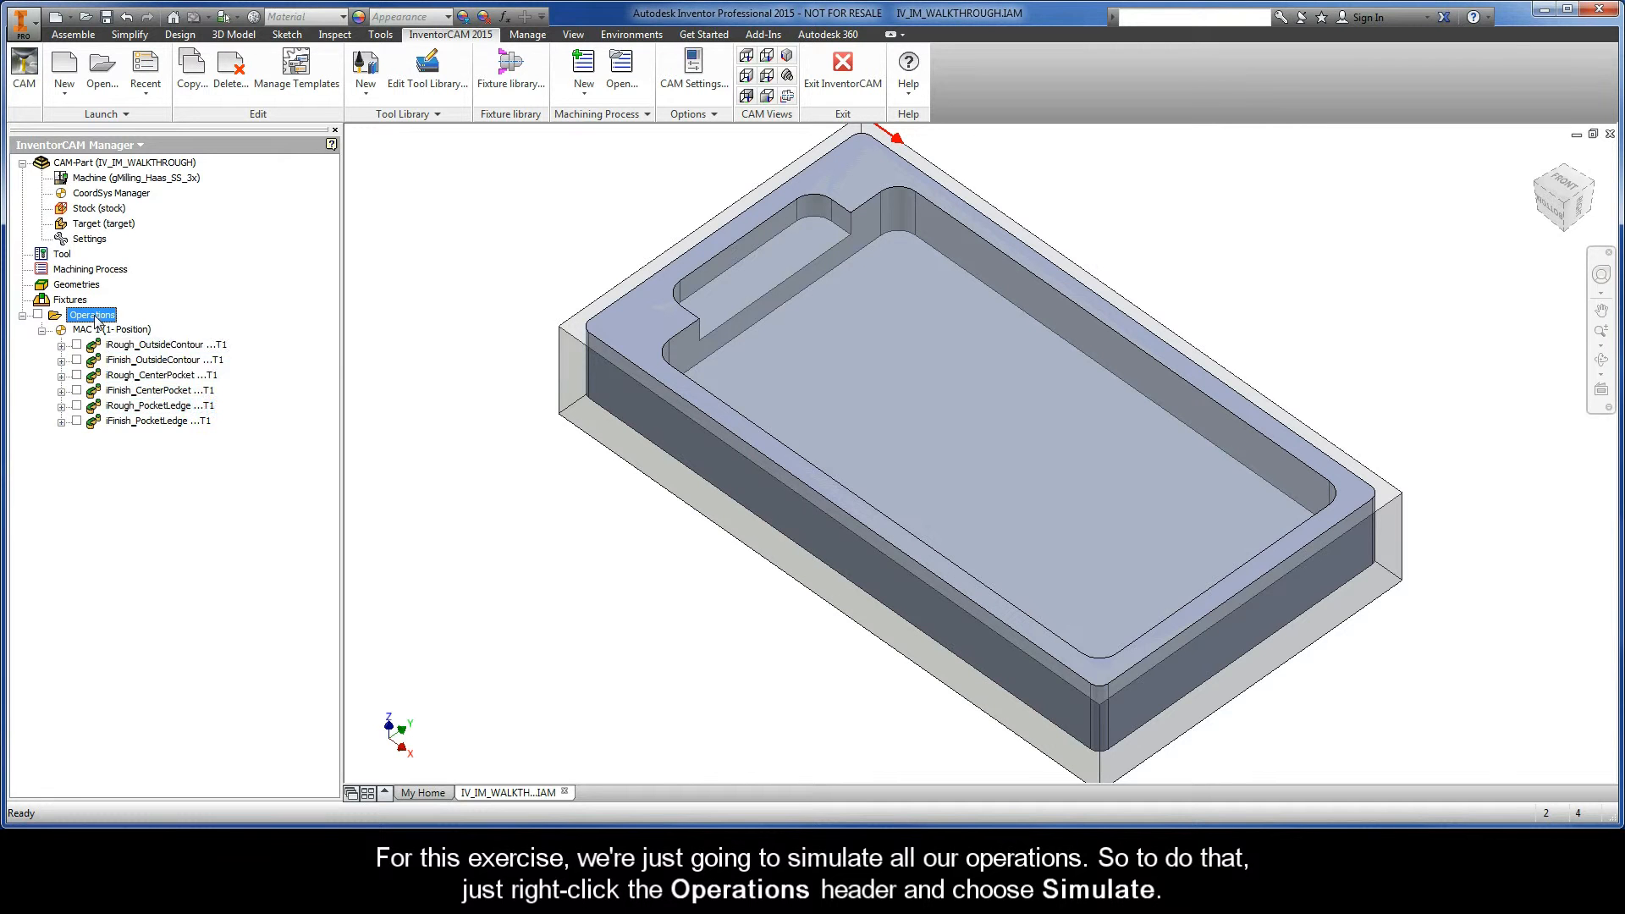
right_click(91, 315)
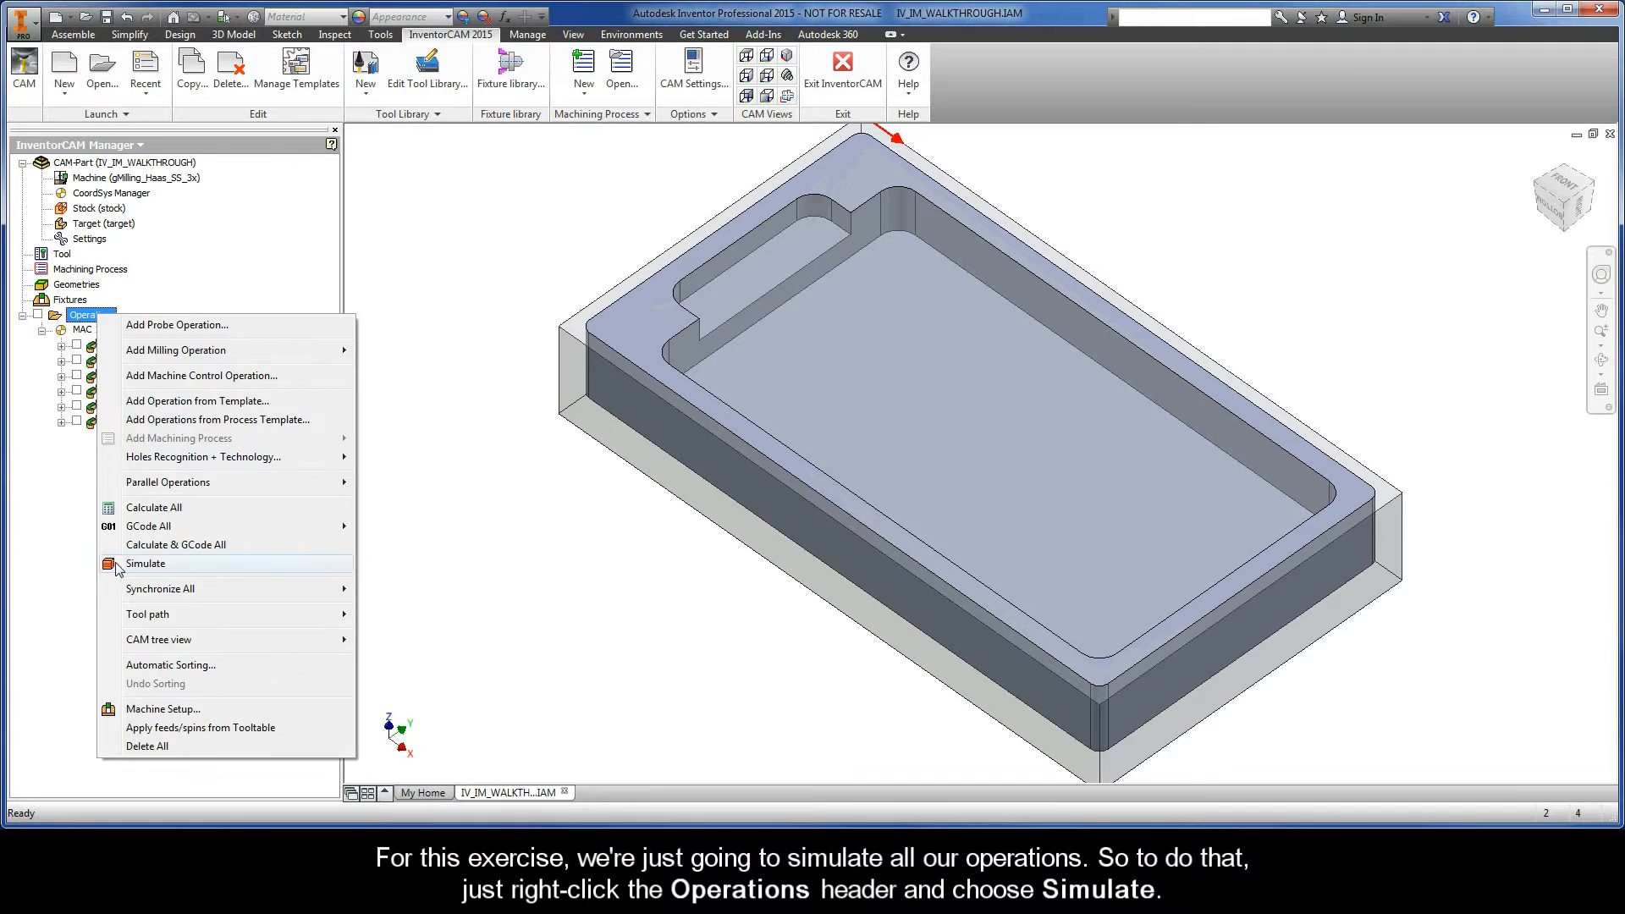
Launch Simulate for all operations, showing the Simulation and Simulation Data windows.
left_click(145, 562)
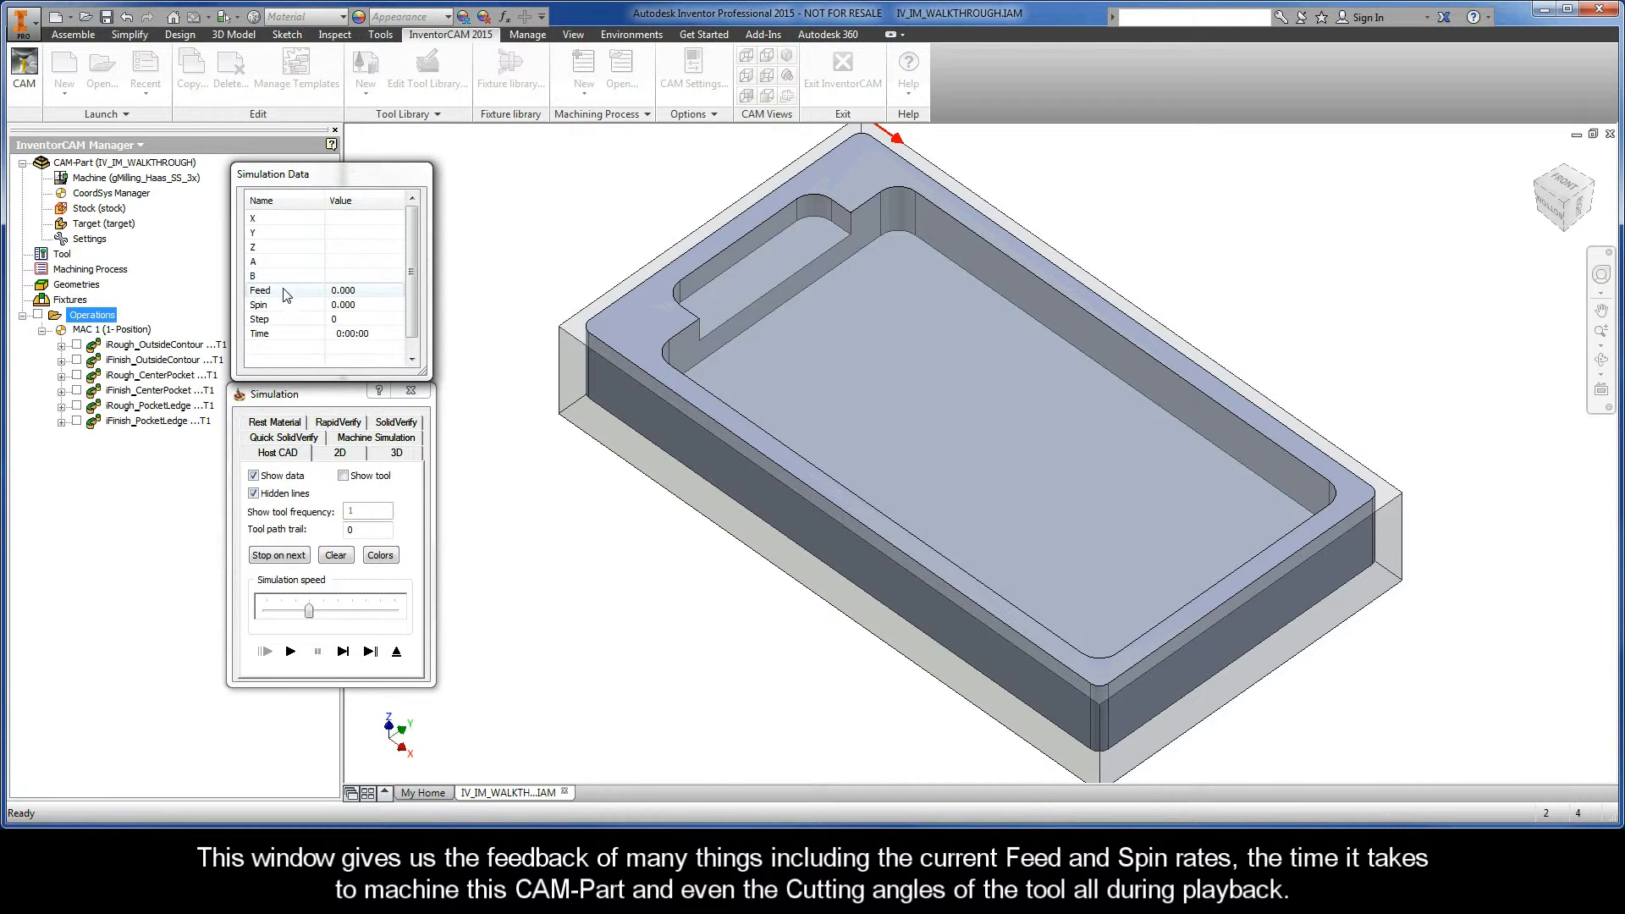
mouse_move(284, 307)
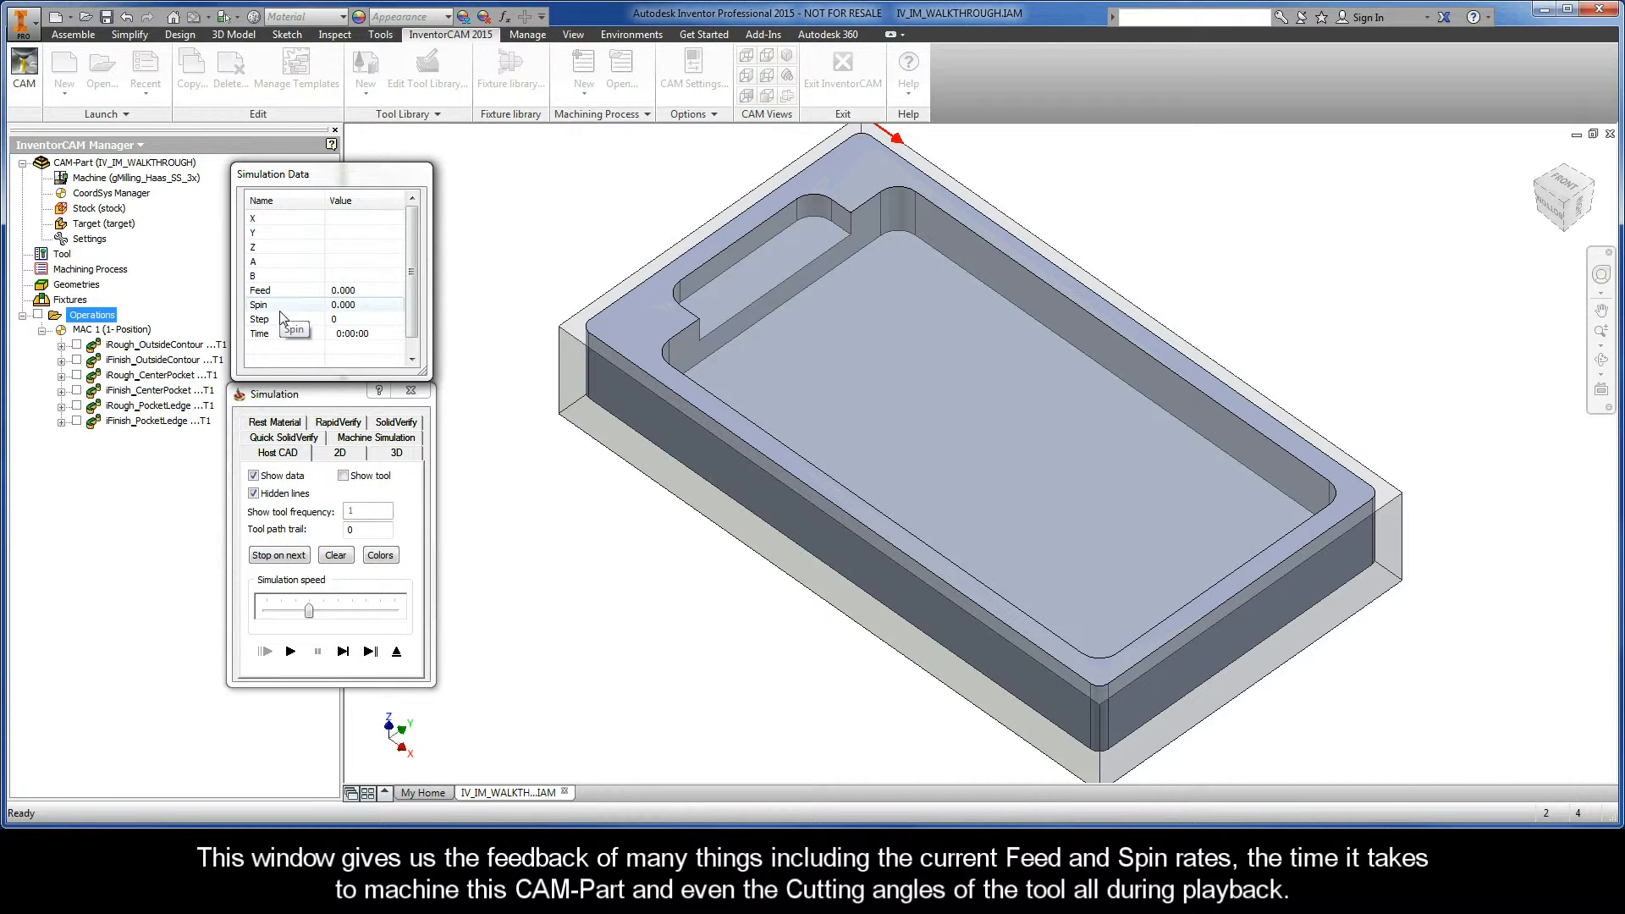
mouse_move(283, 341)
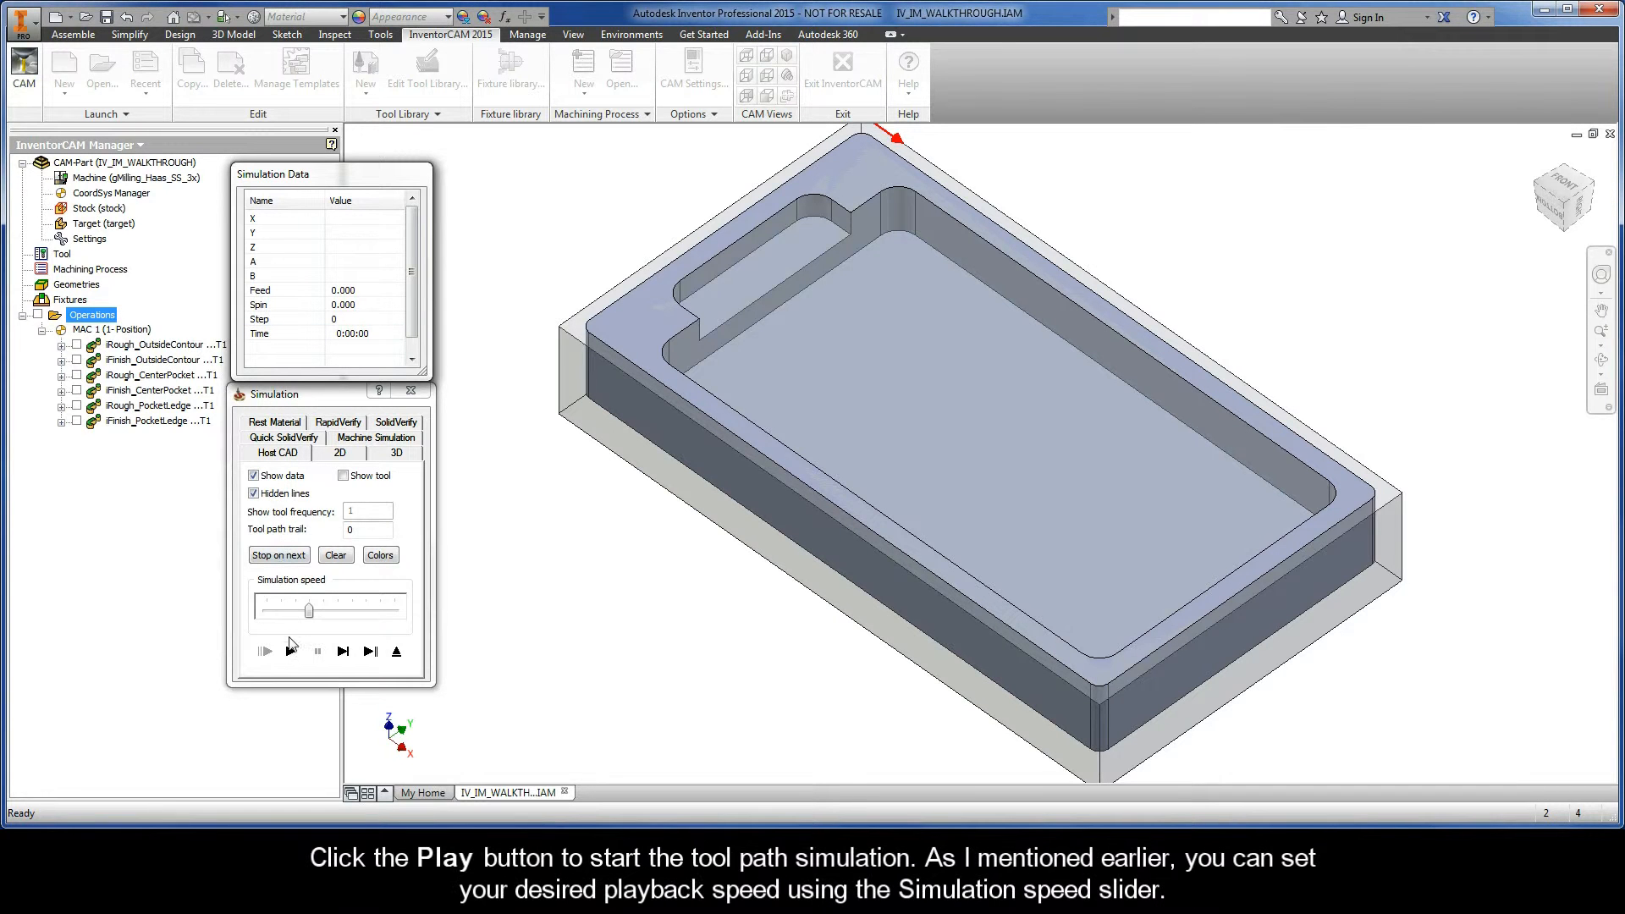
Play the Host CAD simulation, dragging the speed slider slower and then faster.
left_click(264, 650)
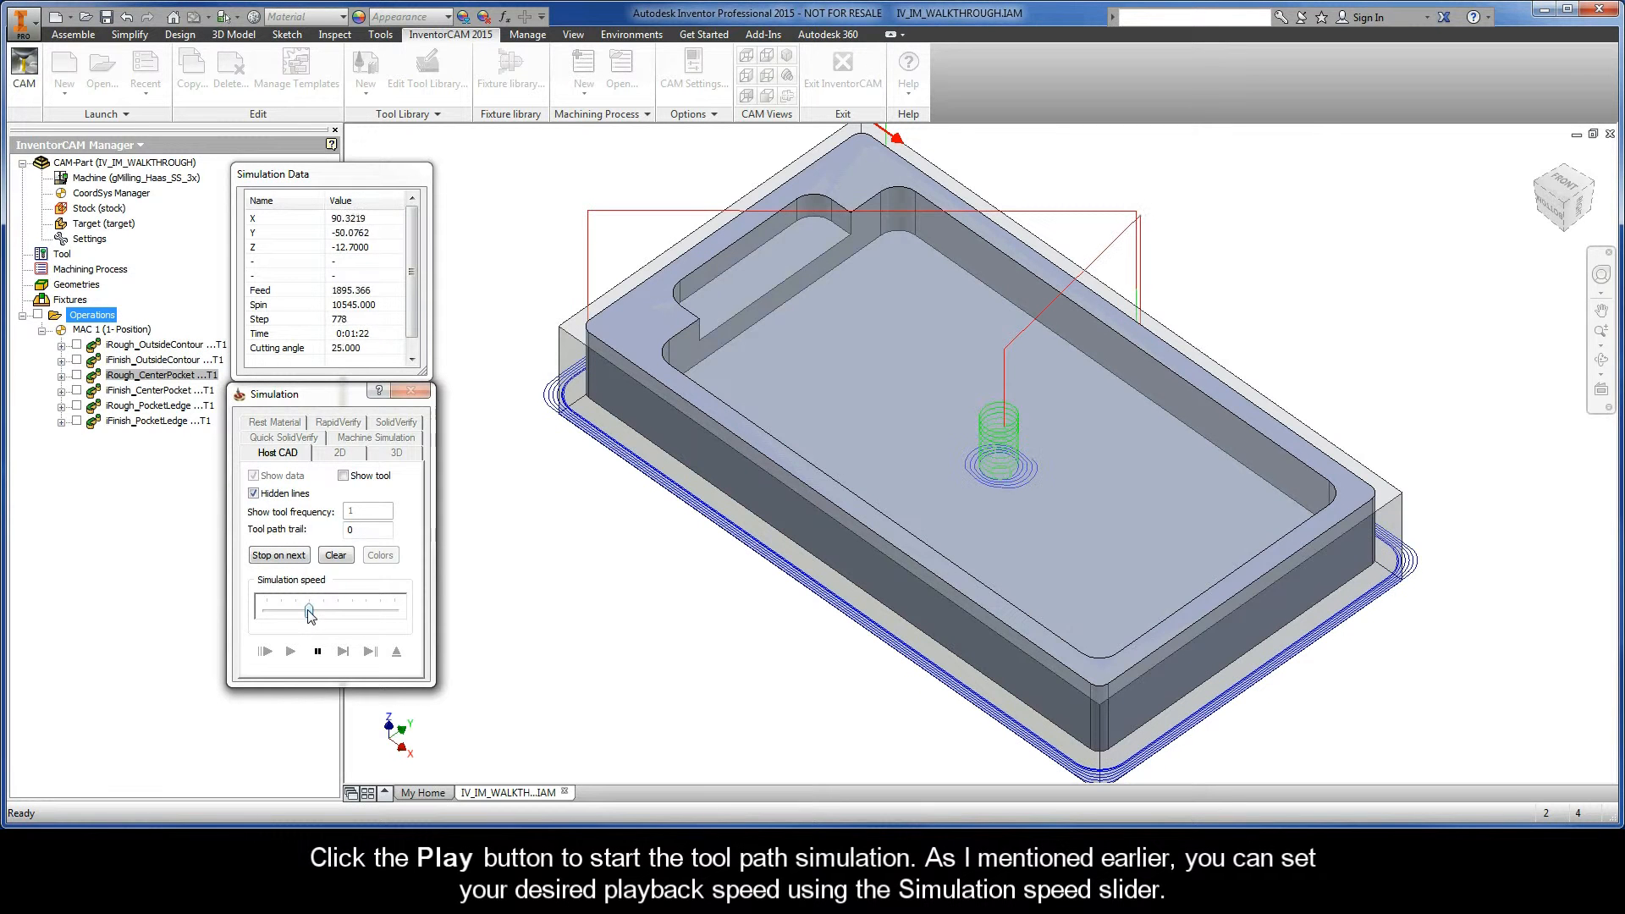
left_click(289, 652)
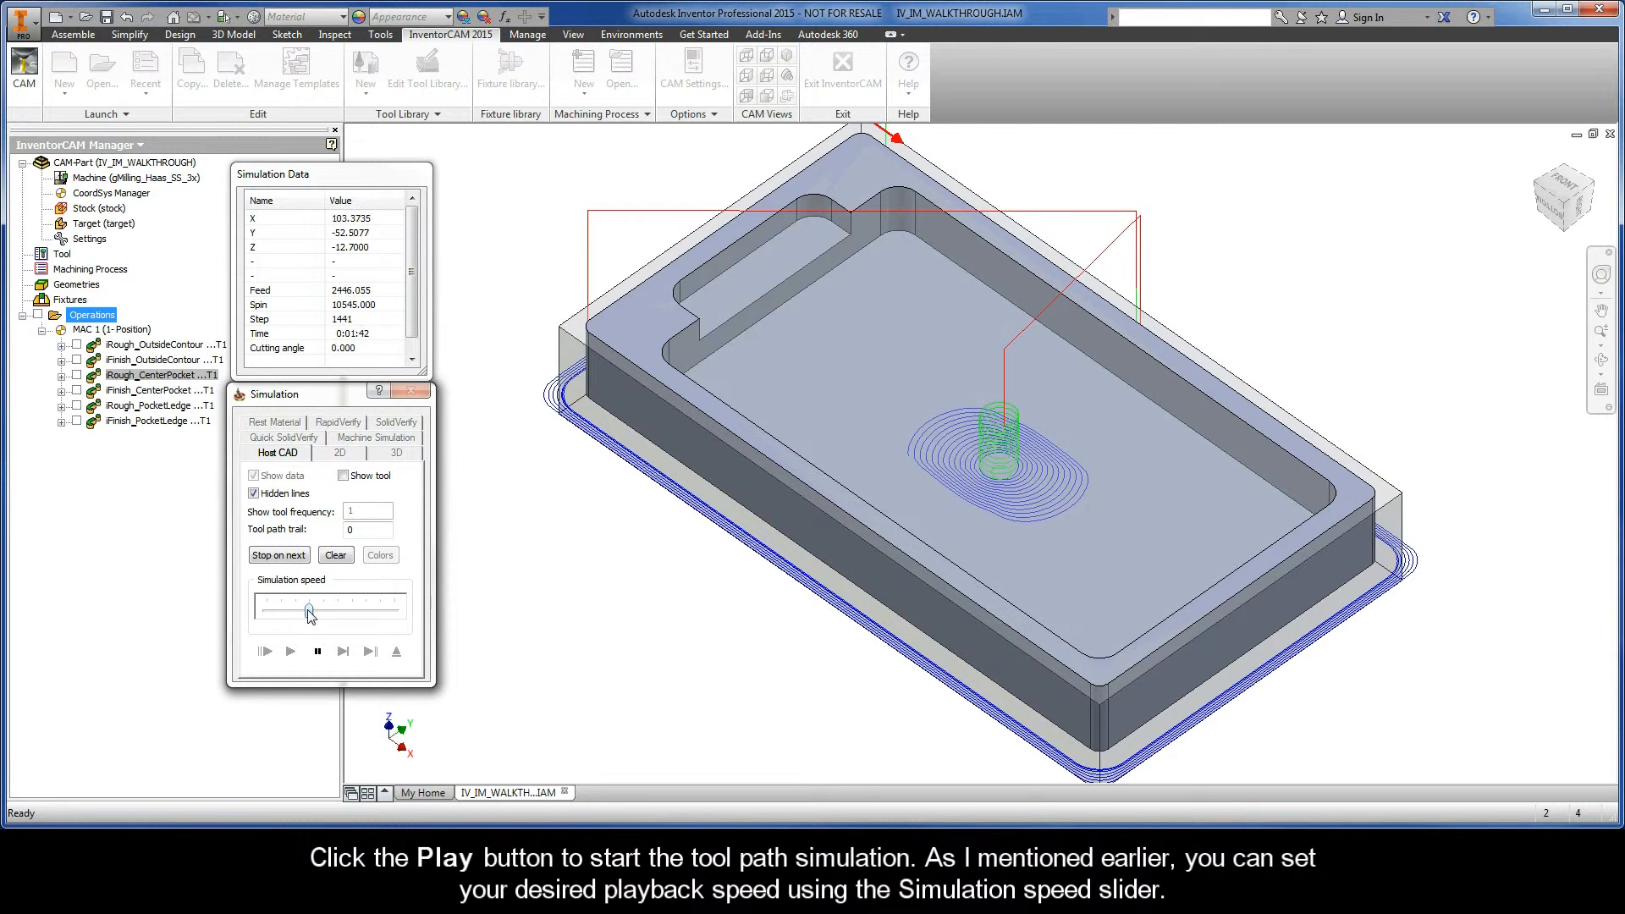
left_click_drag(309, 608, 266, 608)
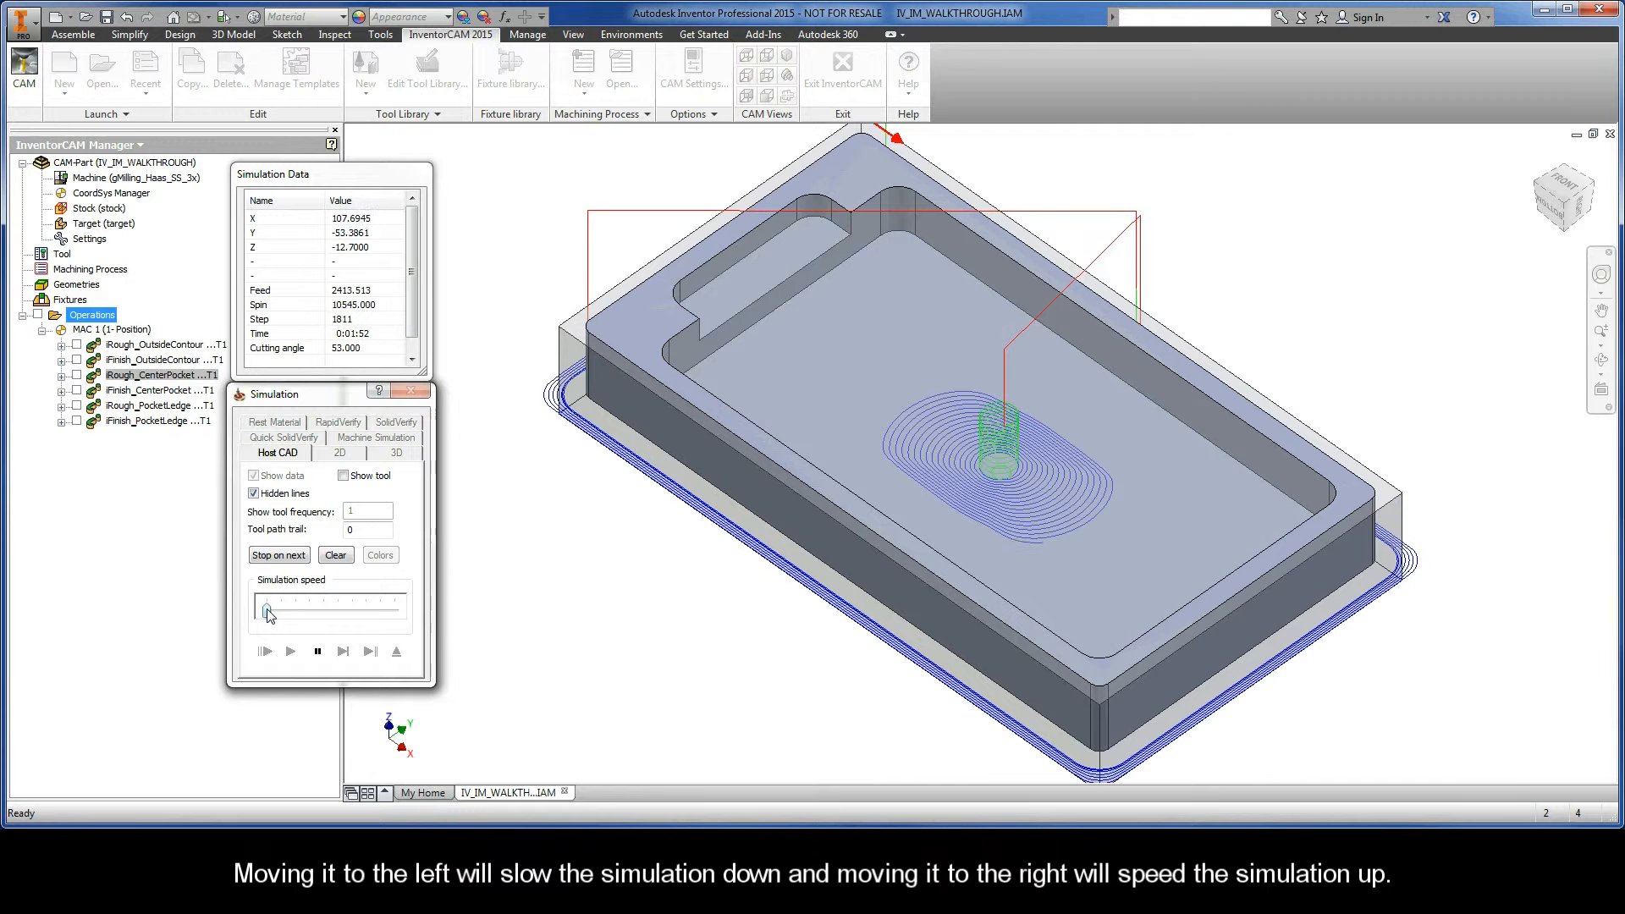
left_click_drag(268, 610, 396, 610)
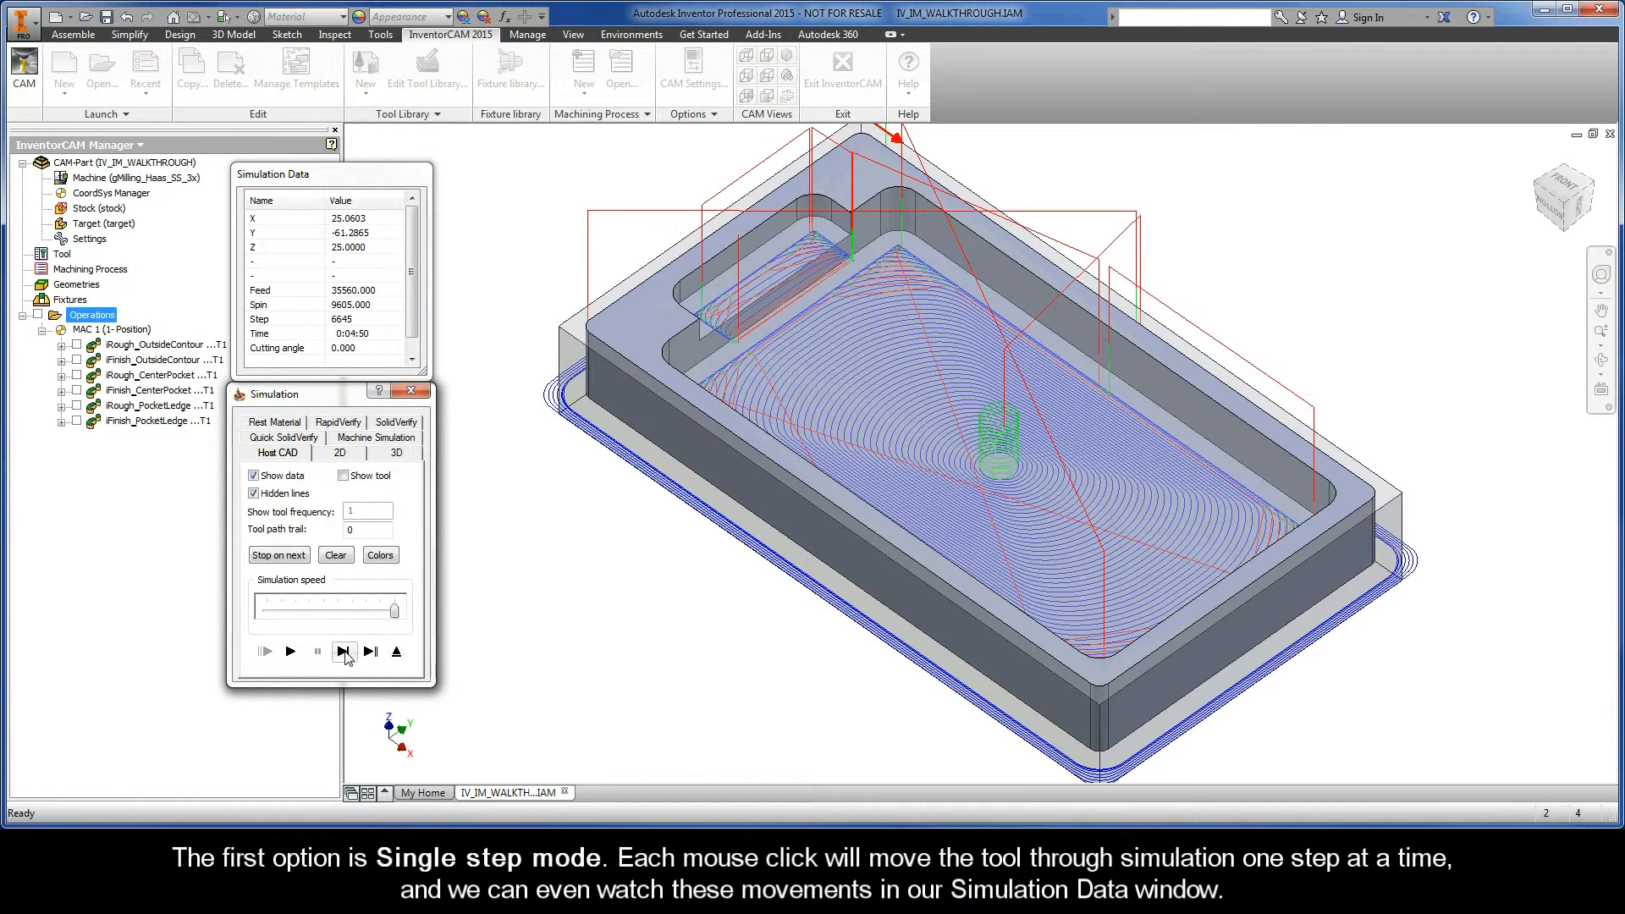
Advance the simulation through the outside contour roughing in Single step mode, move by move.
left_click(344, 650)
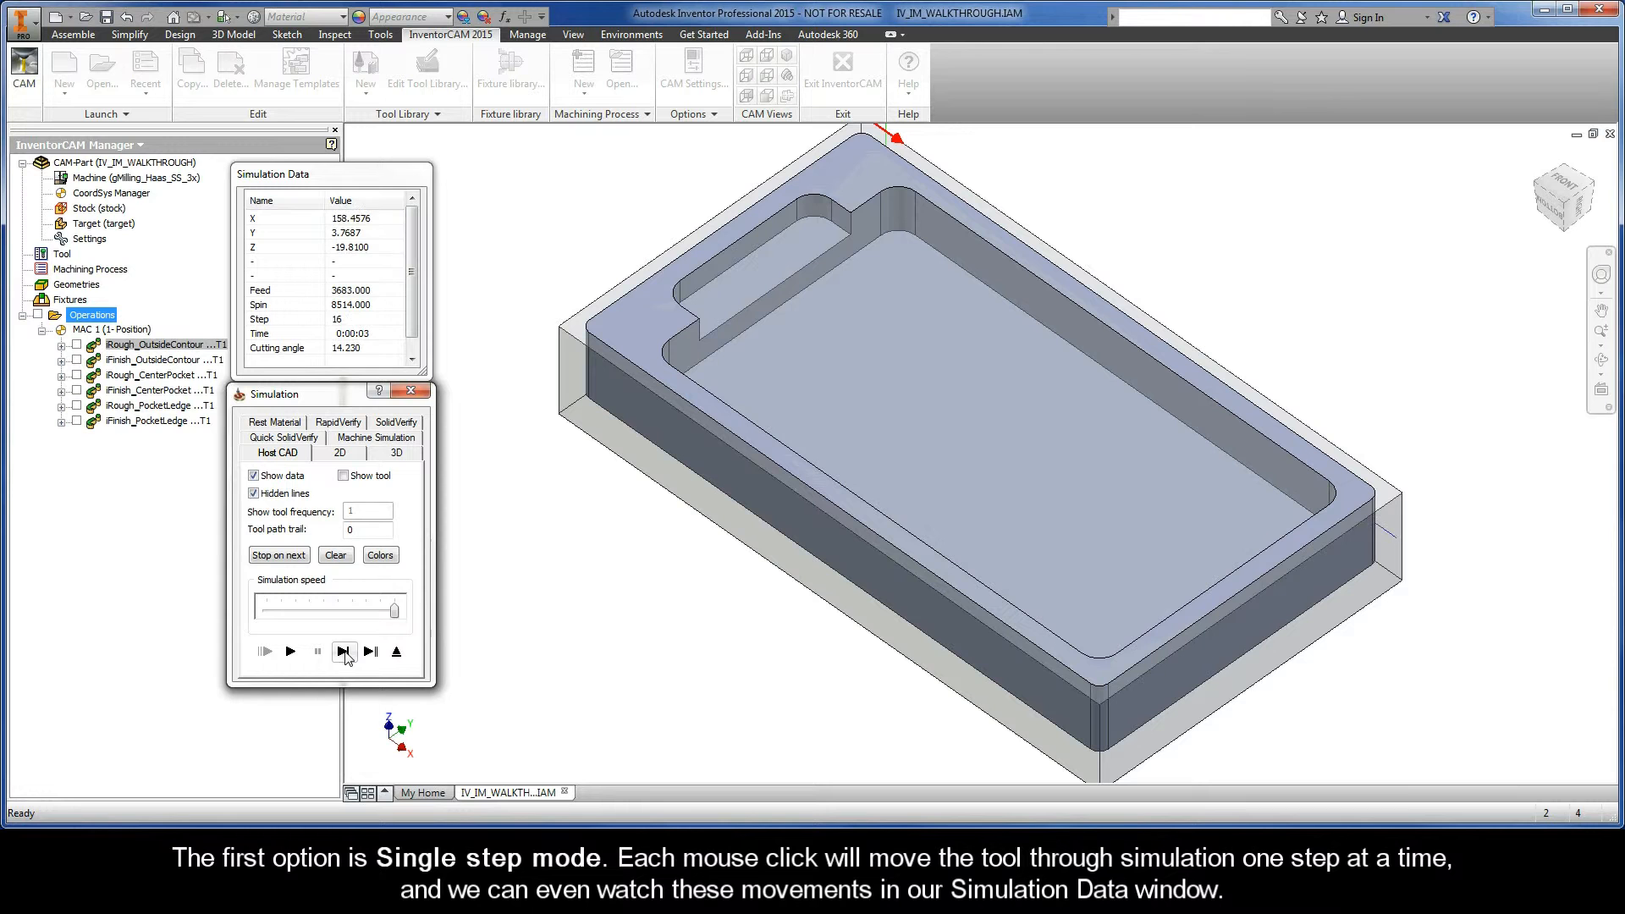
left_click(344, 652)
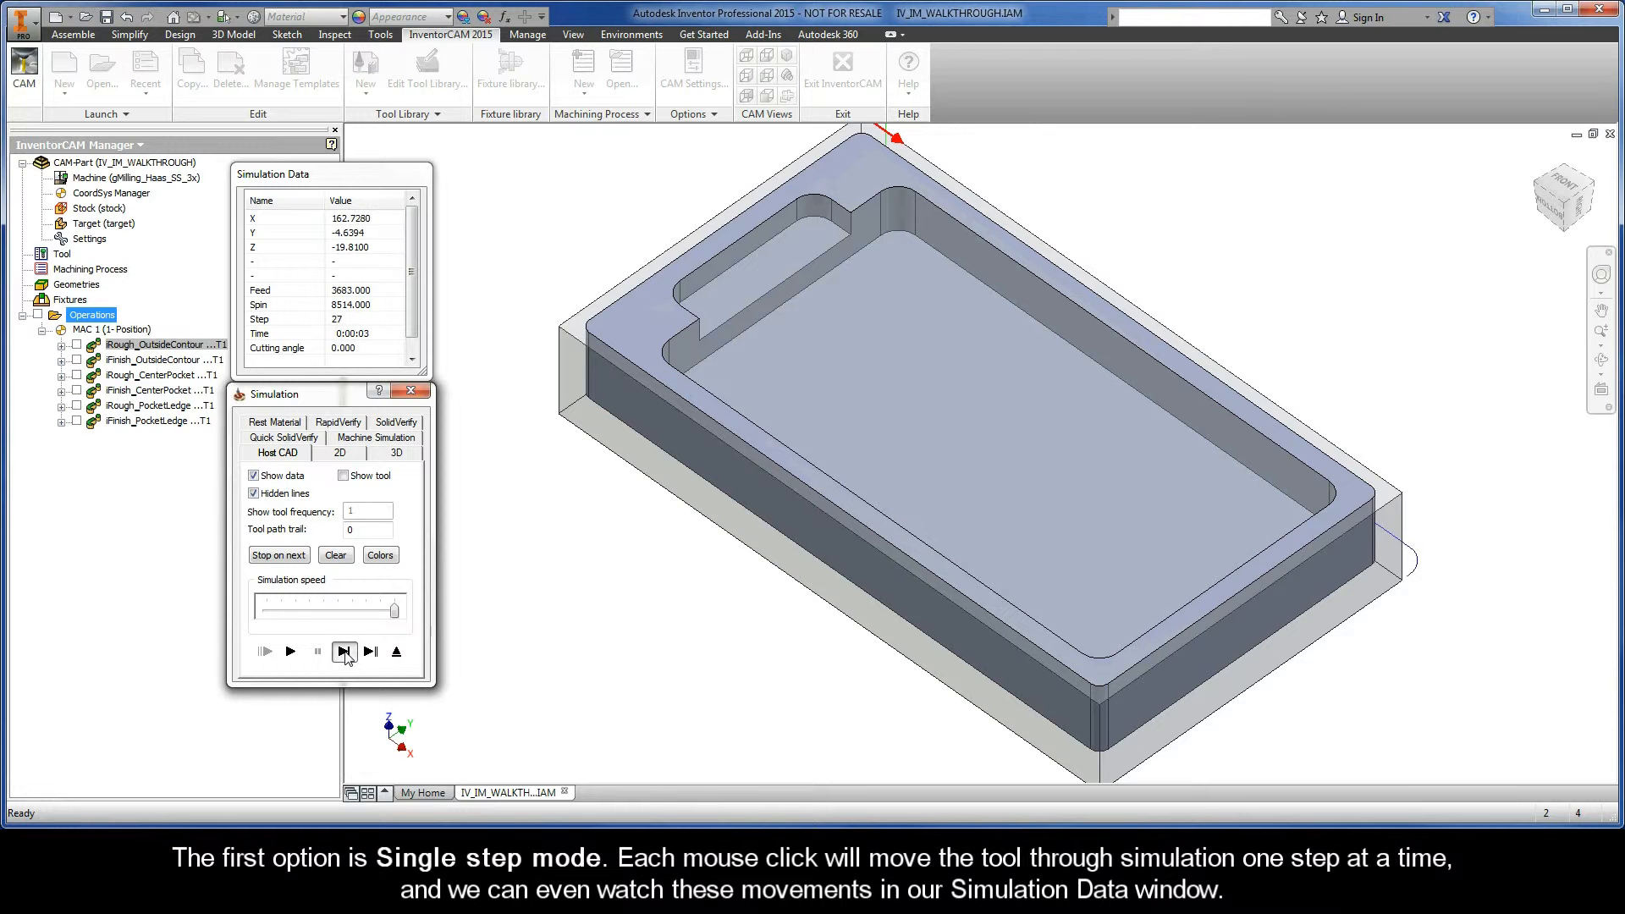
left_click(344, 652)
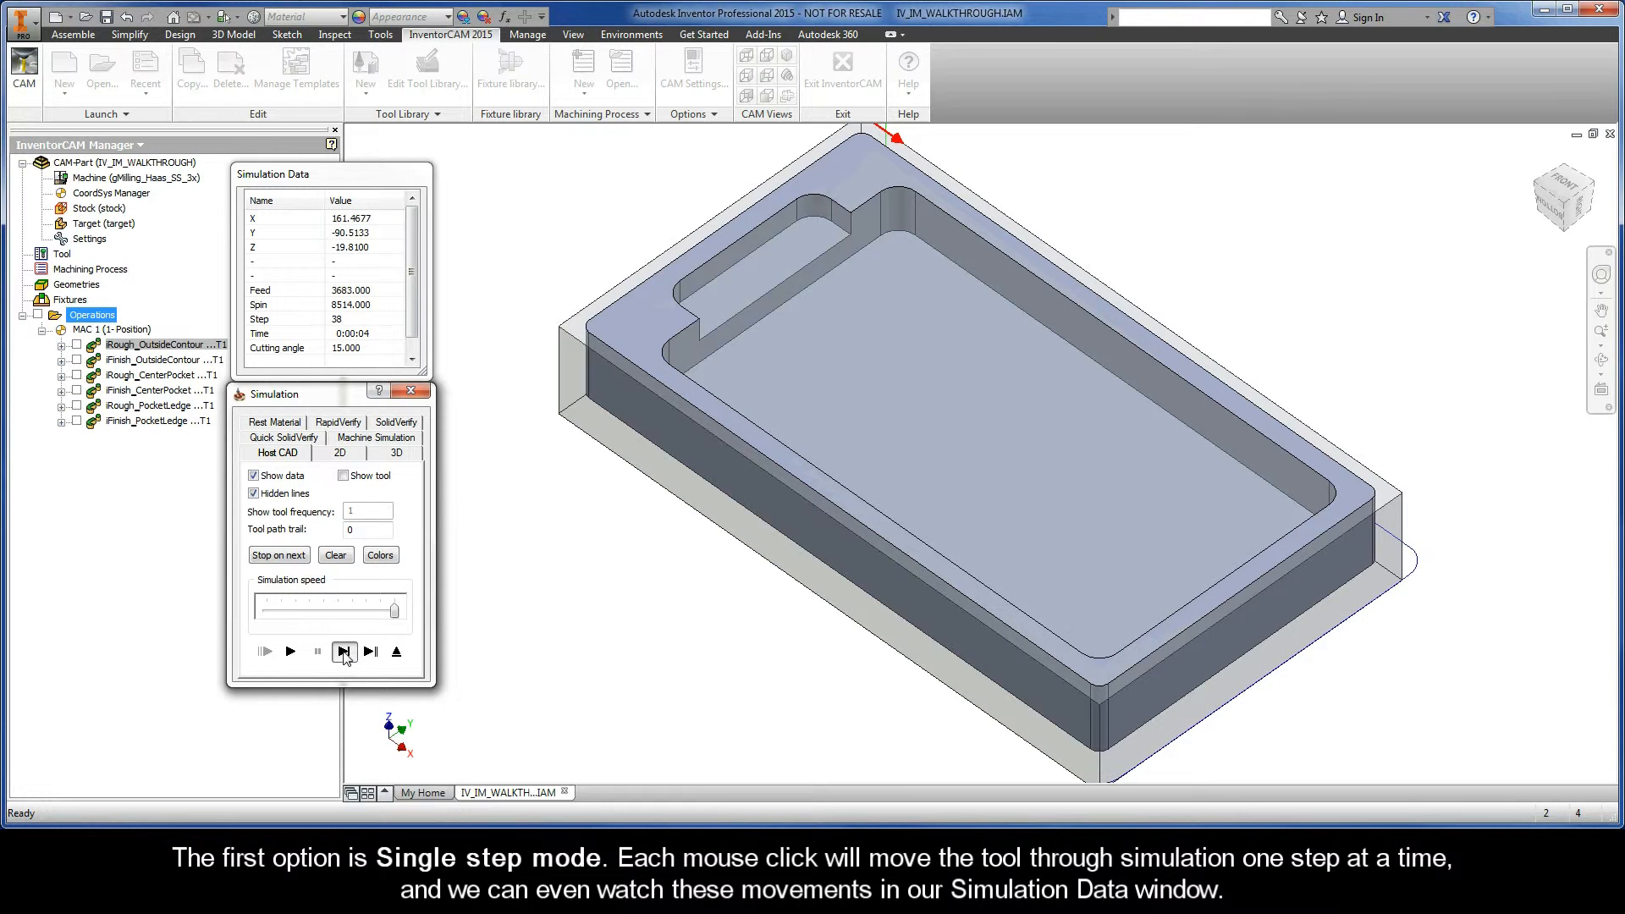
left_click(344, 650)
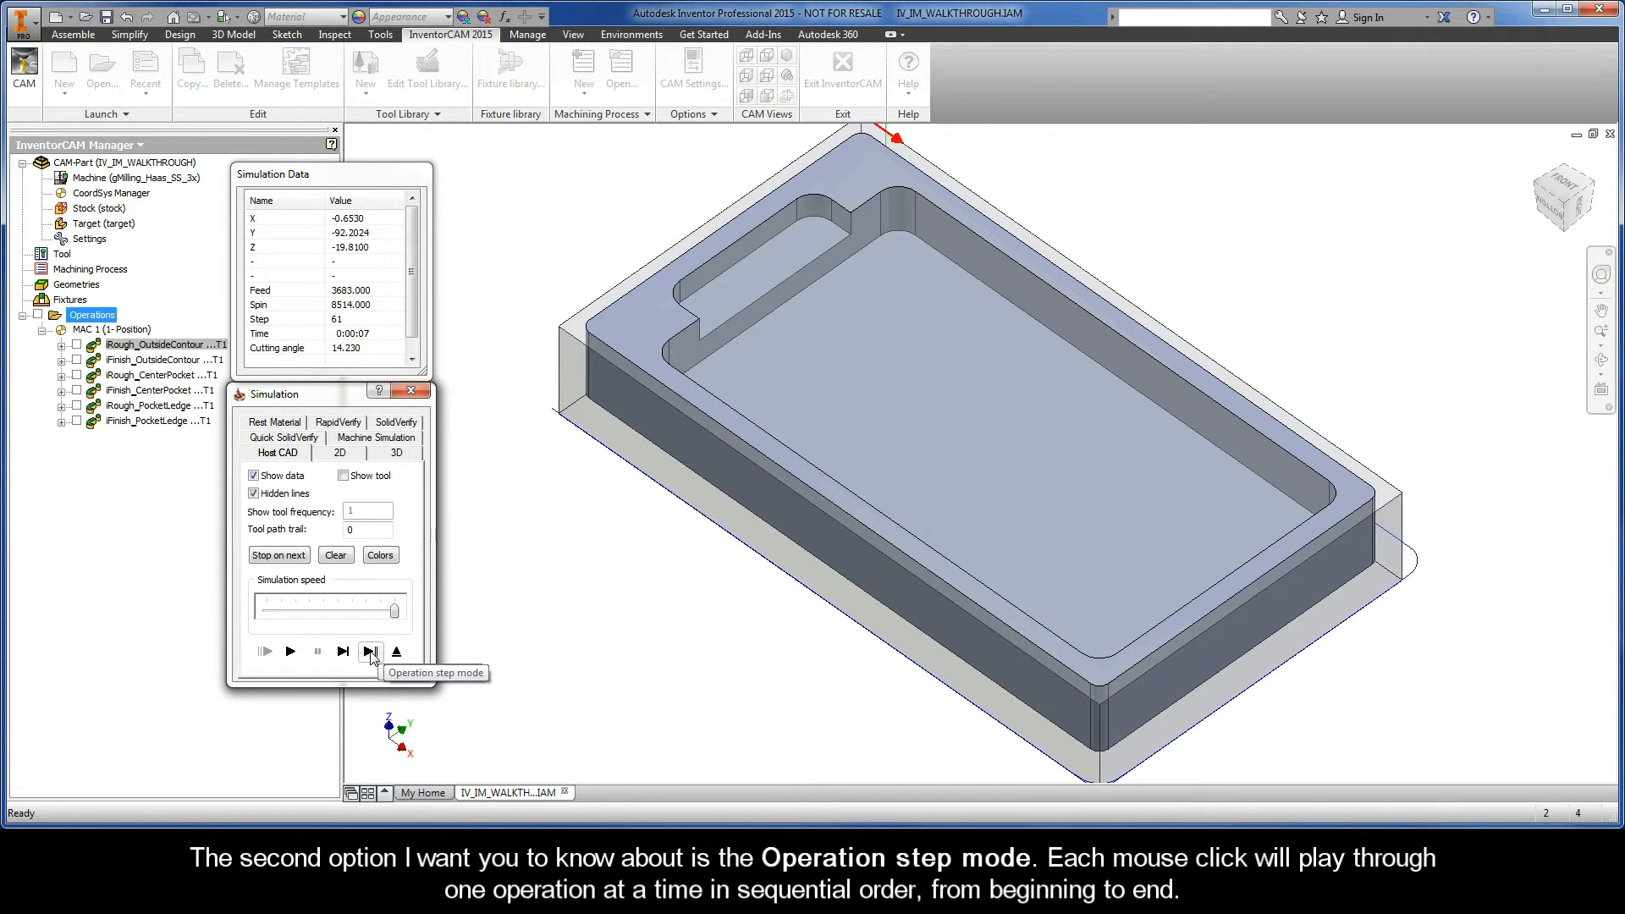
Step the simulation a whole operation at a time from the outside contour through the pocket and ledge paths.
left_click(371, 652)
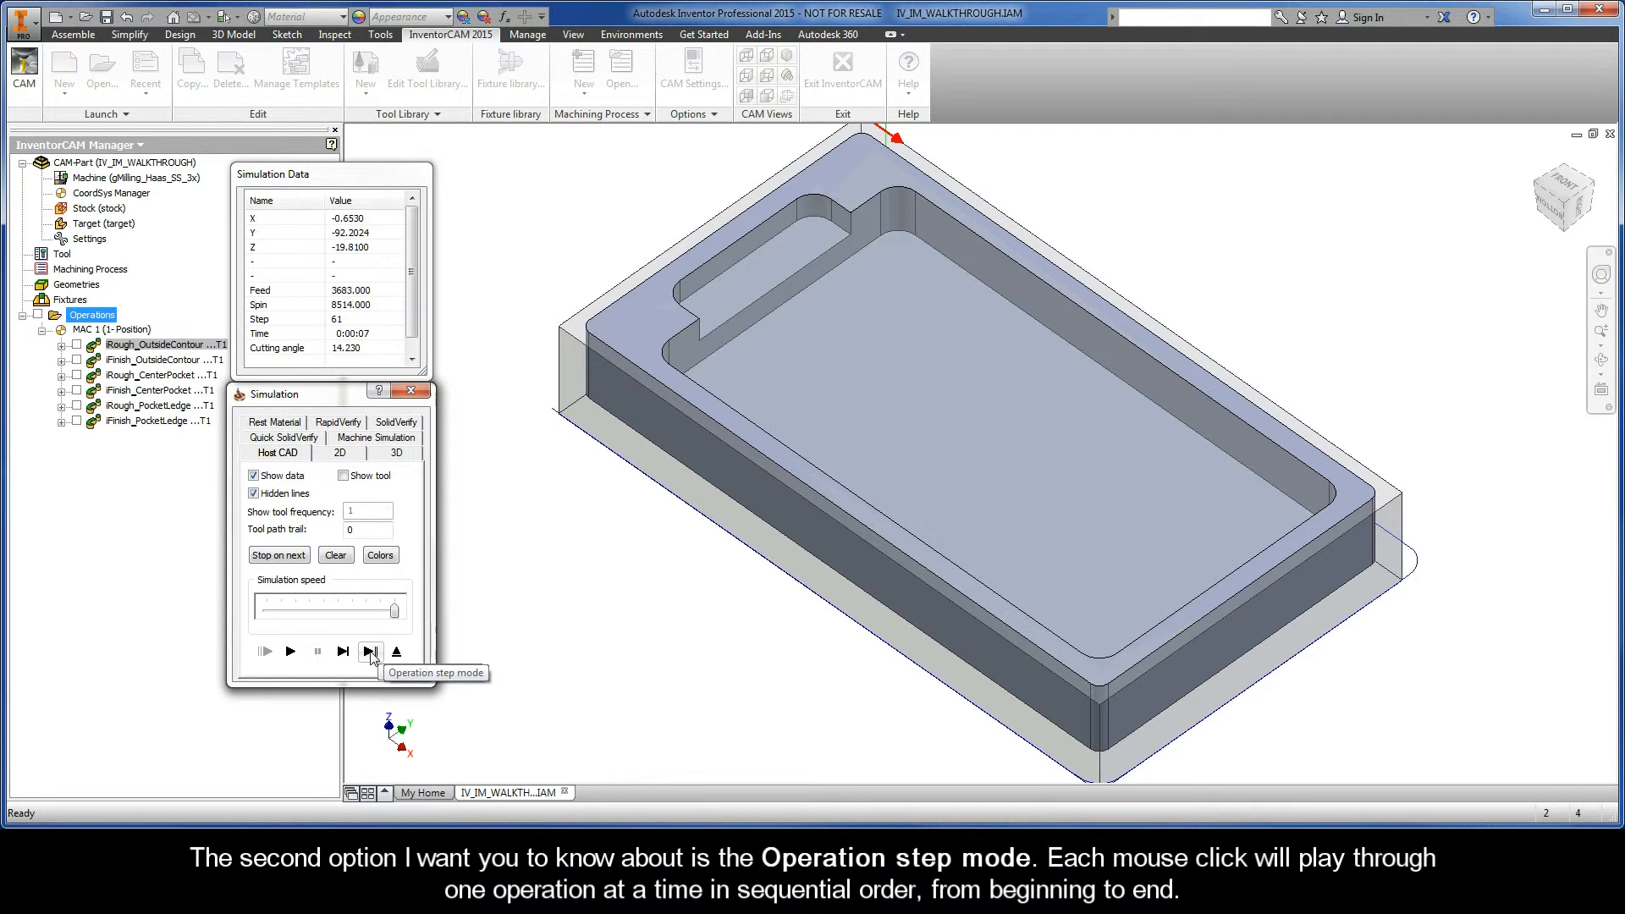
left_click(369, 650)
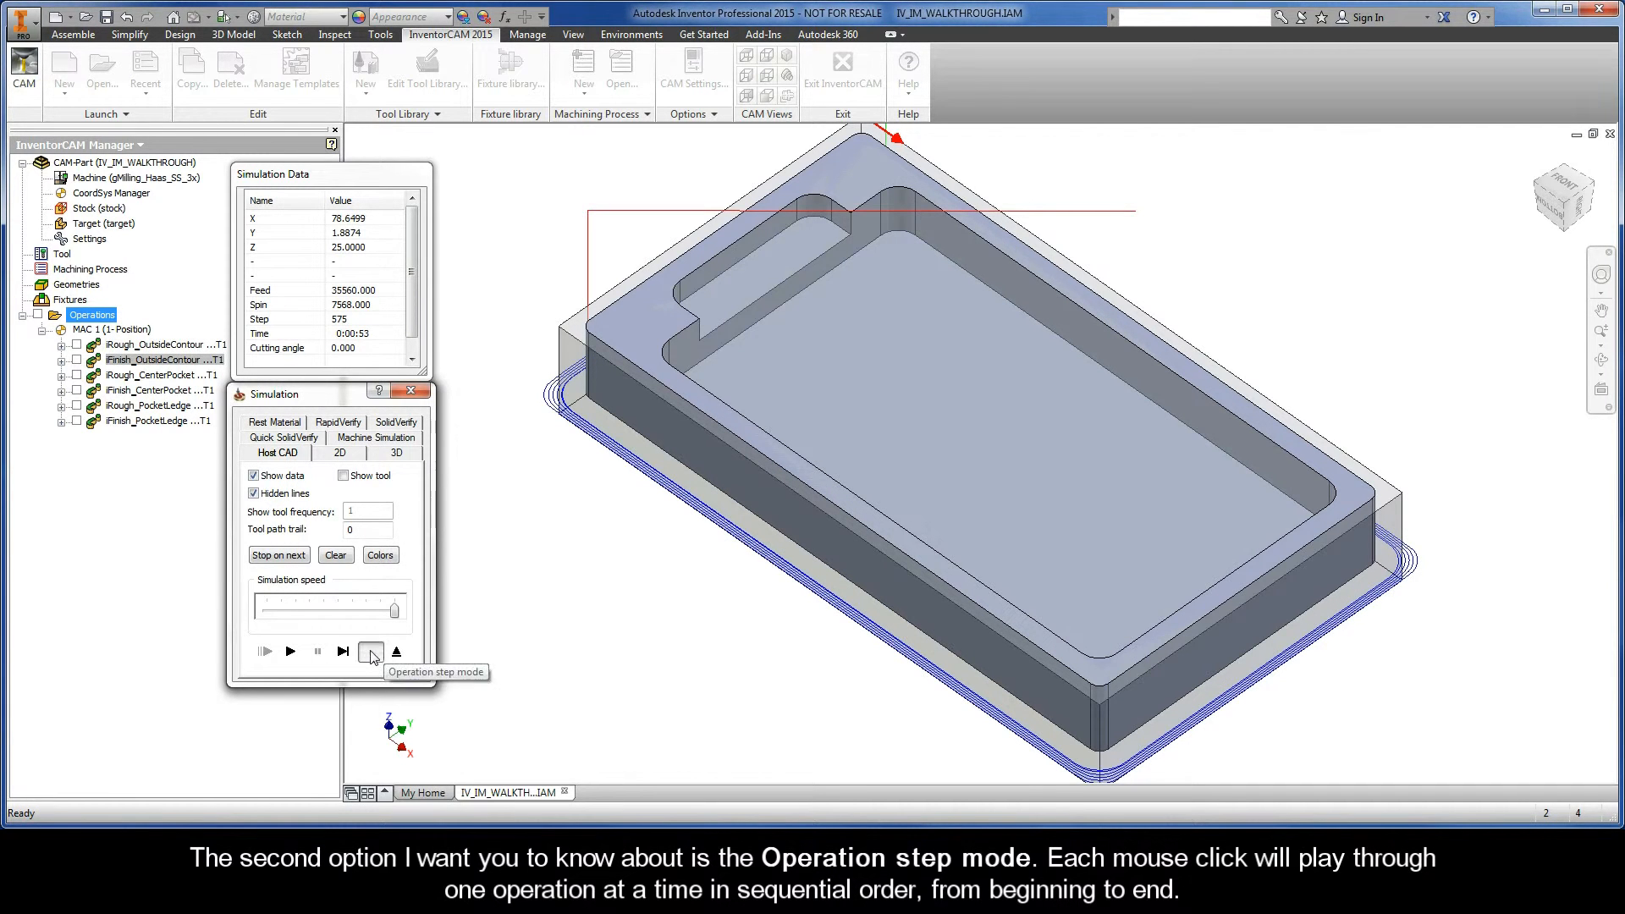
left_click(371, 651)
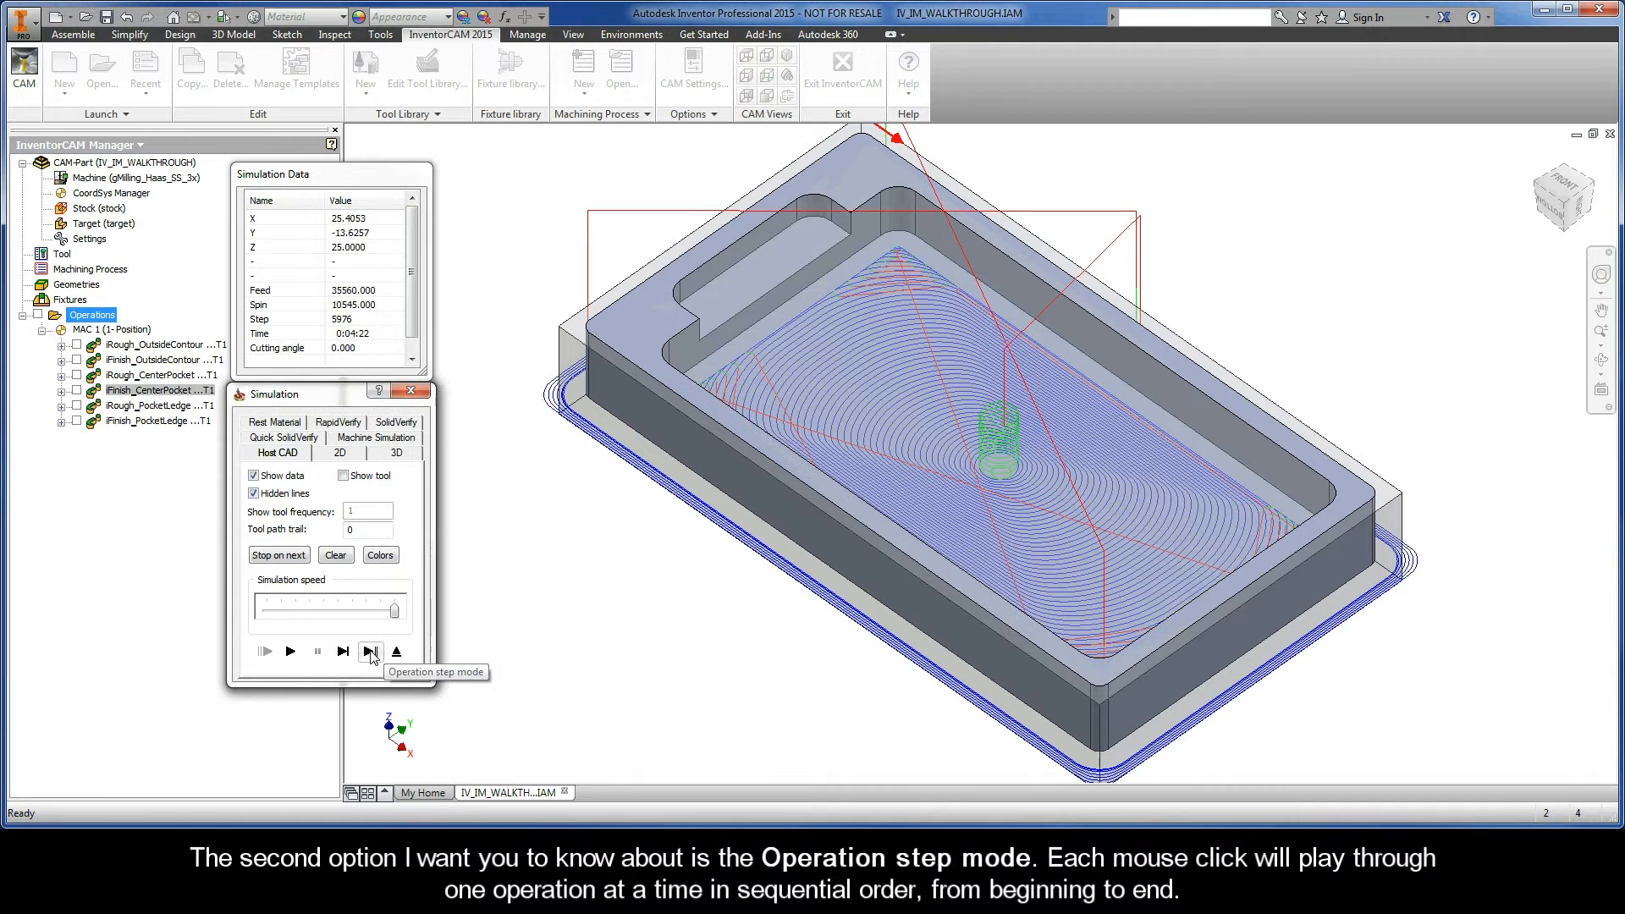
left_click(371, 652)
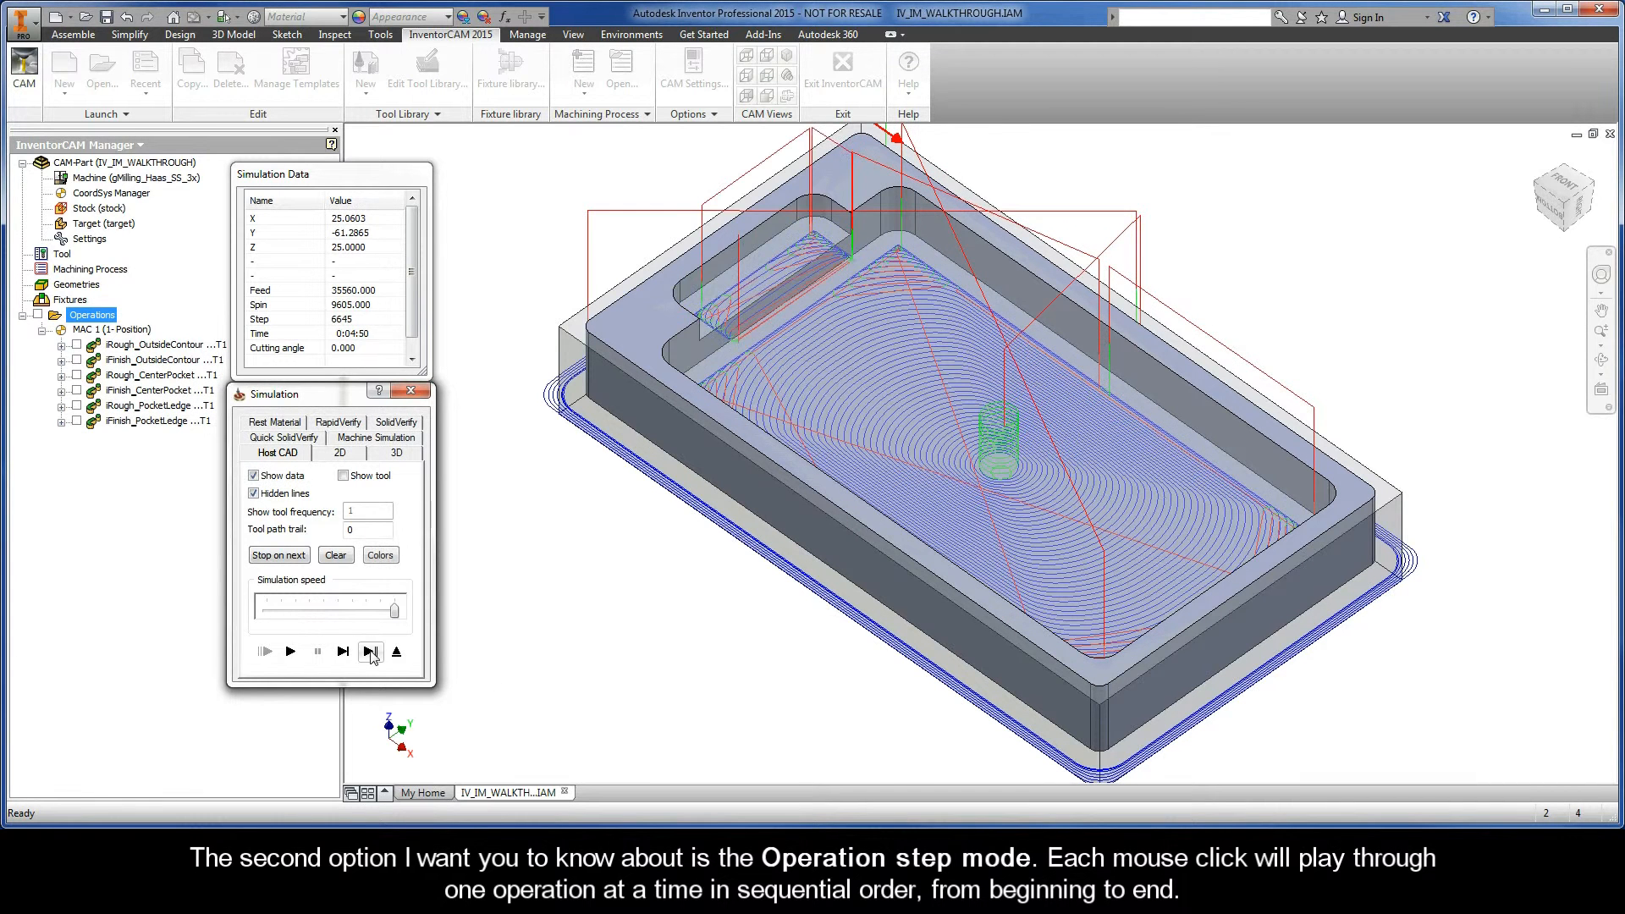
left_click(371, 652)
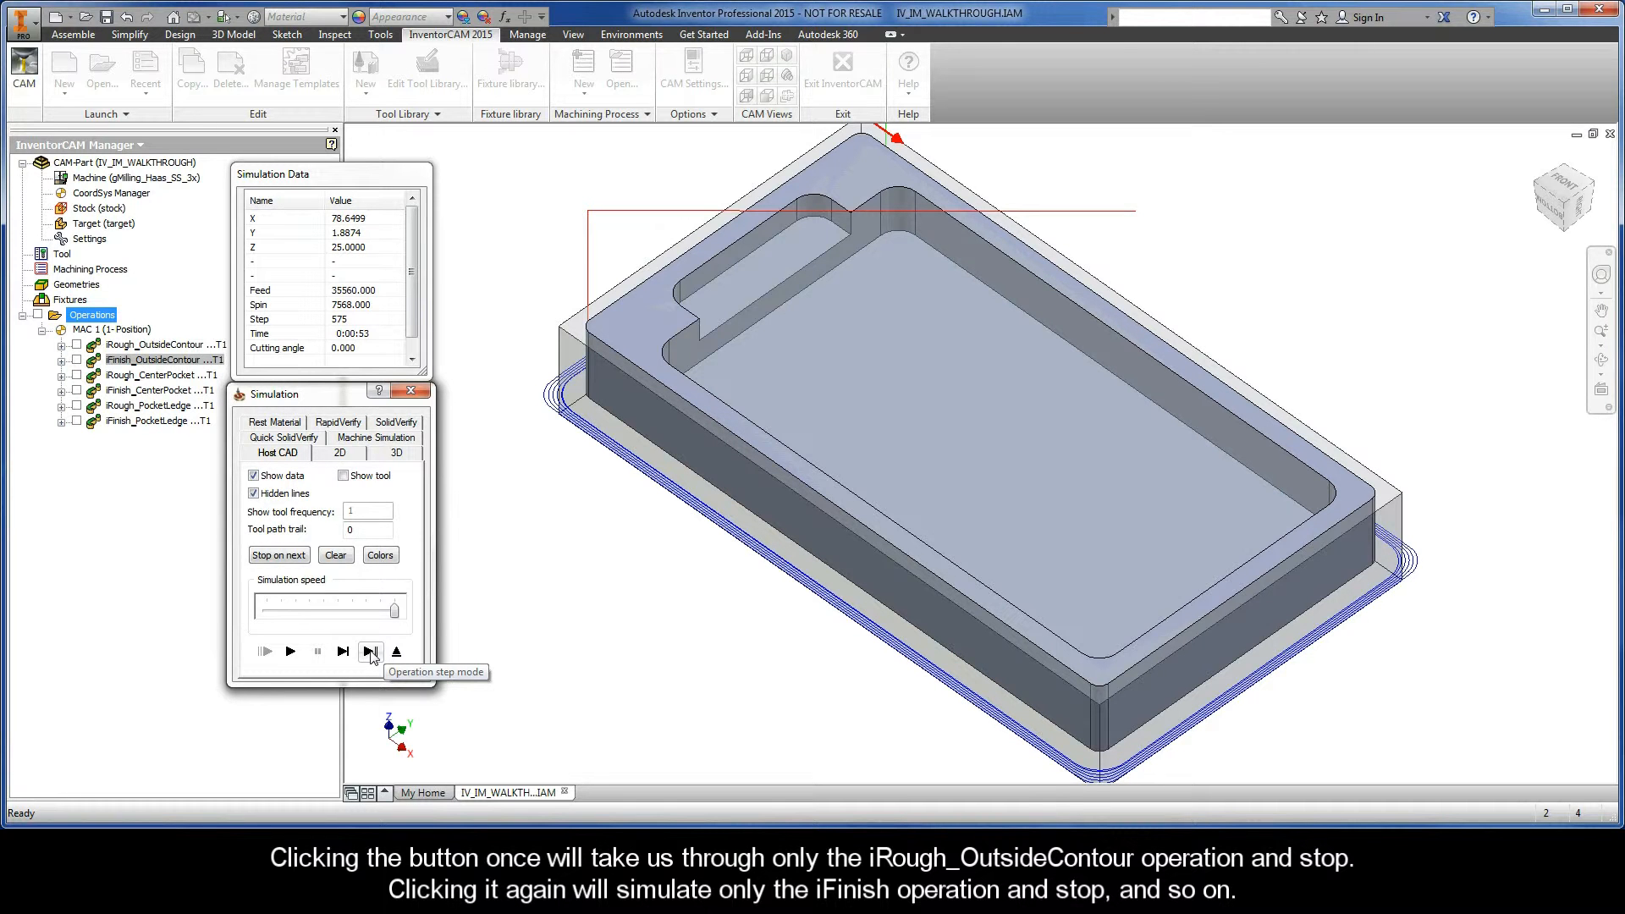
left_click(370, 652)
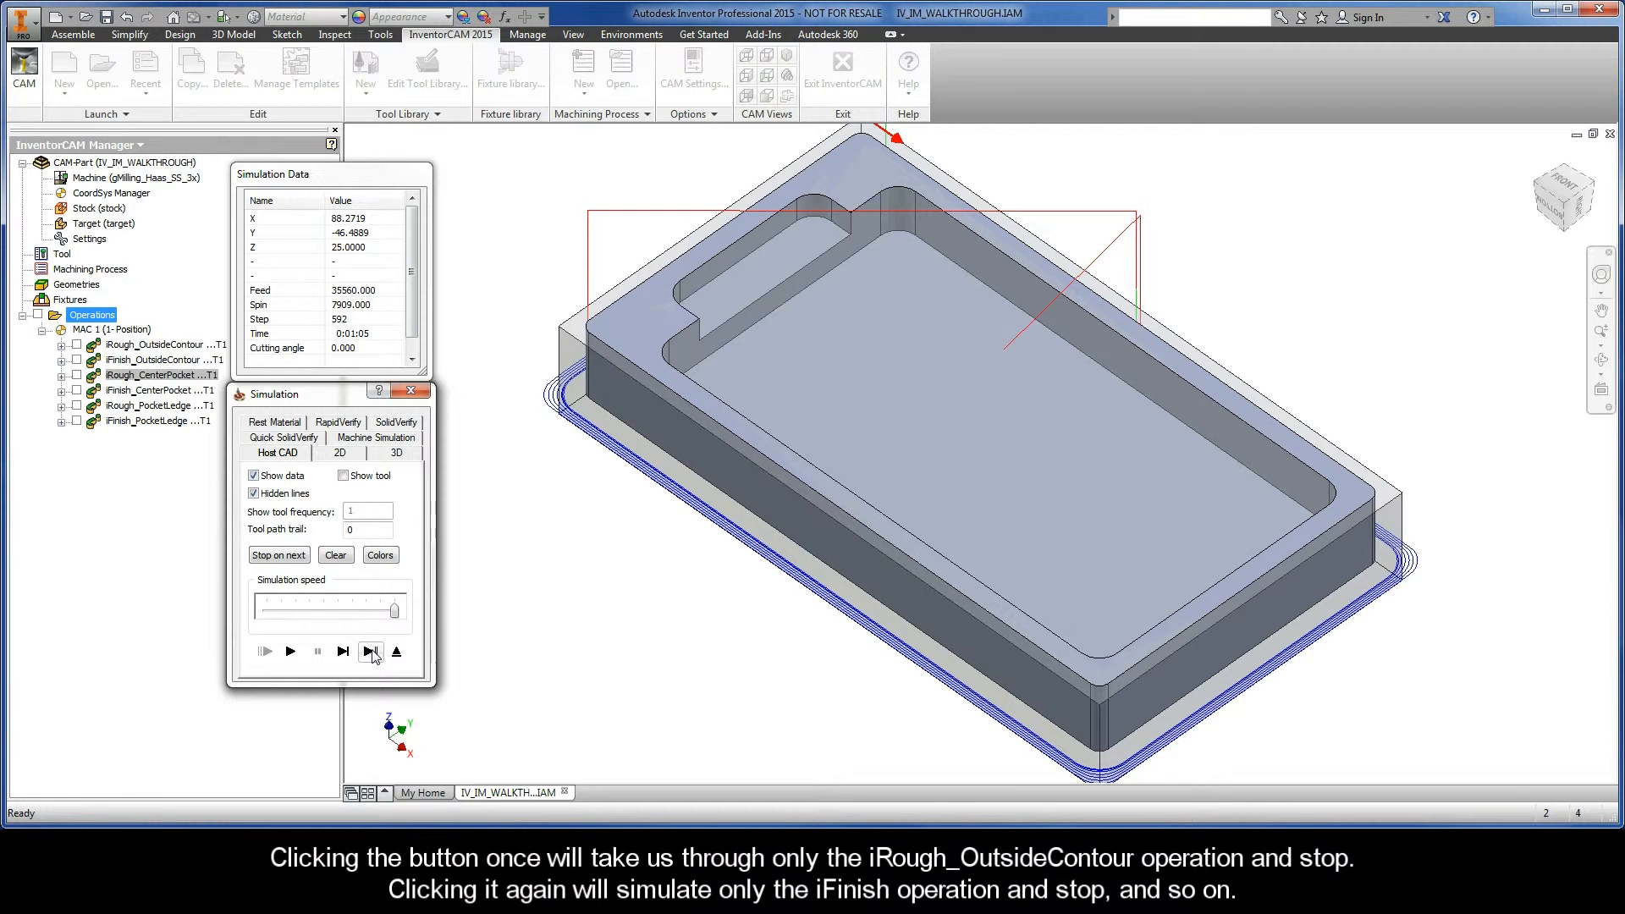
mouse_move(370, 650)
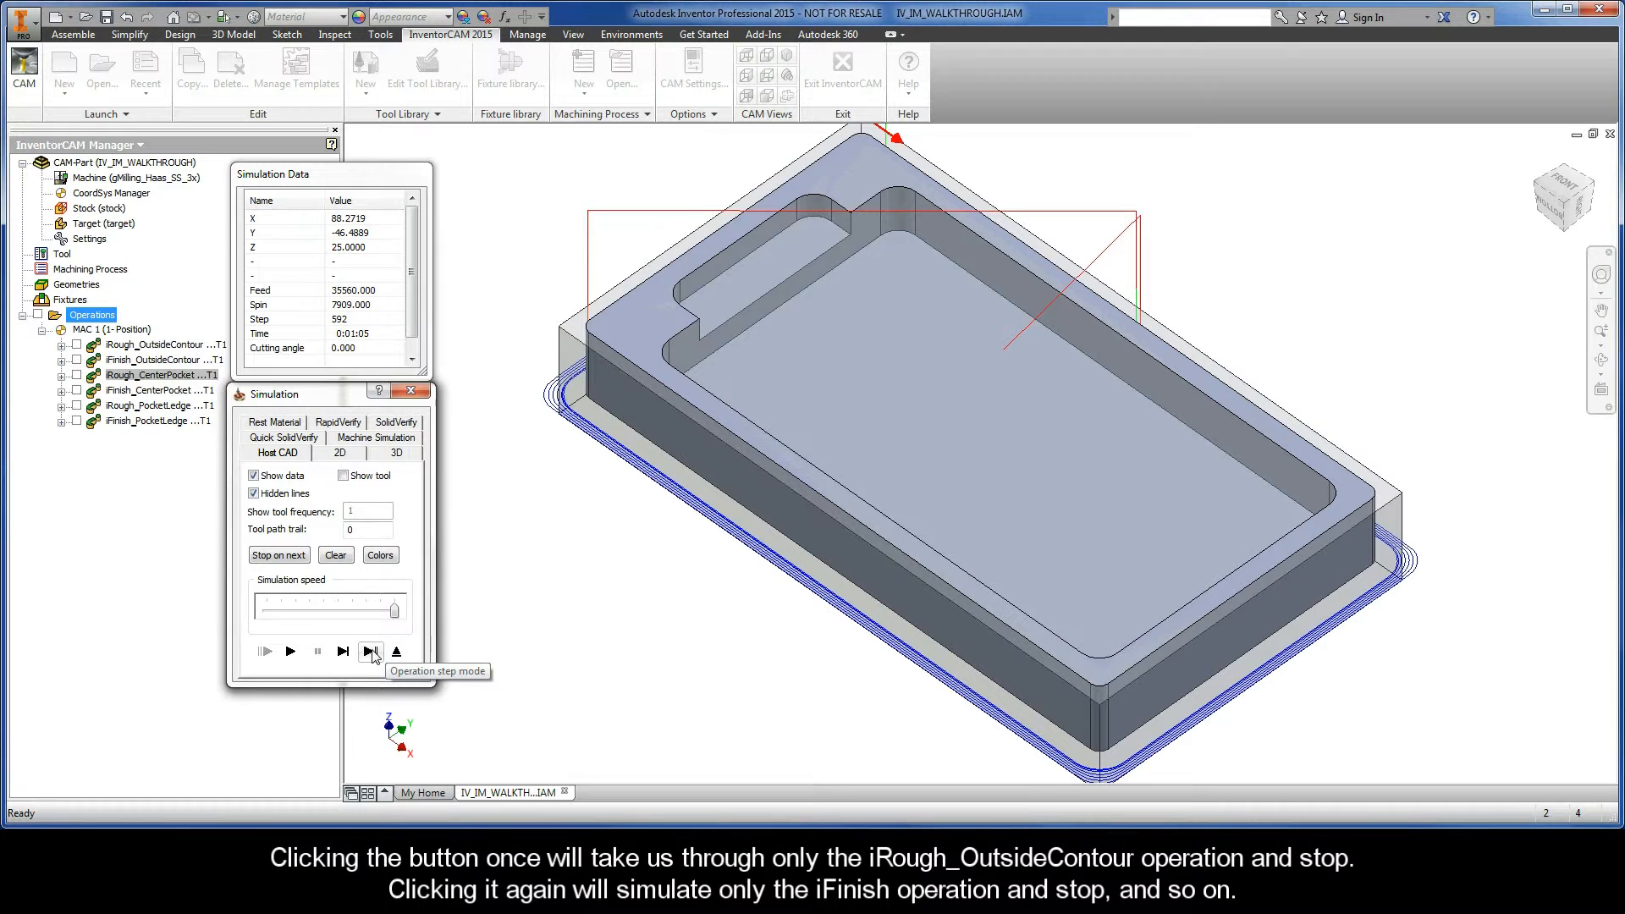
left_click(371, 650)
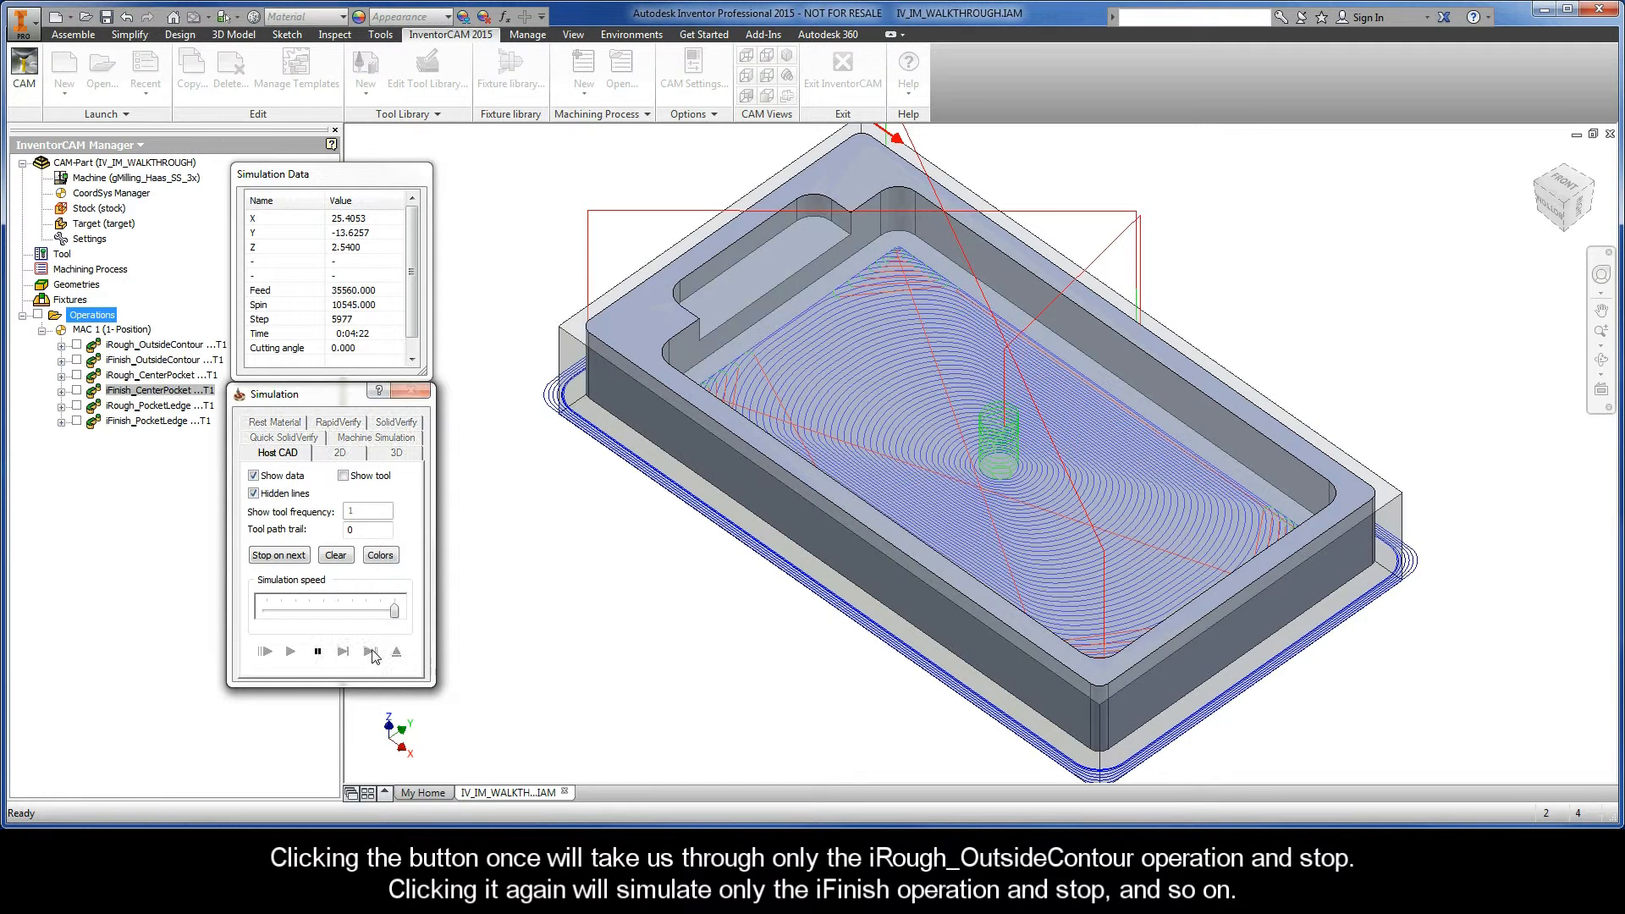
left_click(342, 650)
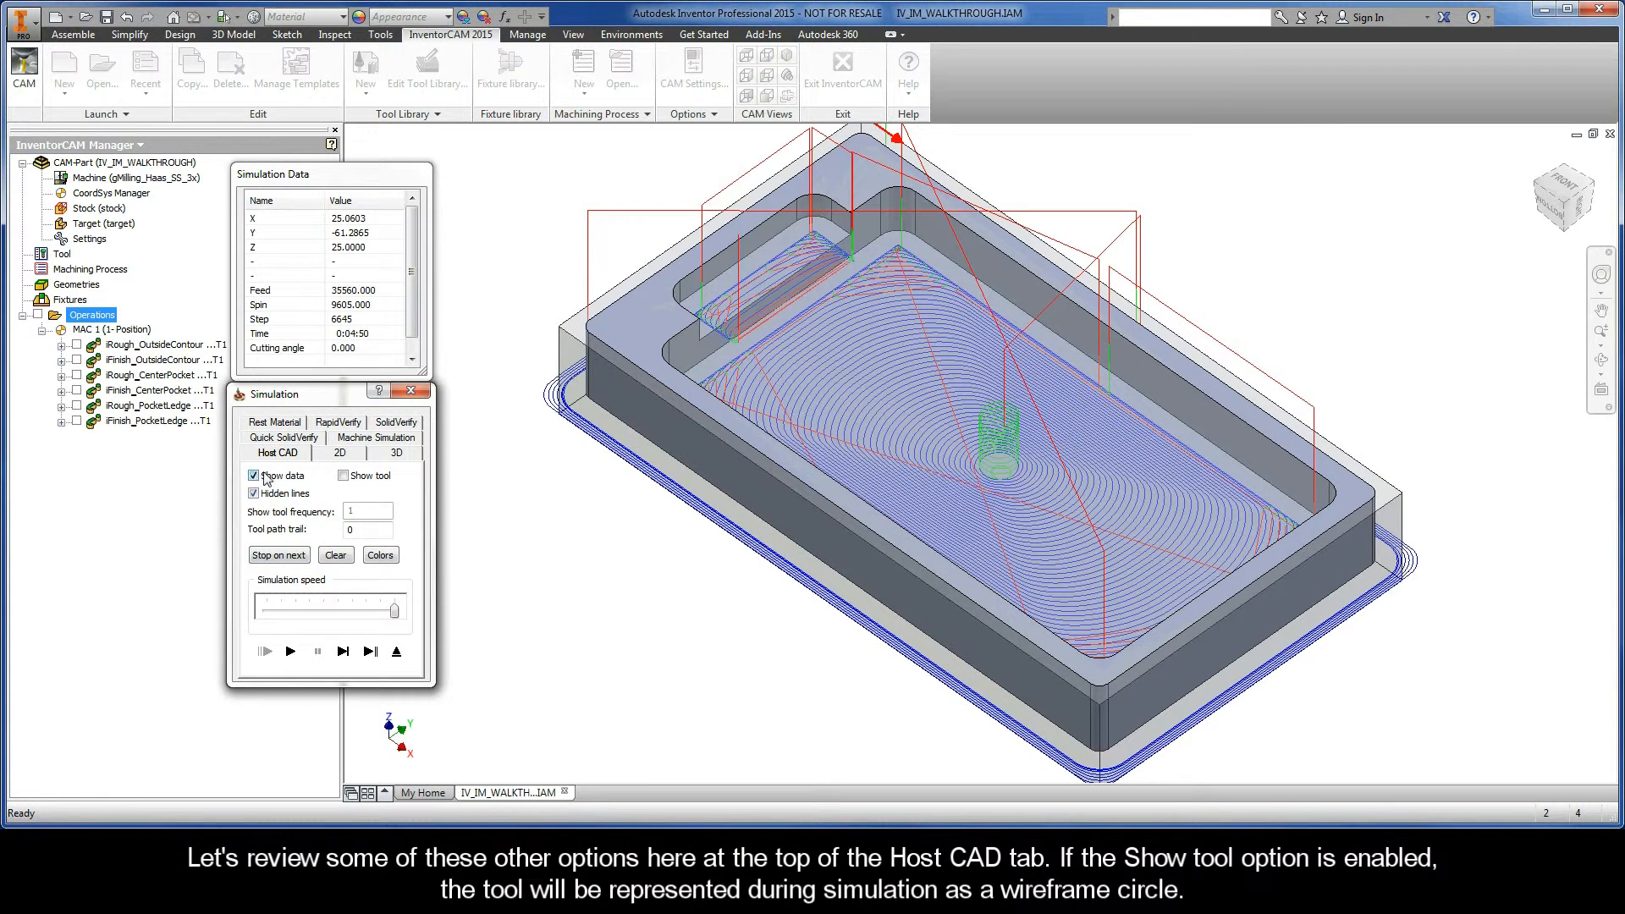
left_click(343, 476)
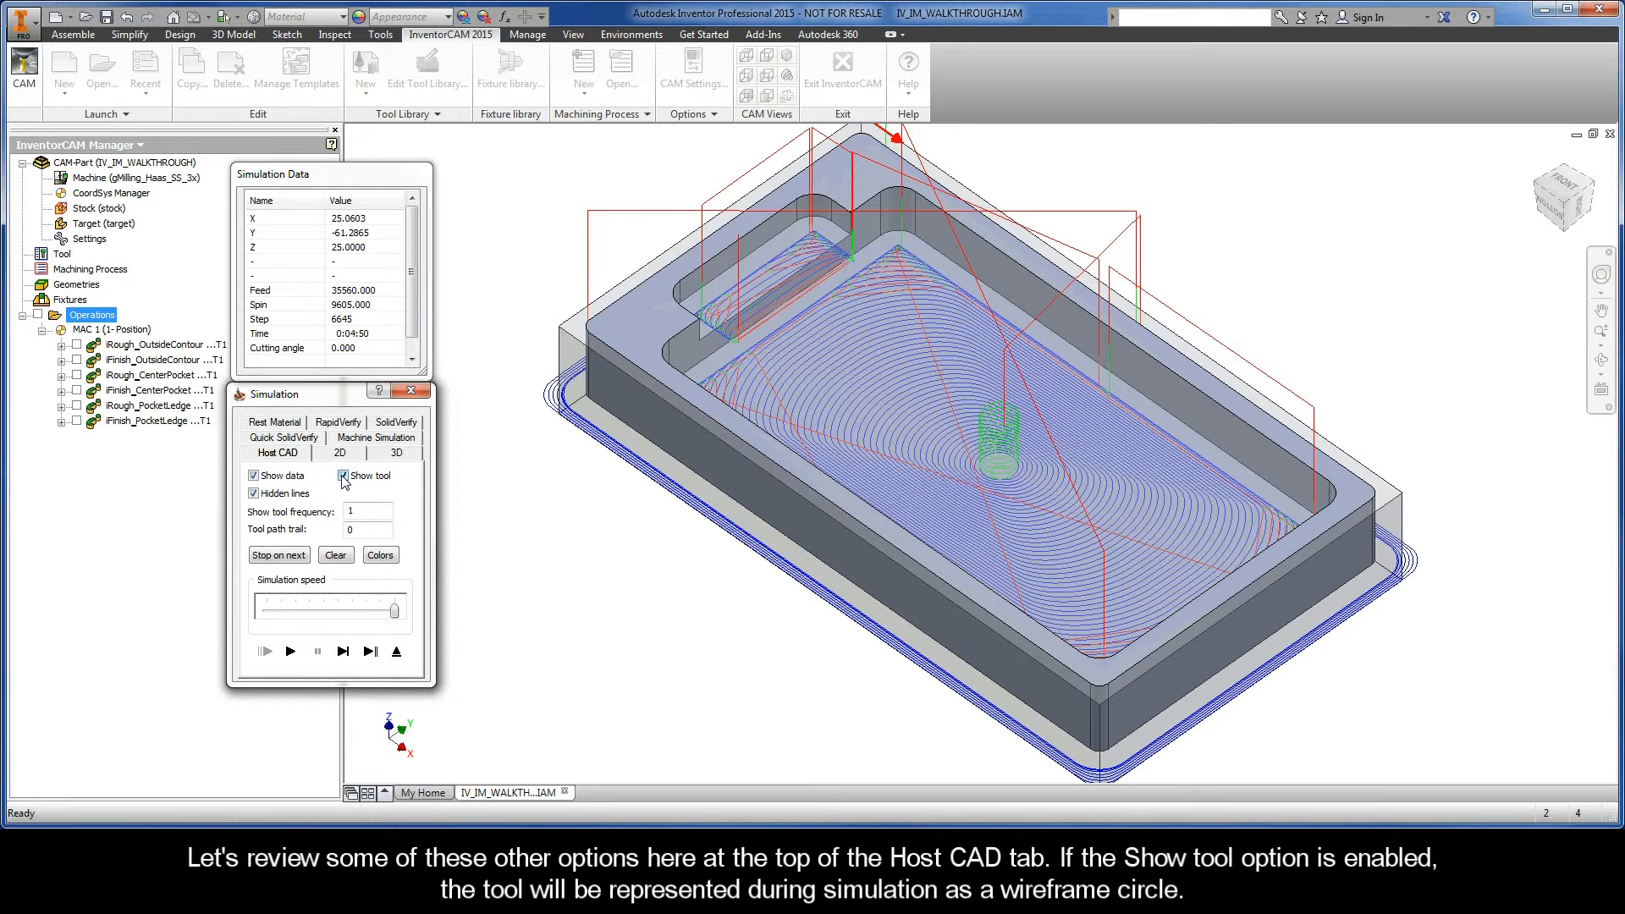
left_click(344, 475)
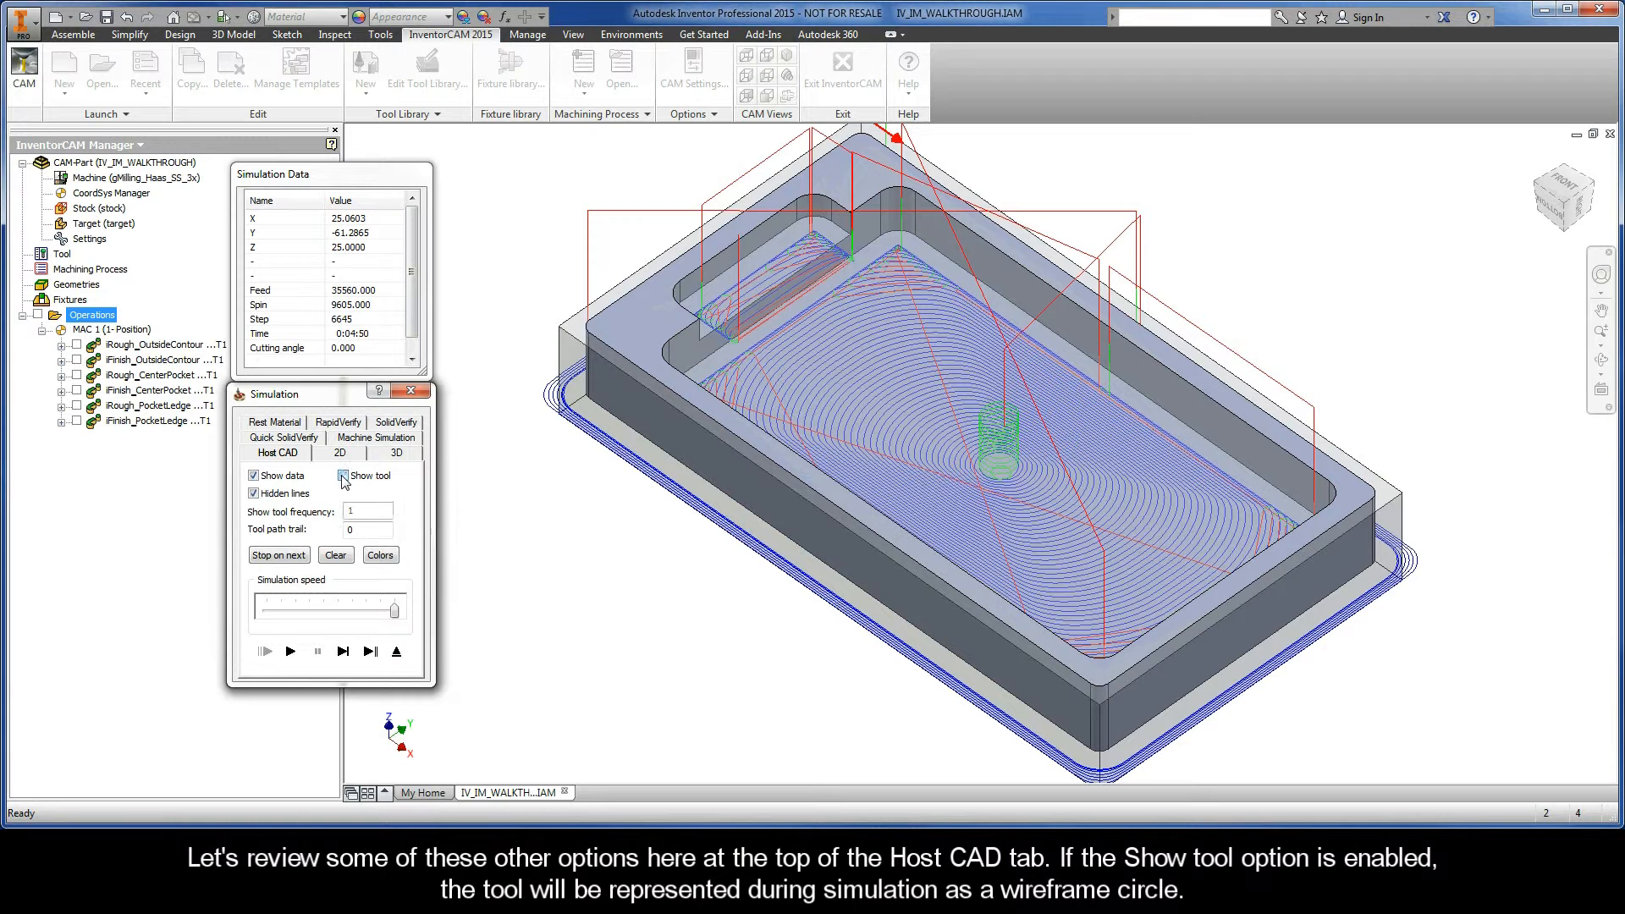
left_click(344, 474)
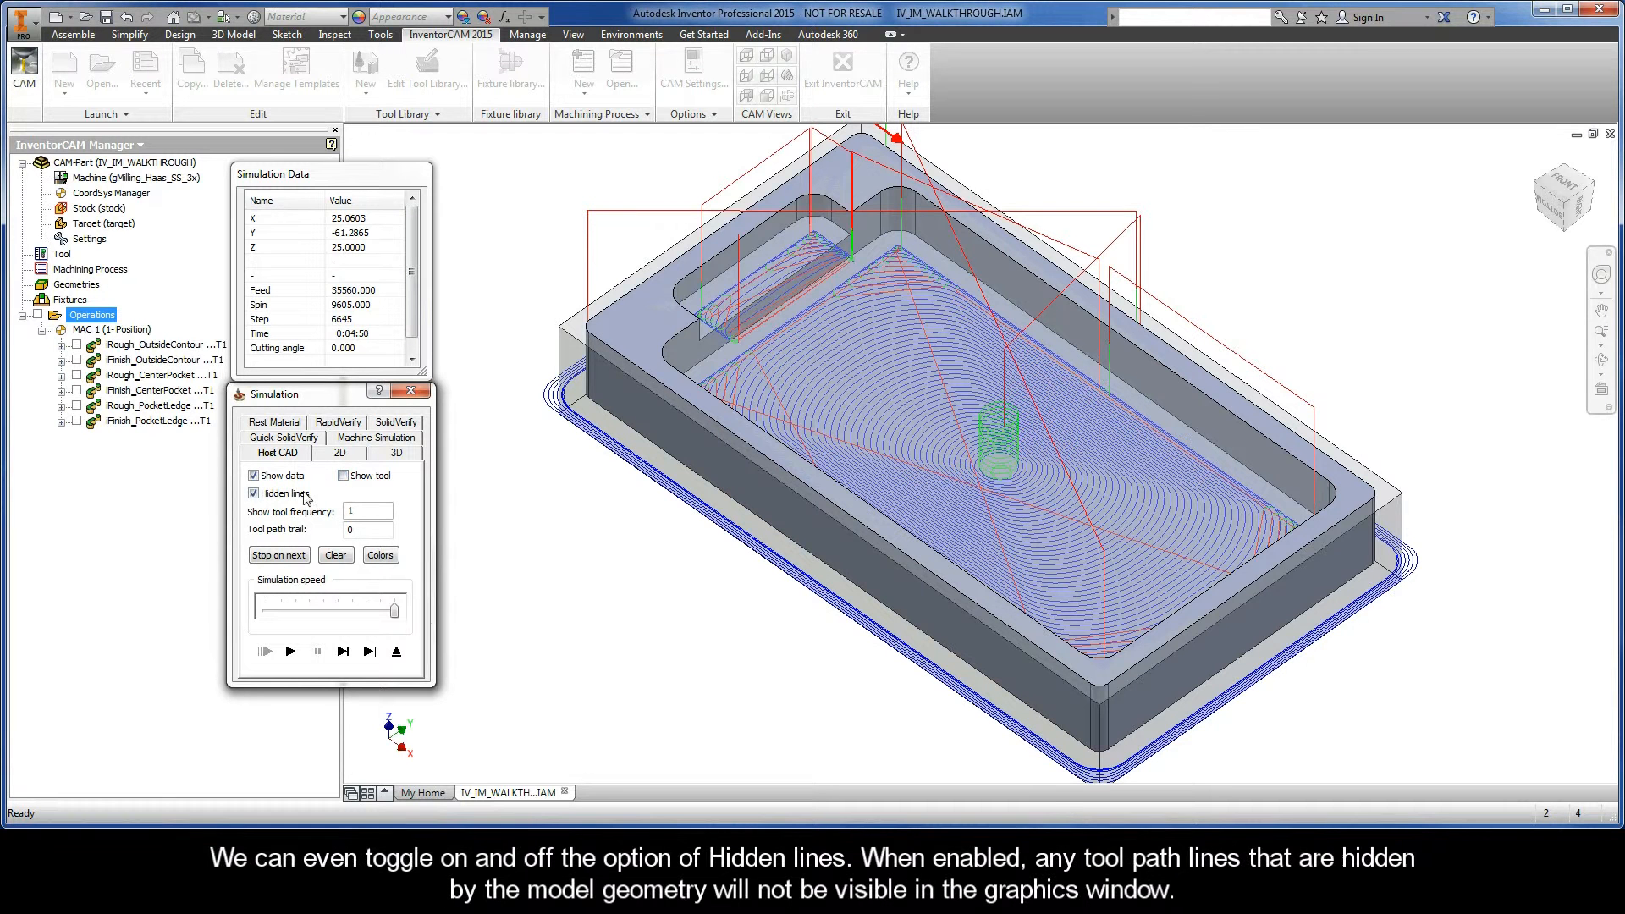
left_click(254, 493)
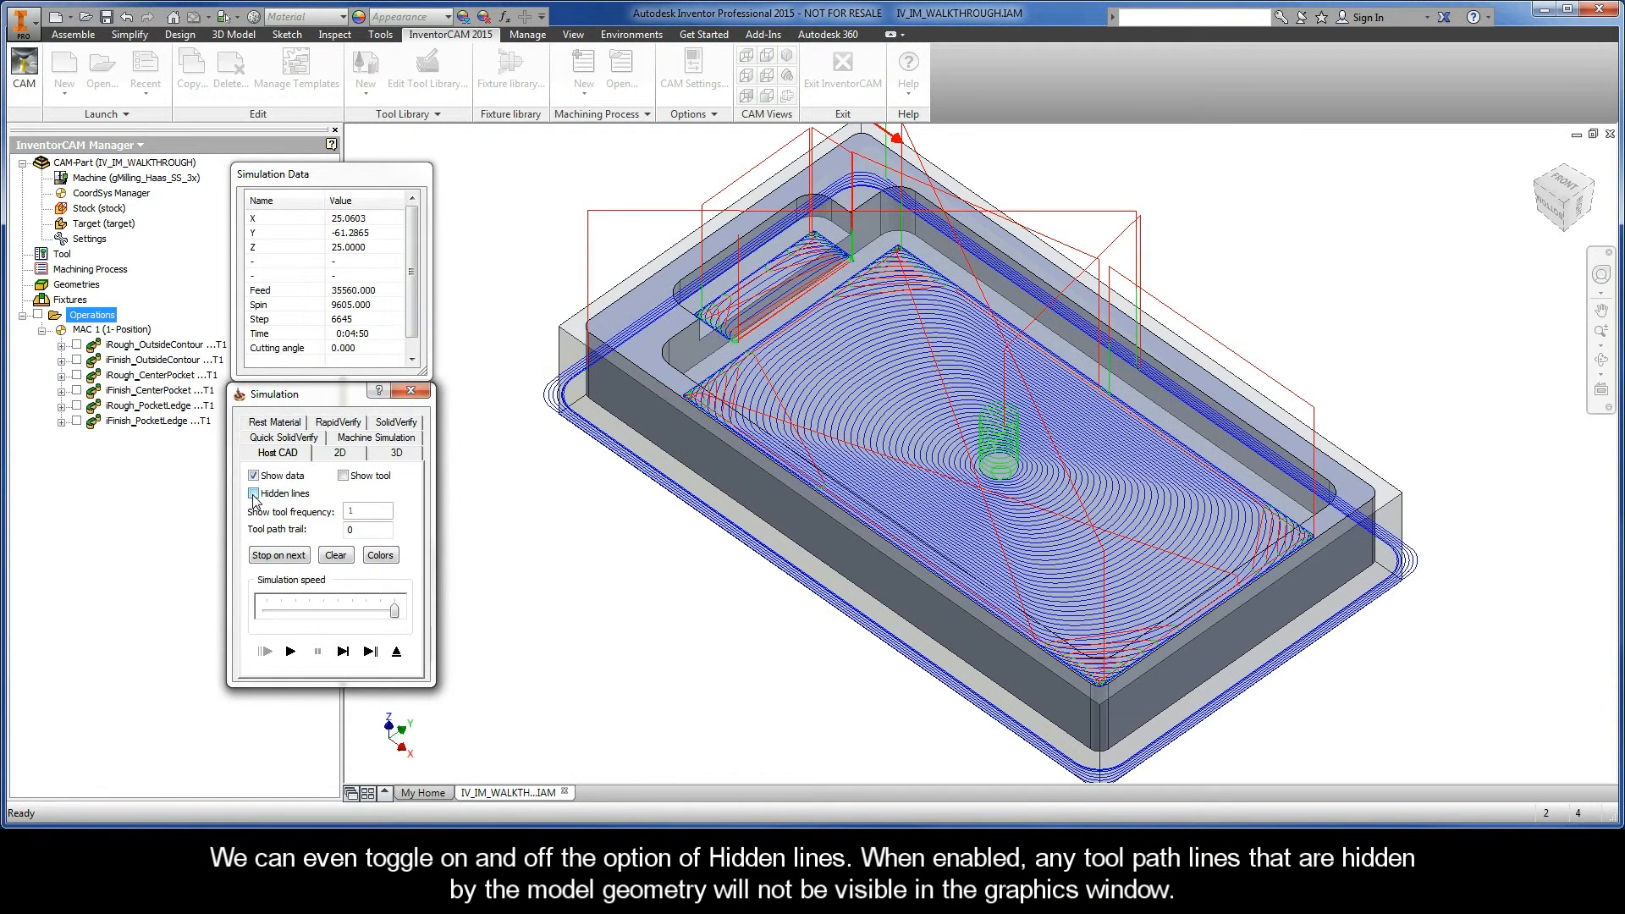
left_click(253, 493)
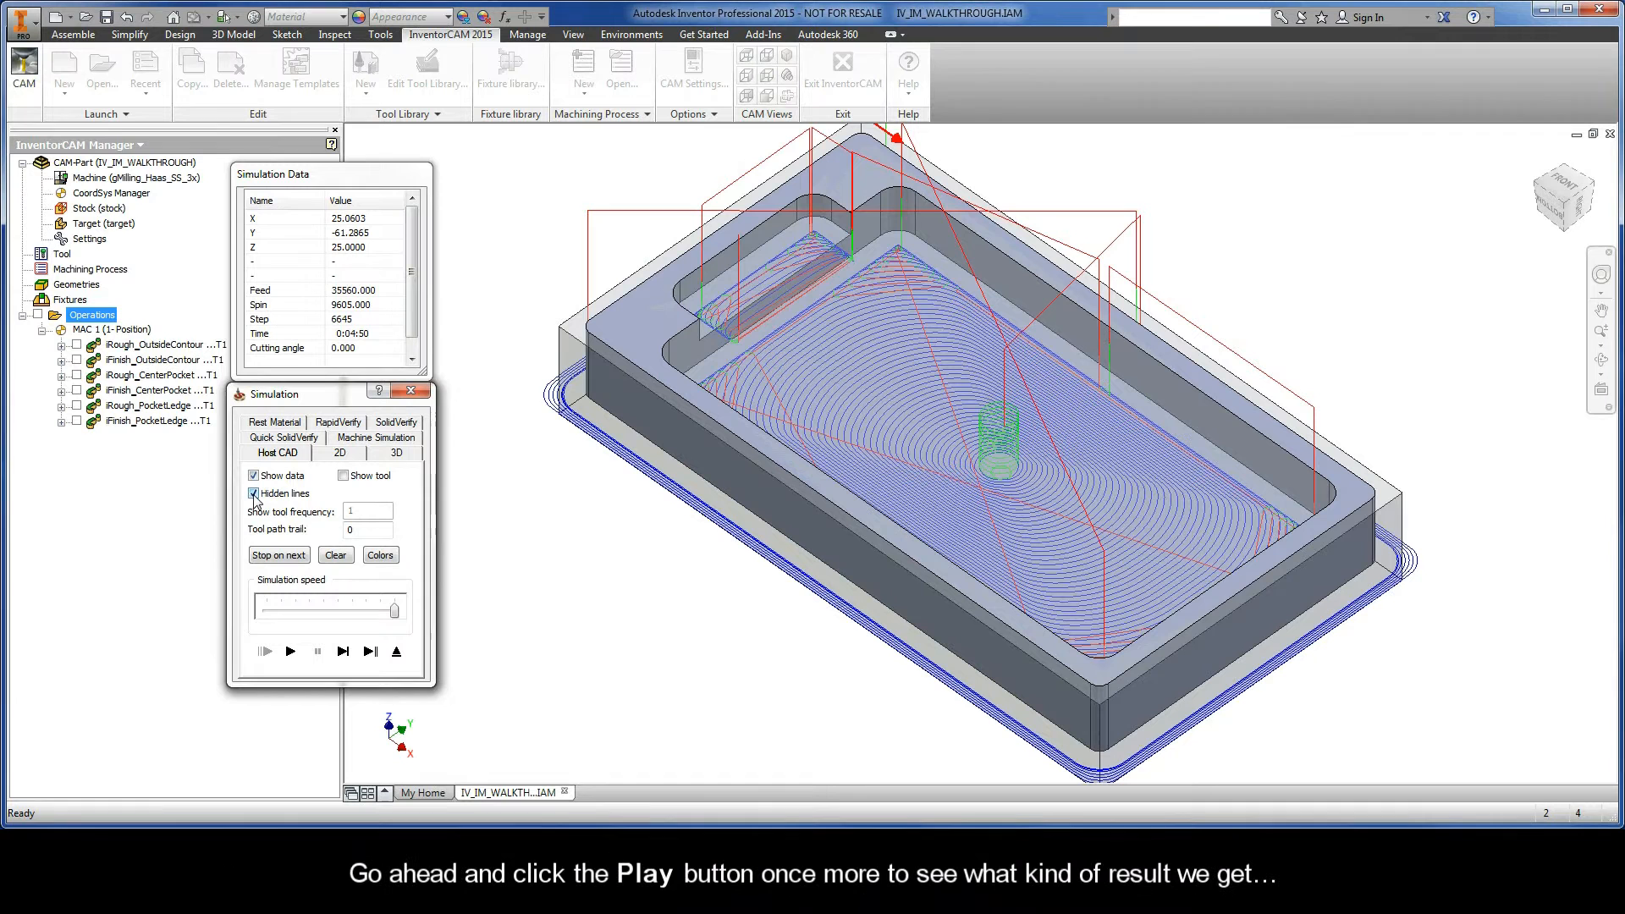
left_click(290, 650)
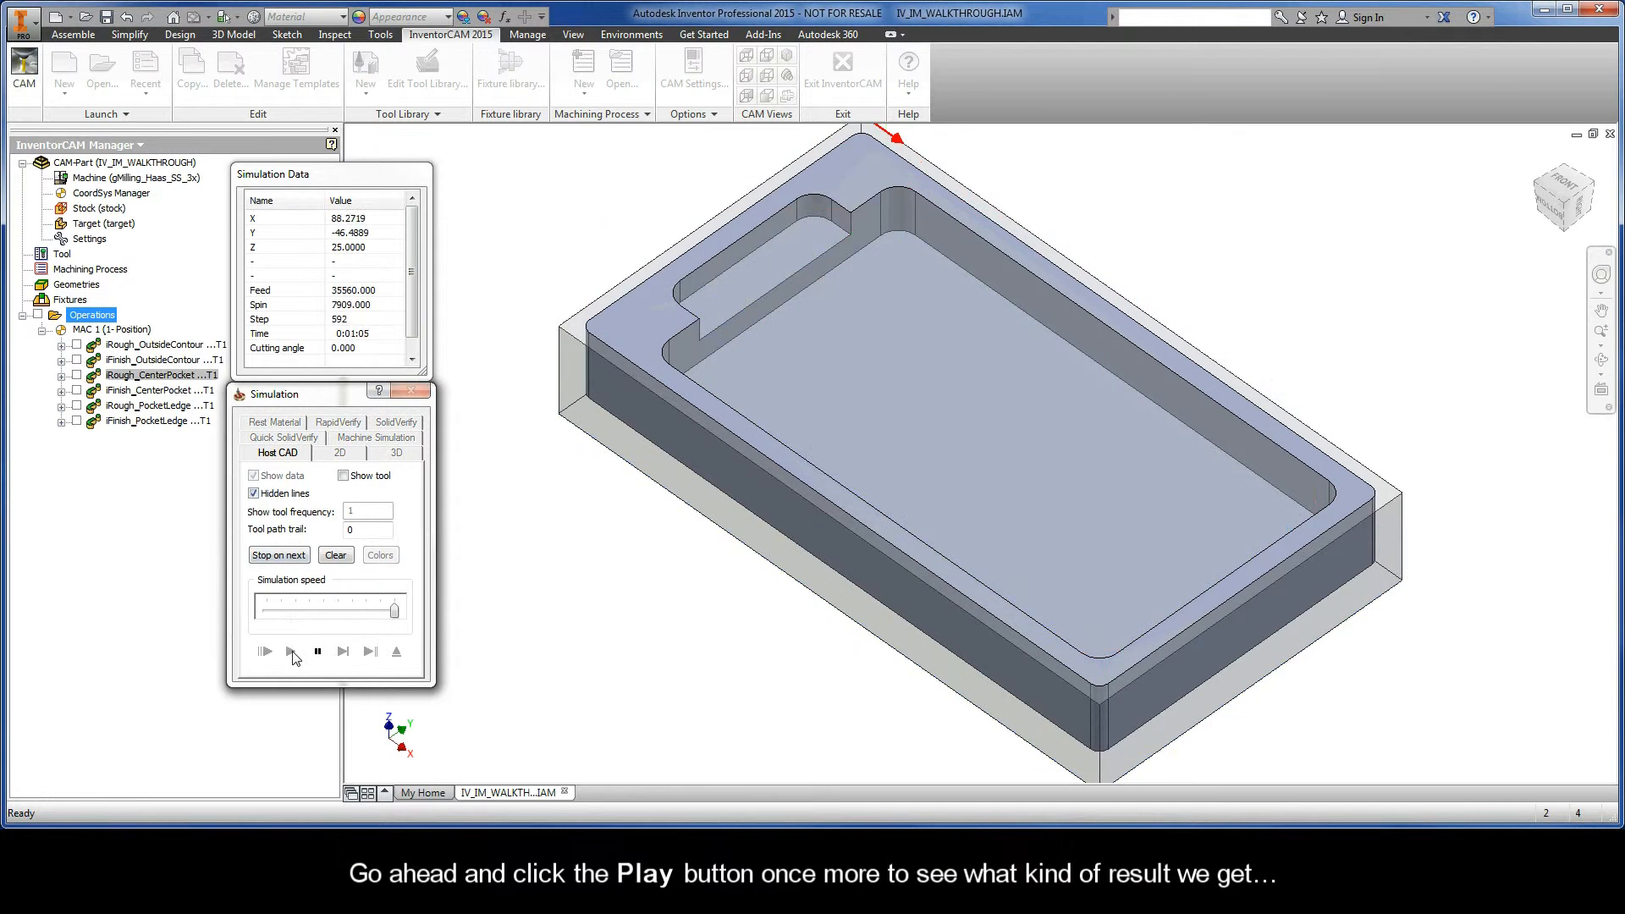
left_click(264, 651)
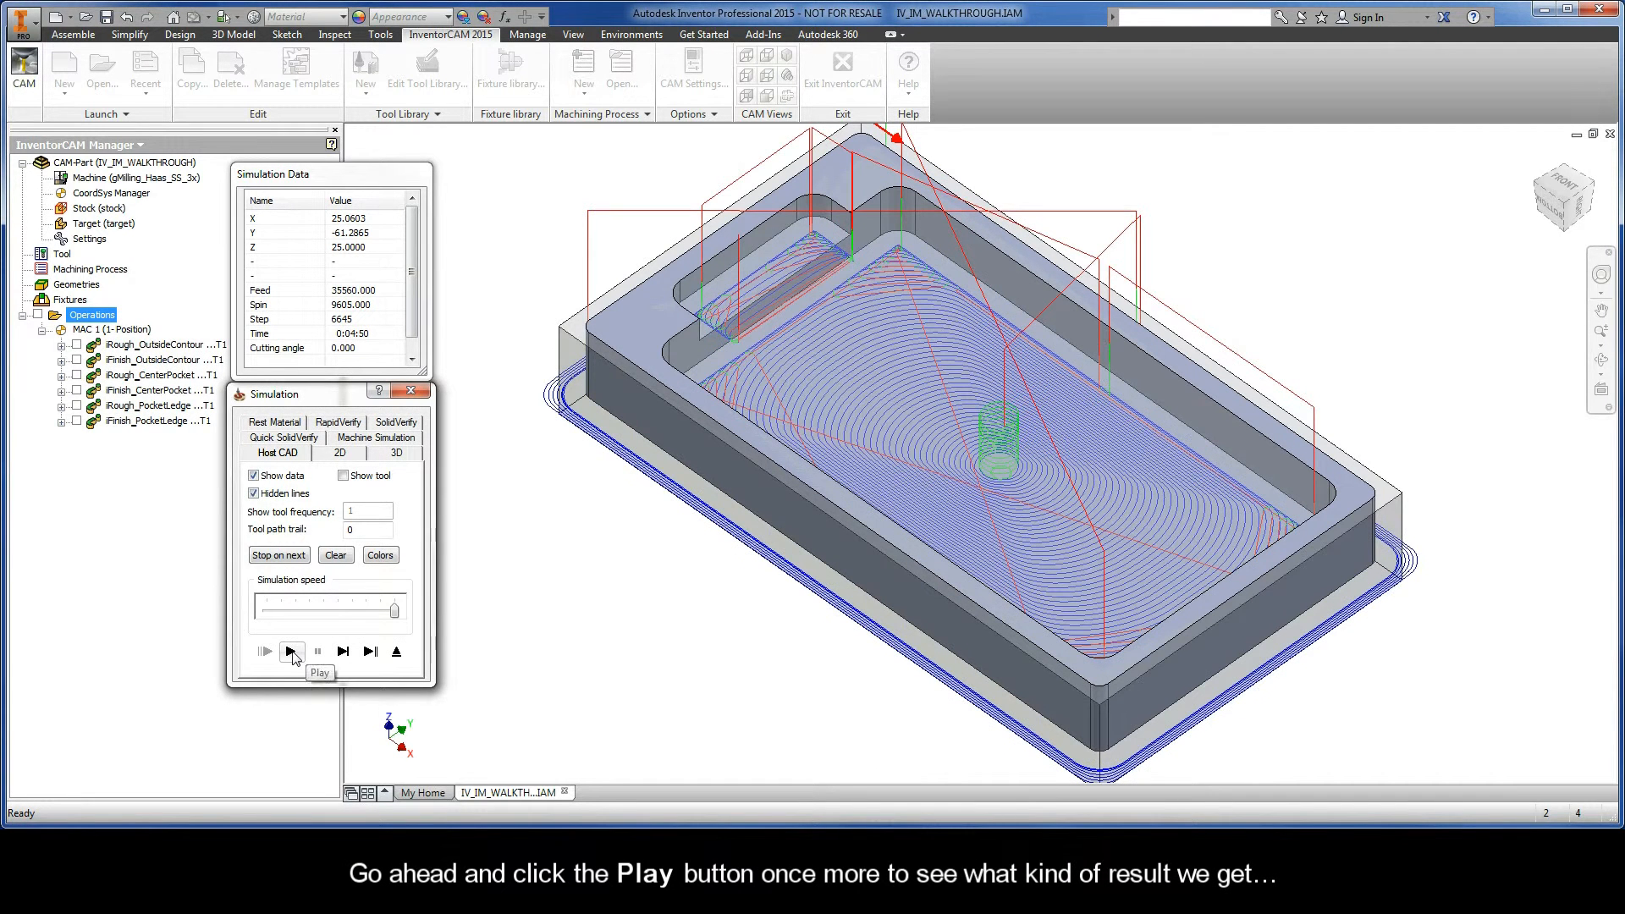
left_click(291, 650)
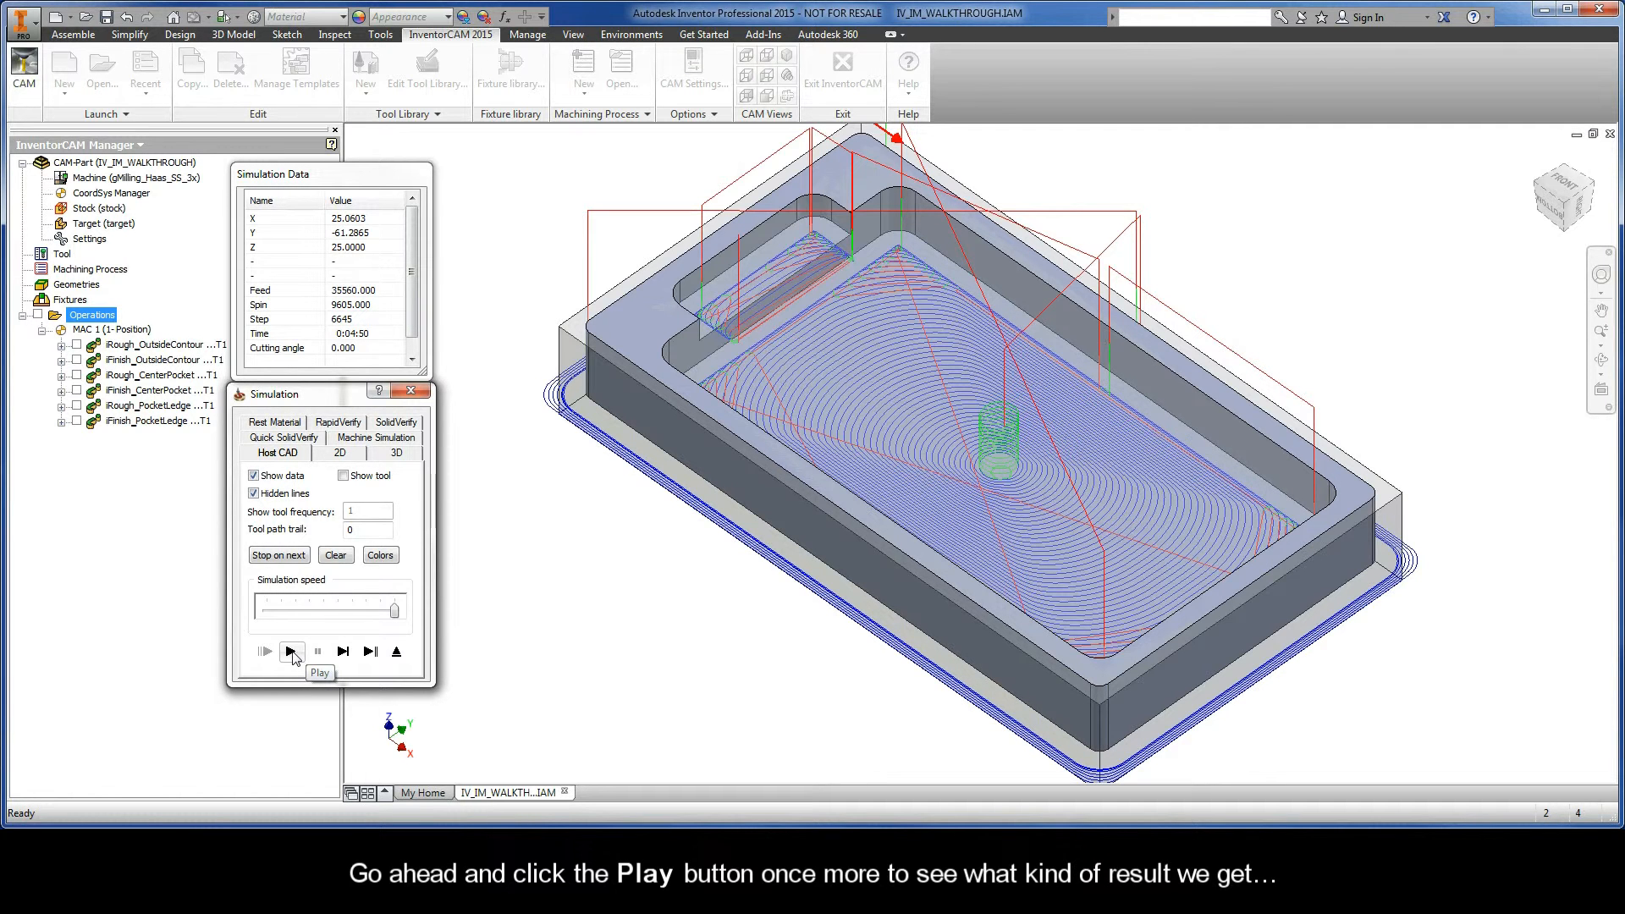
left_click(291, 652)
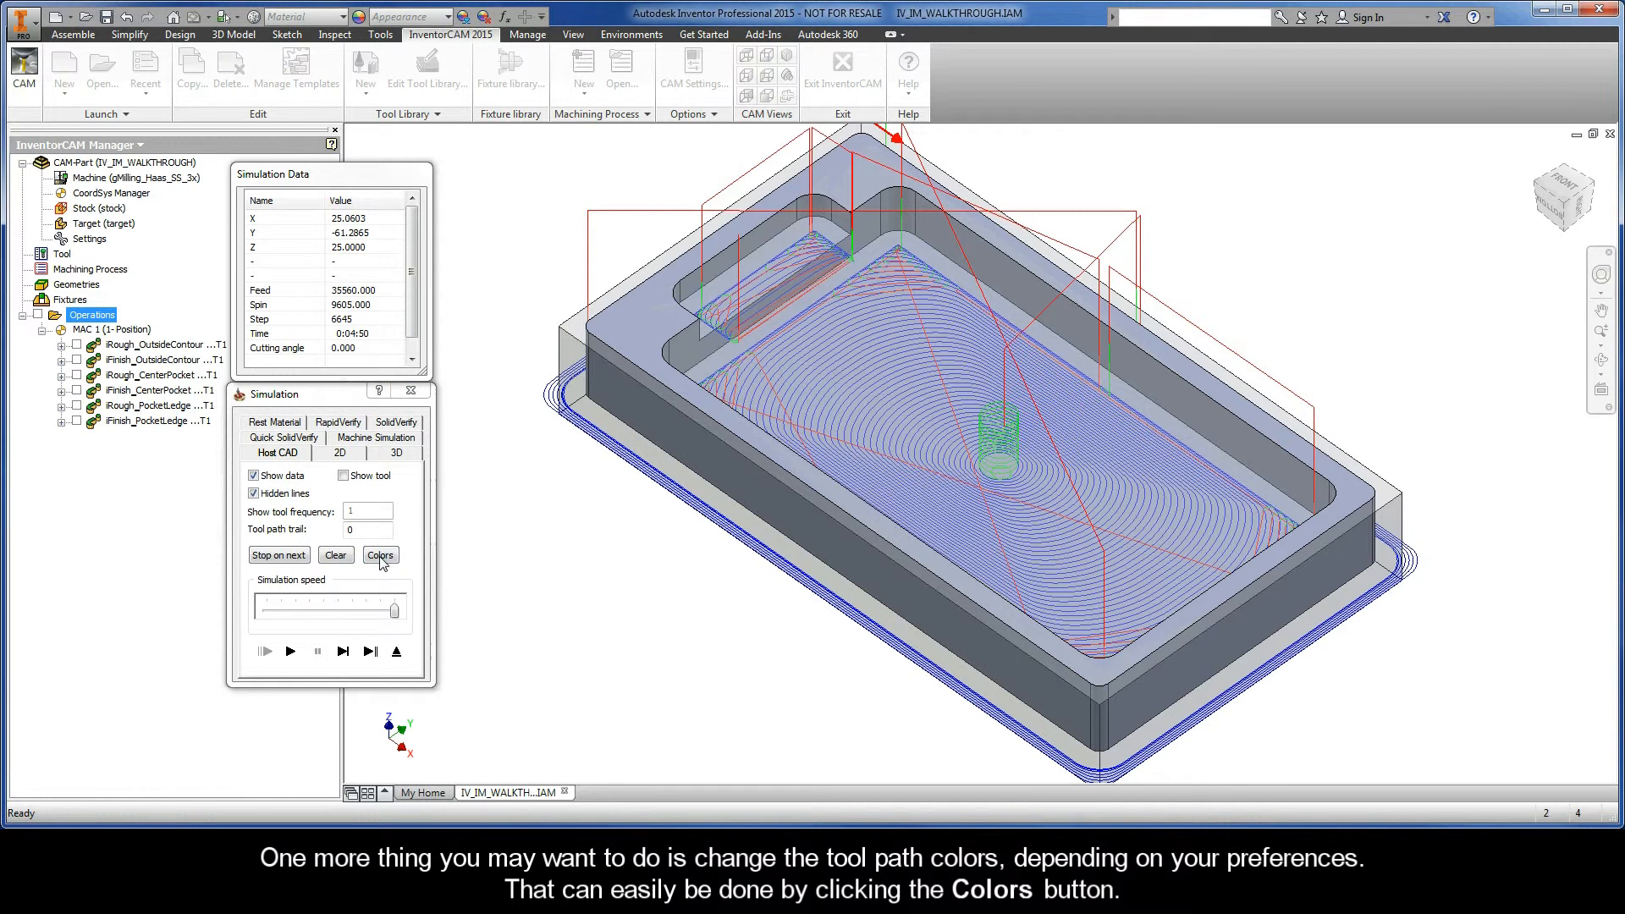
left_click(379, 555)
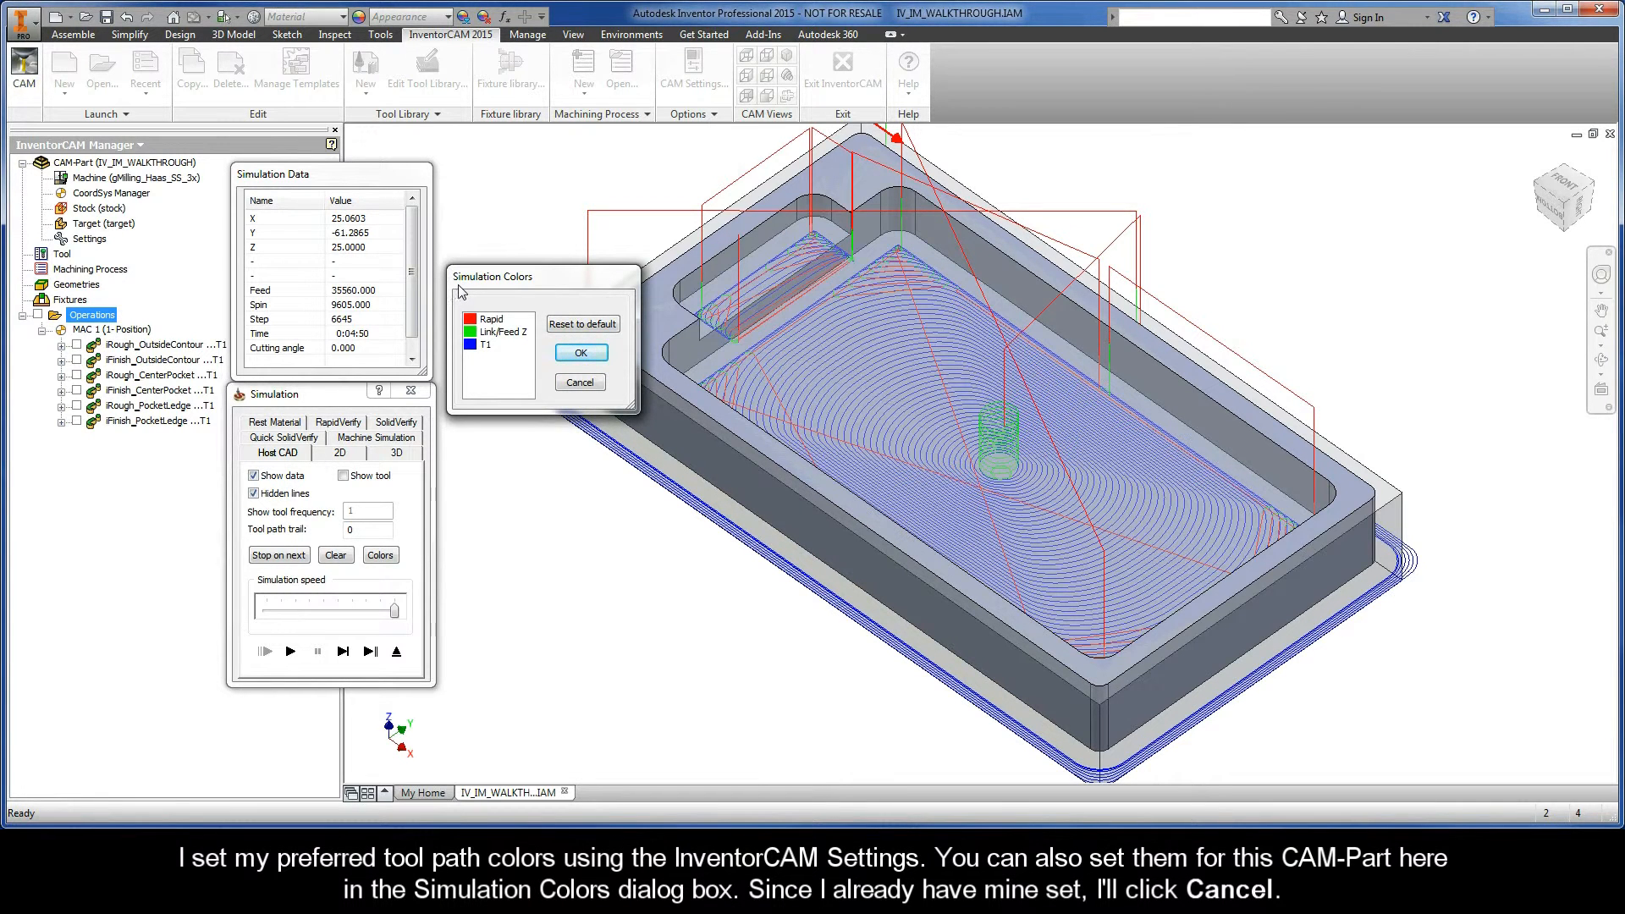
mouse_move(469, 354)
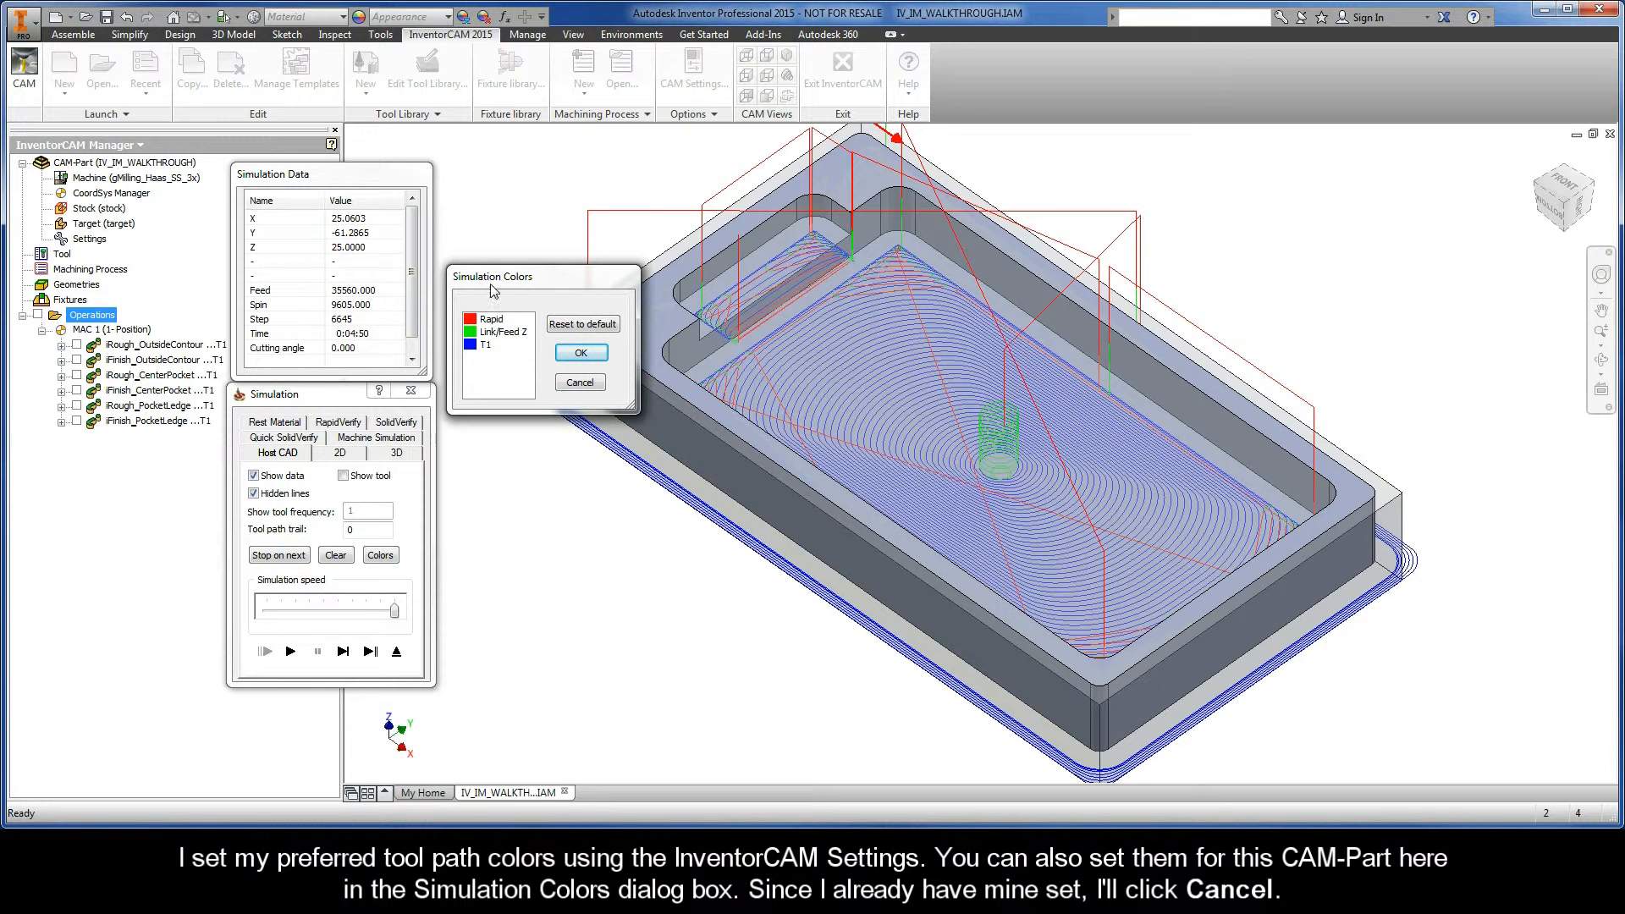
mouse_move(469, 347)
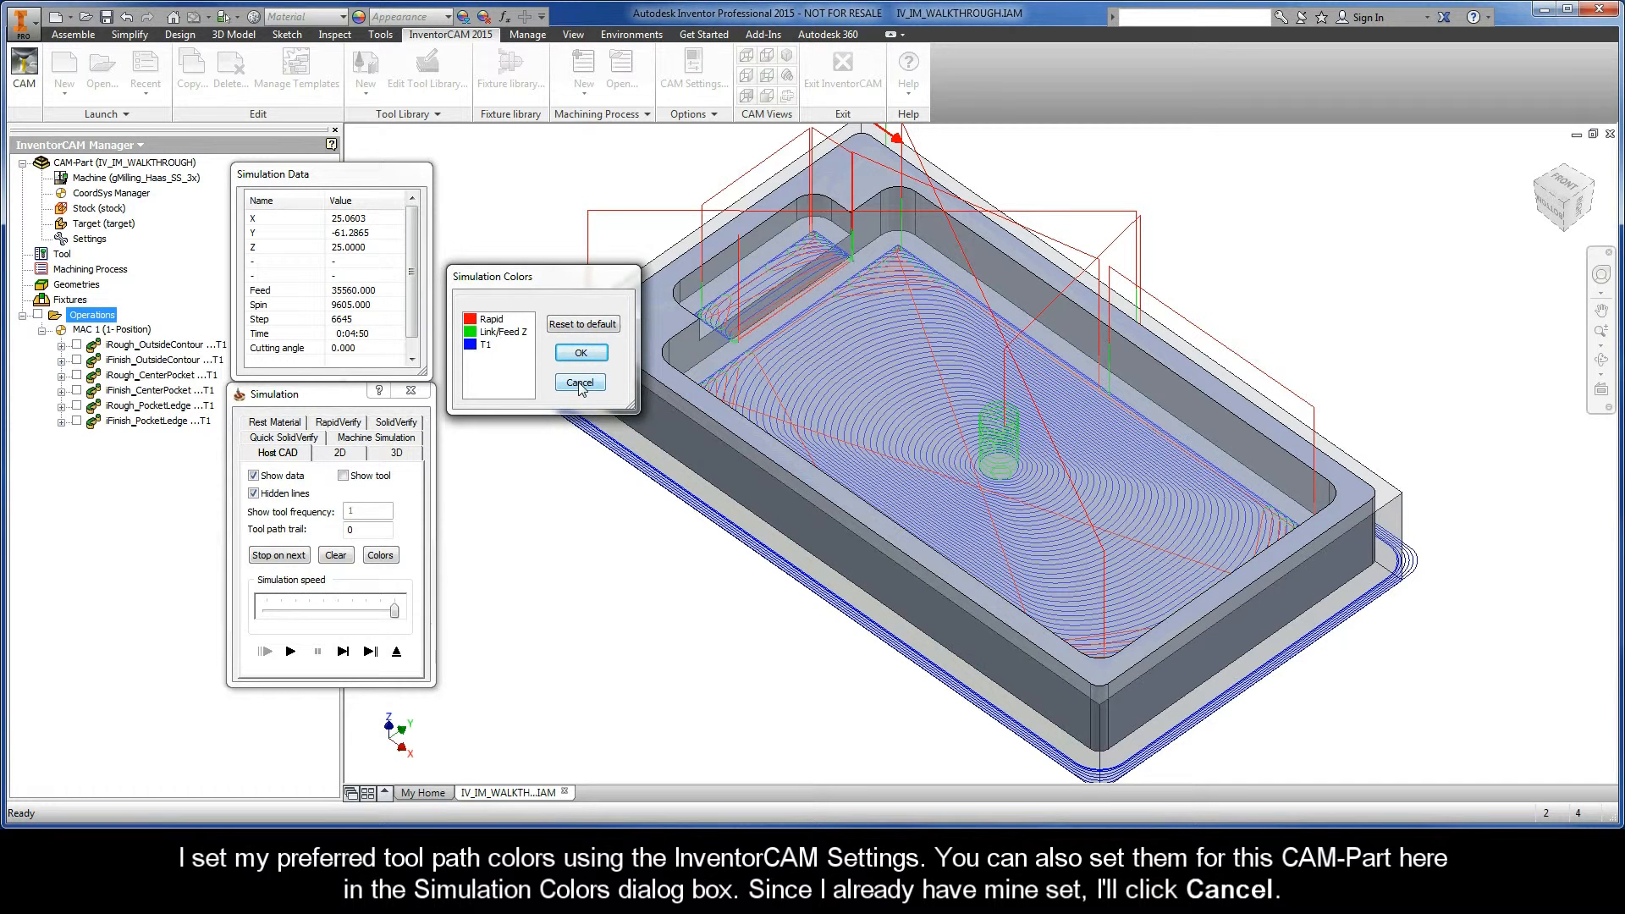
left_click(579, 383)
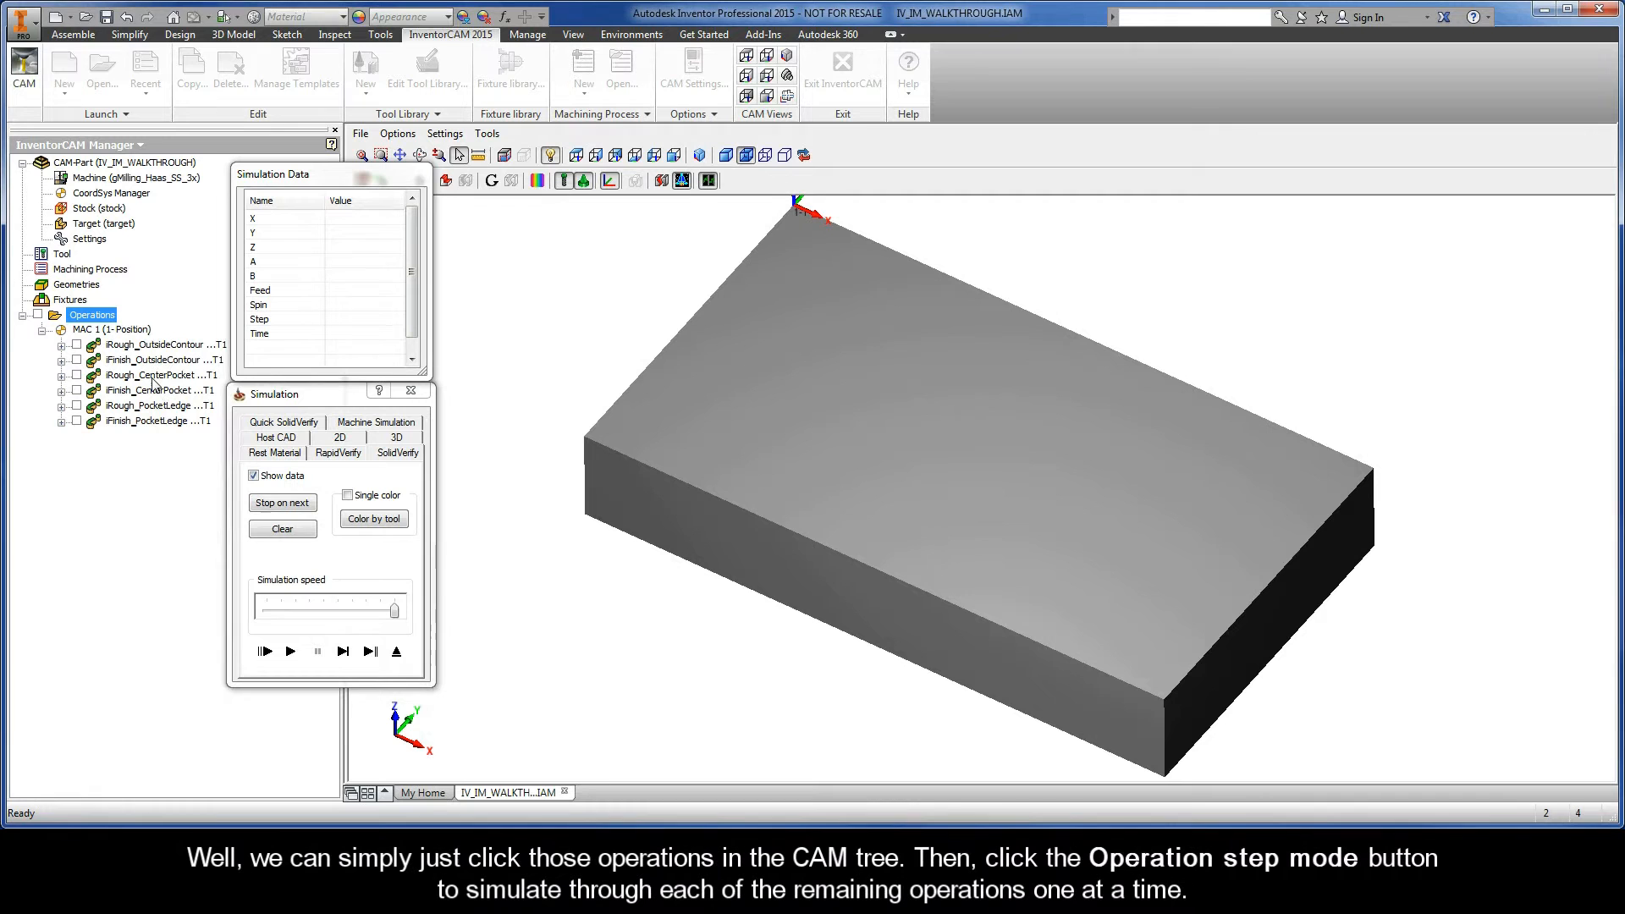
Pick the Rough_CenterPocket operation in the CAM tree with the uncut stock block shown.
left_click(161, 374)
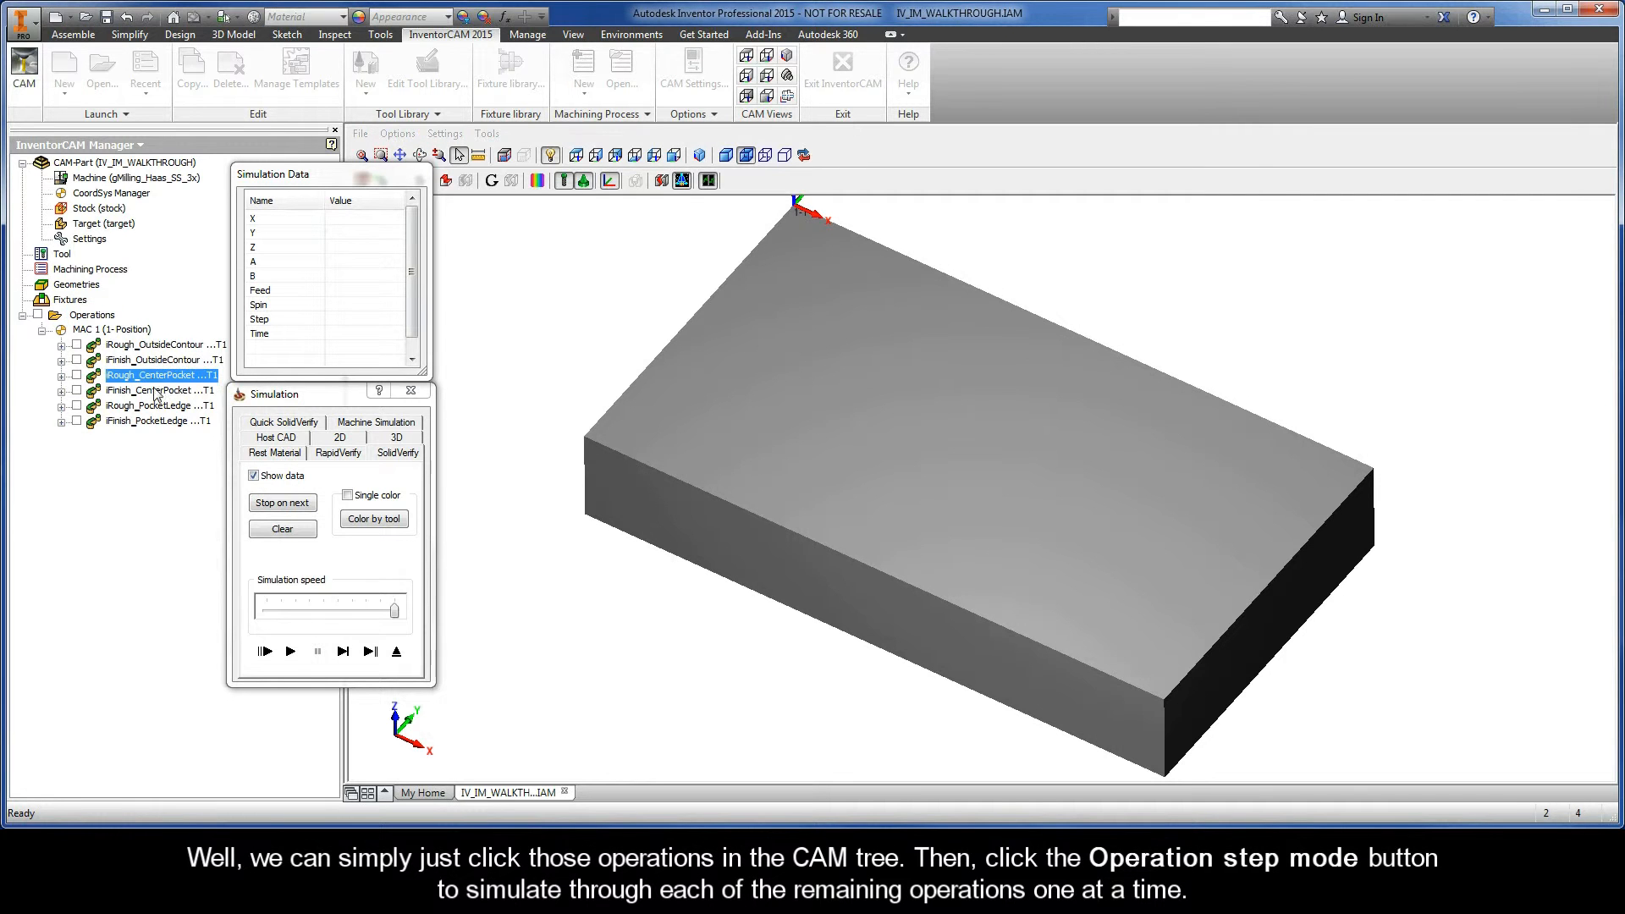
Shift-select the four pocket and ledge operations and step the SolidVerify simulation through them one operation at a time, then restart move by move.
left_click(157, 422)
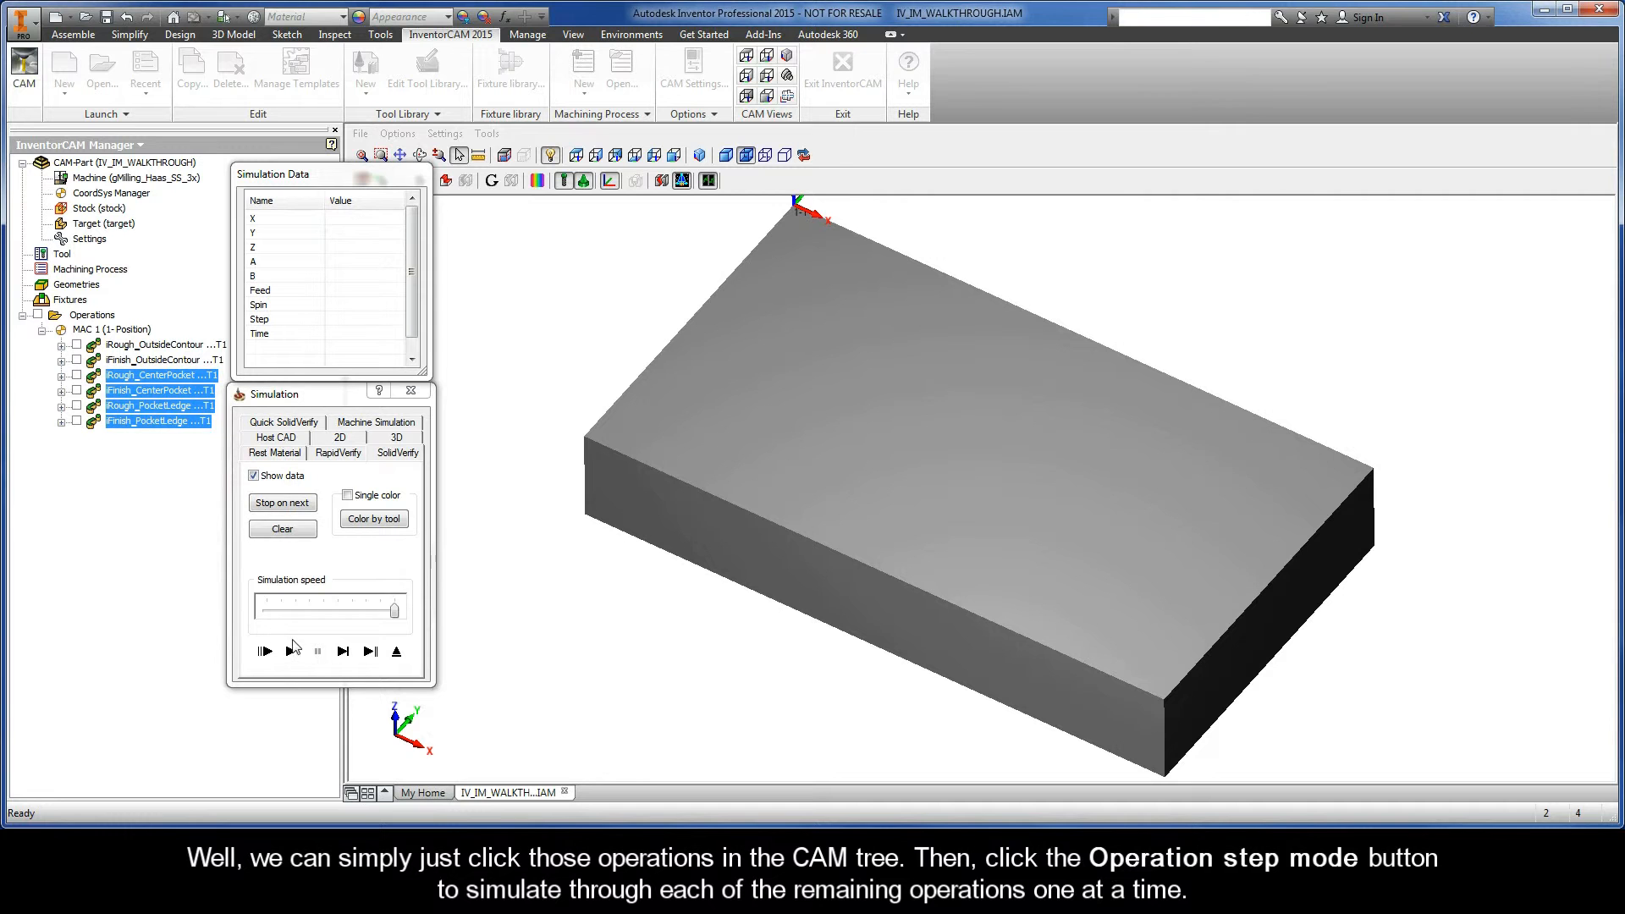
left_click(264, 651)
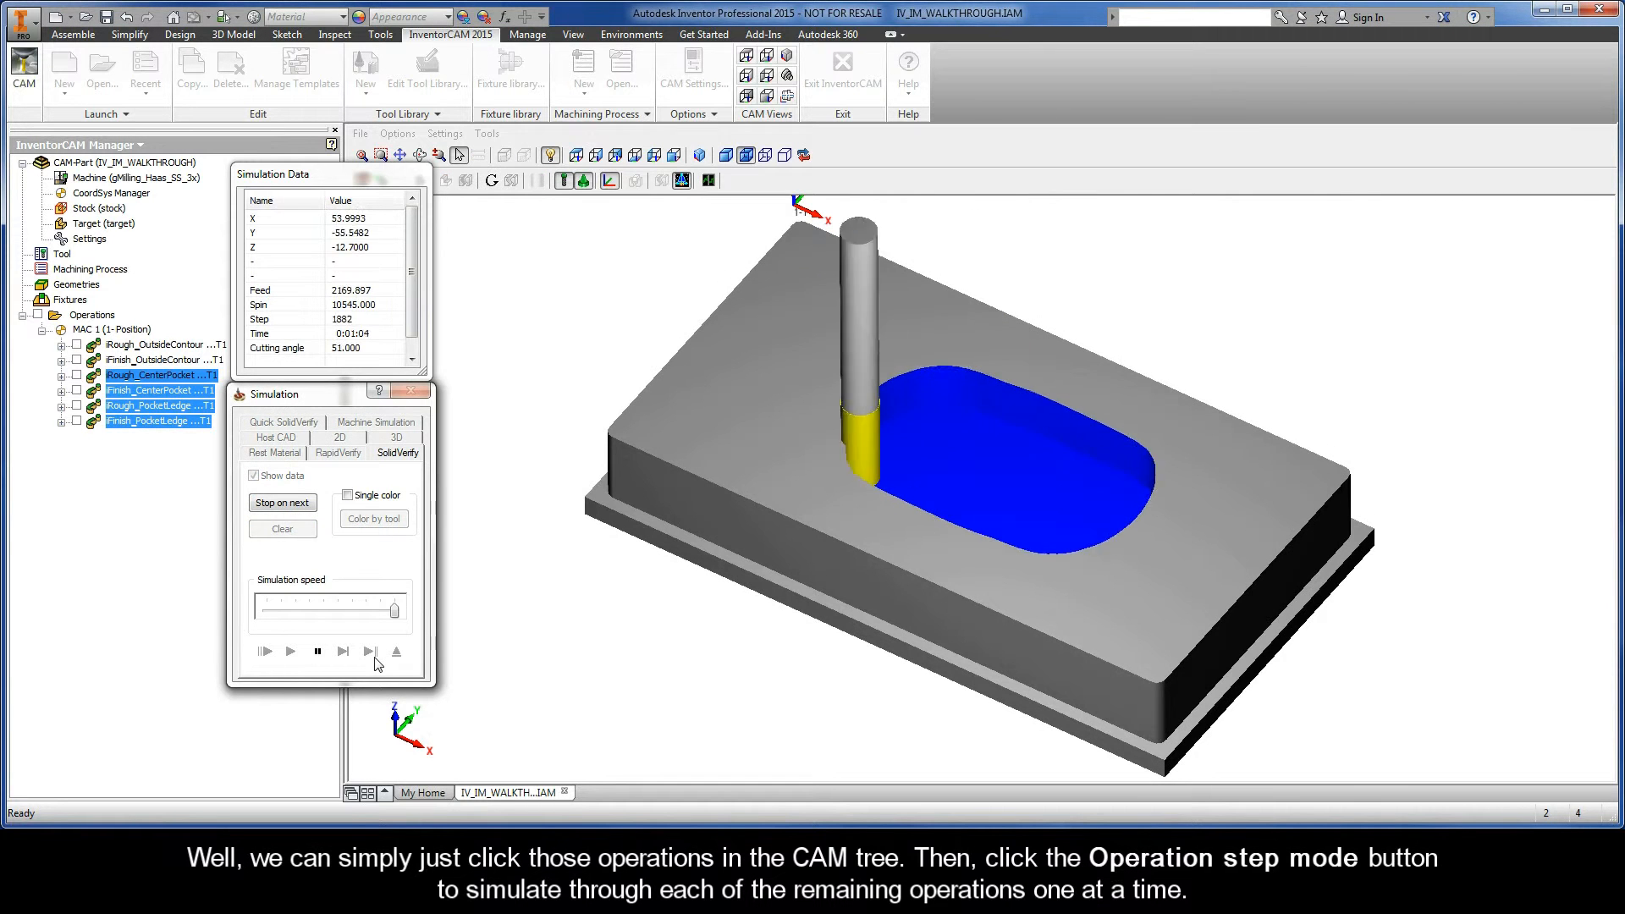
left_click(371, 651)
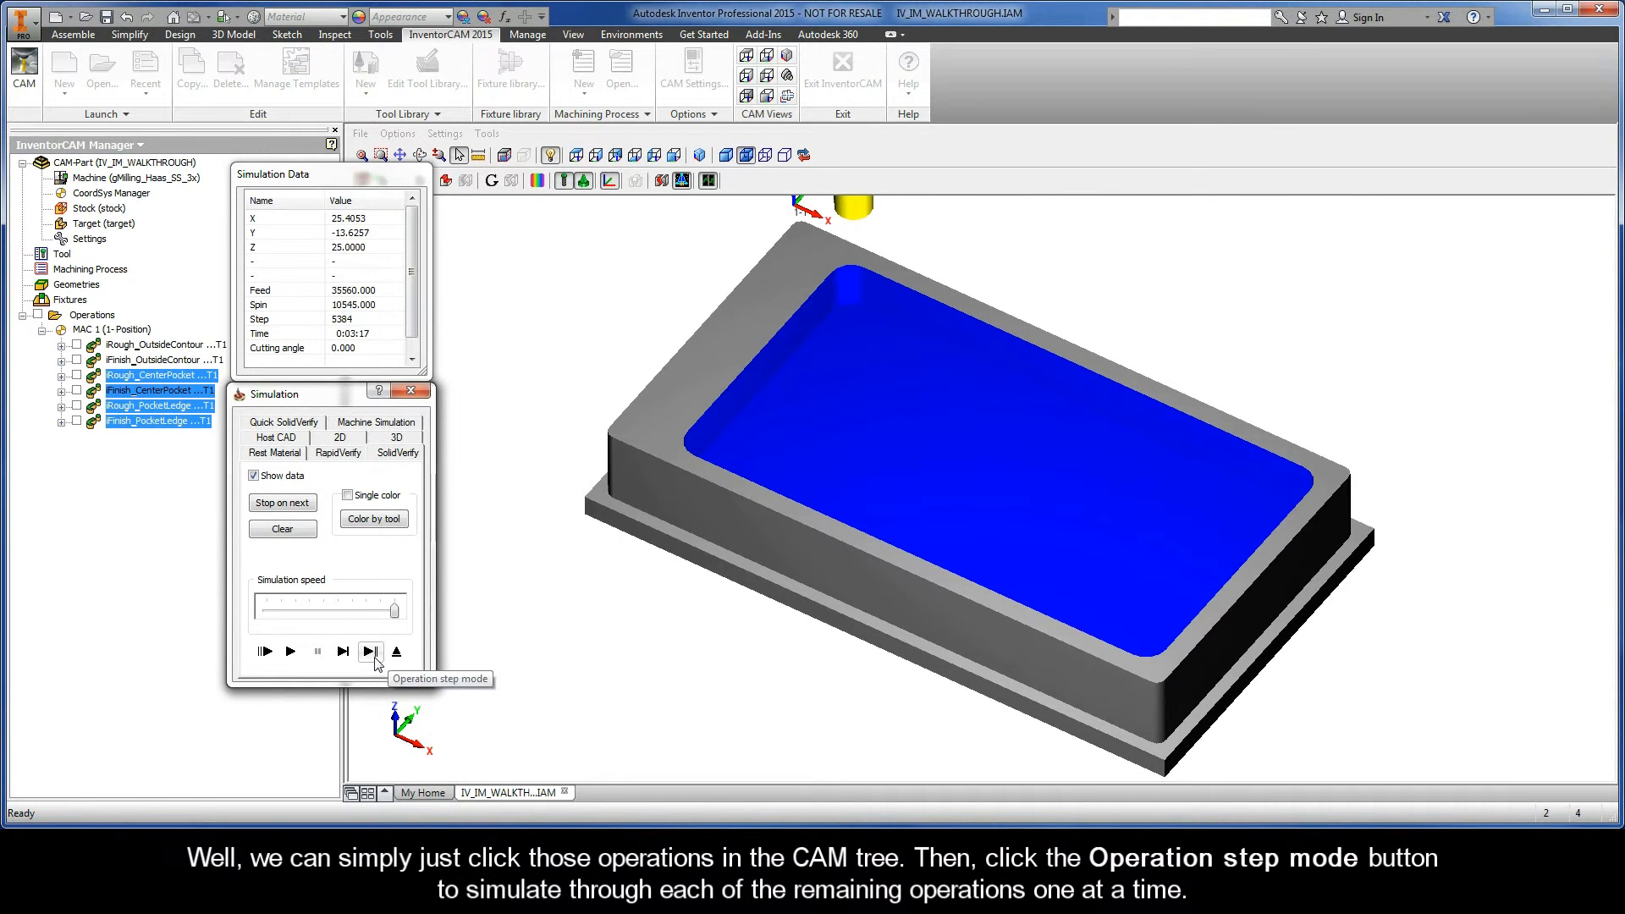
left_click(371, 652)
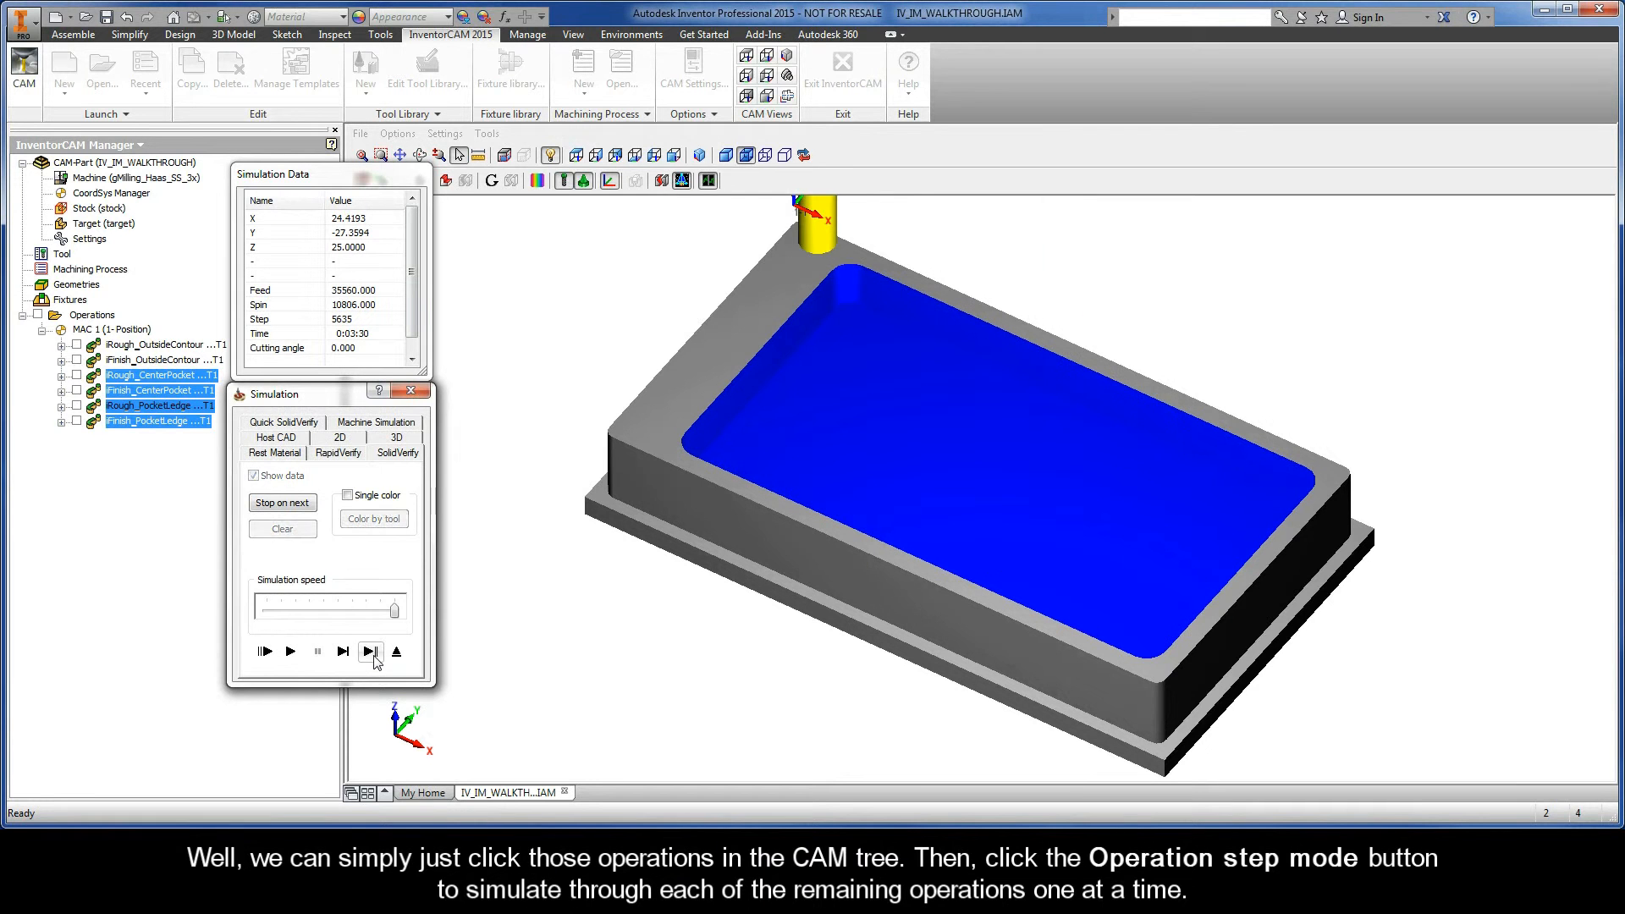
left_click(370, 650)
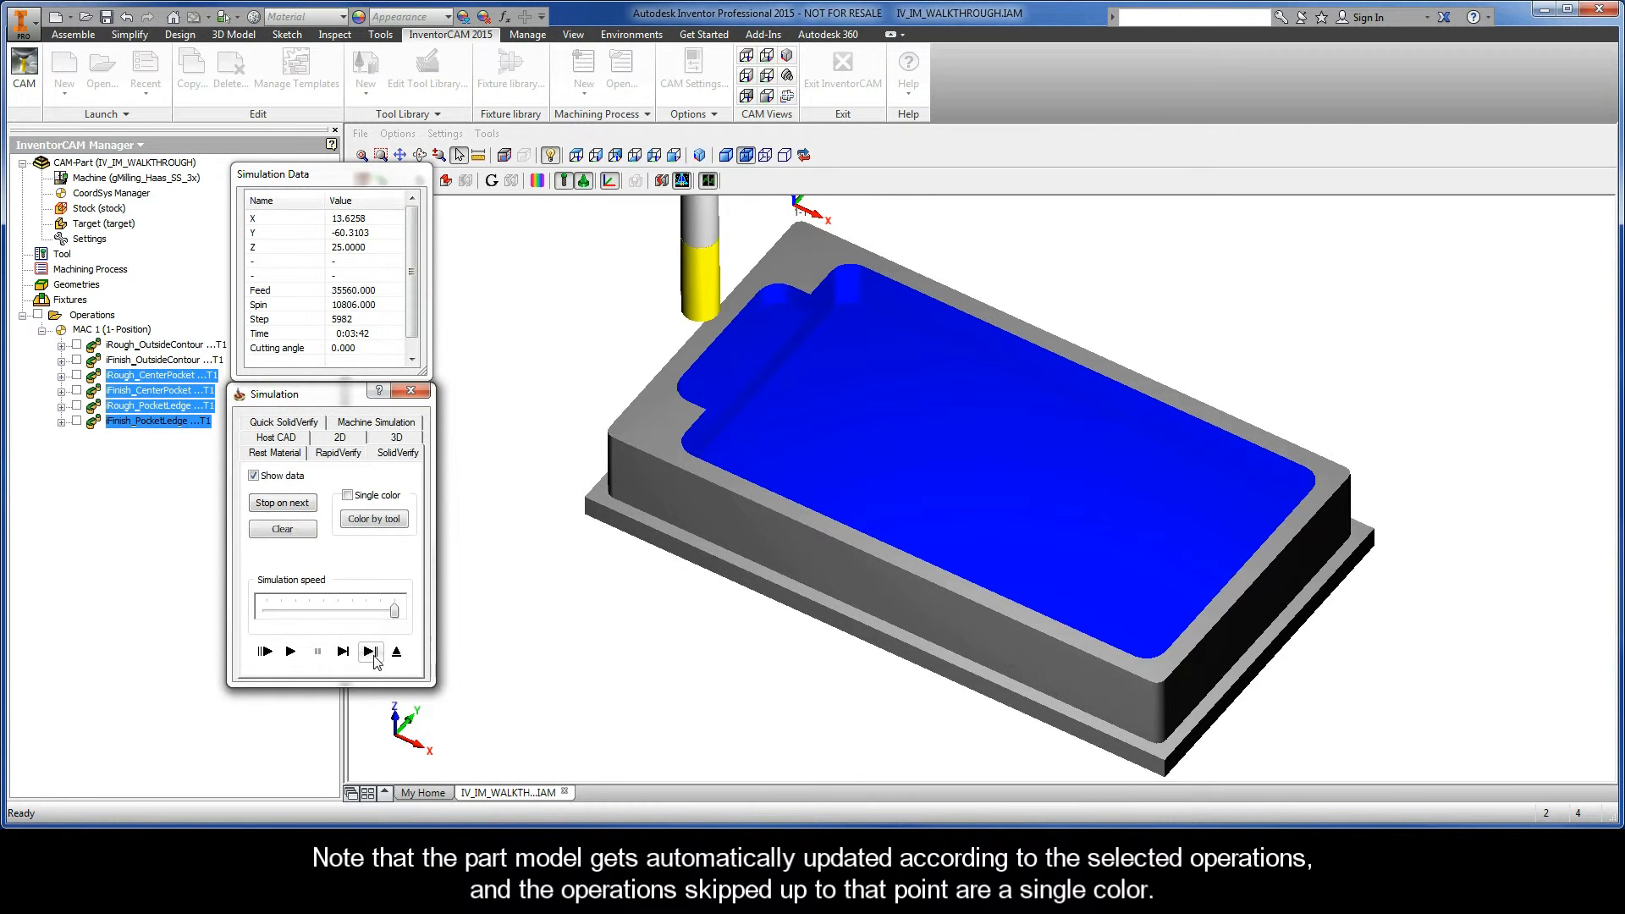
left_click(370, 652)
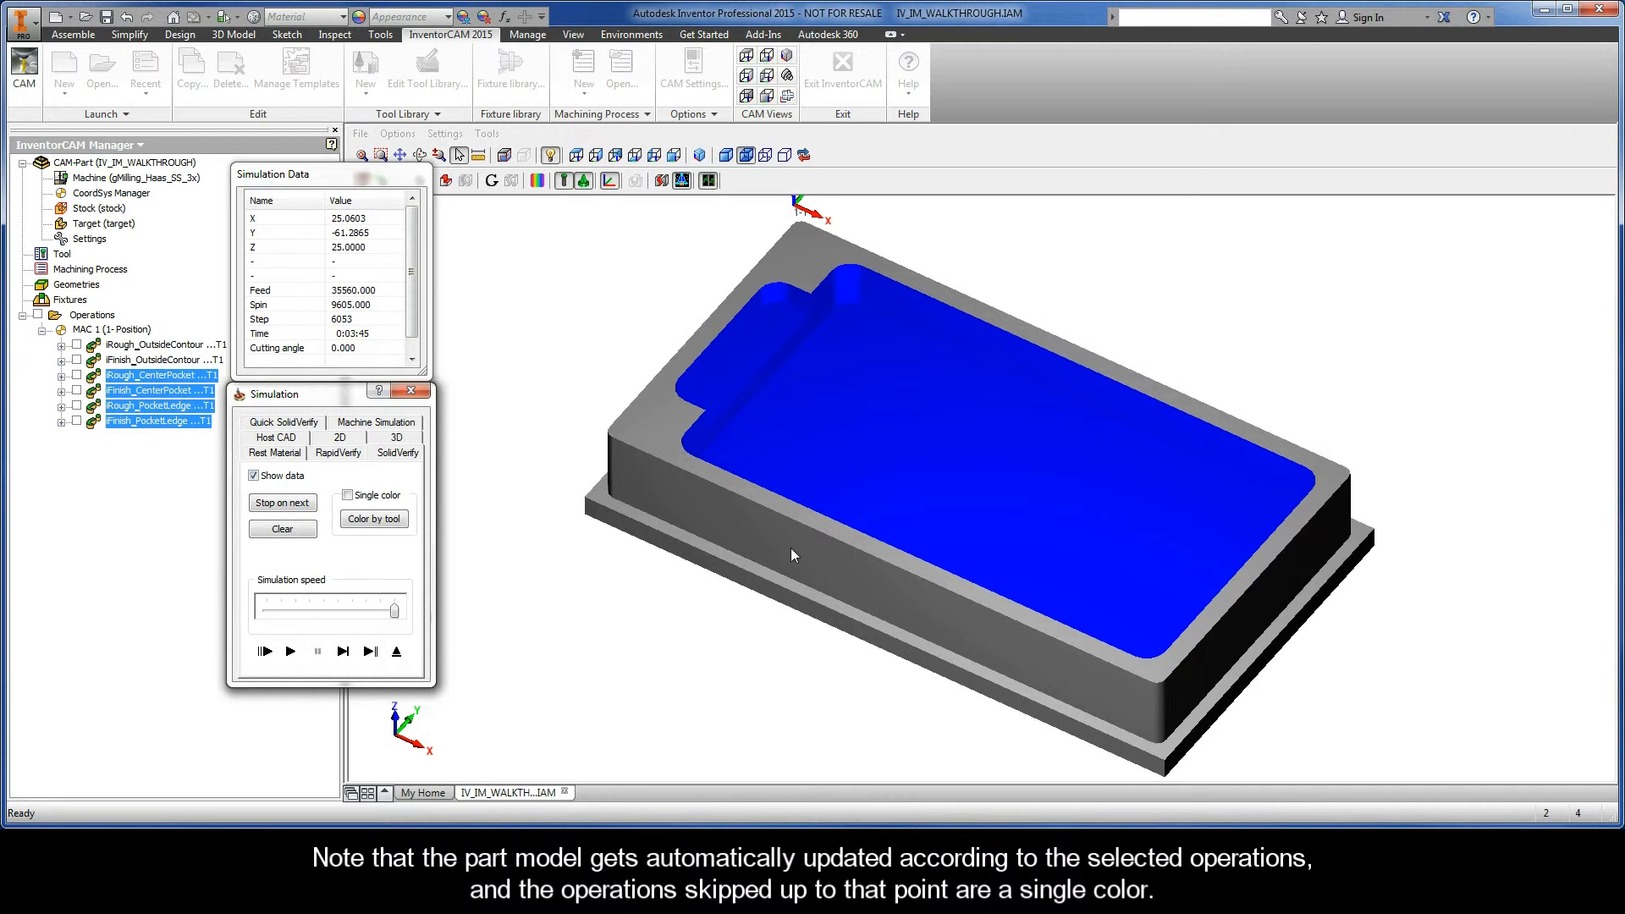
mouse_move(935, 619)
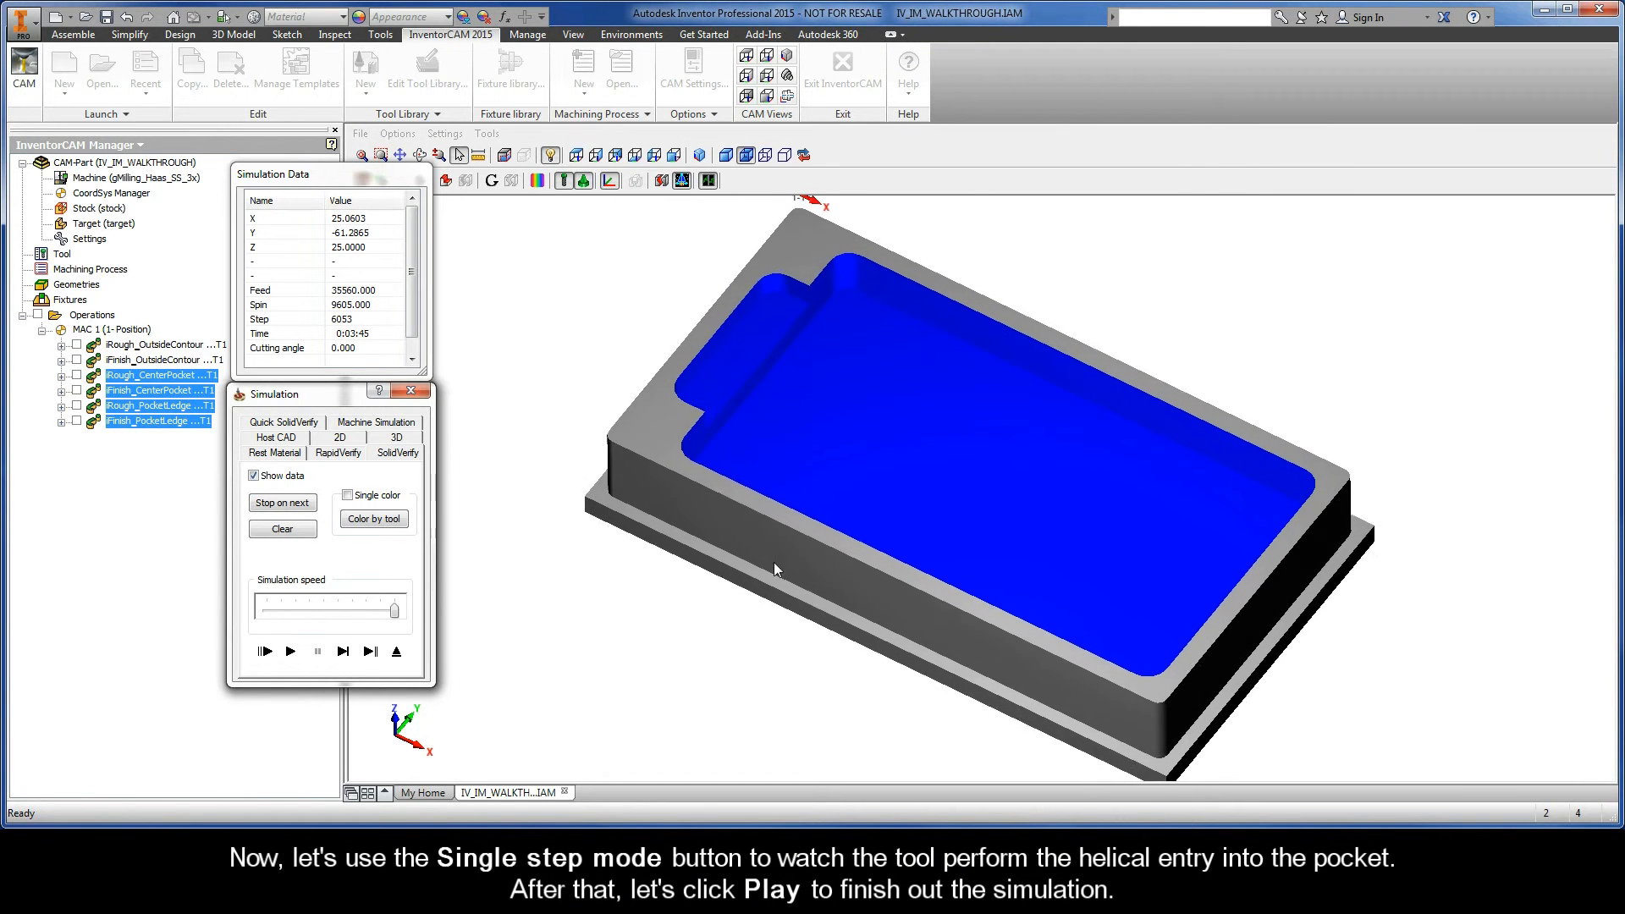
left_click(342, 650)
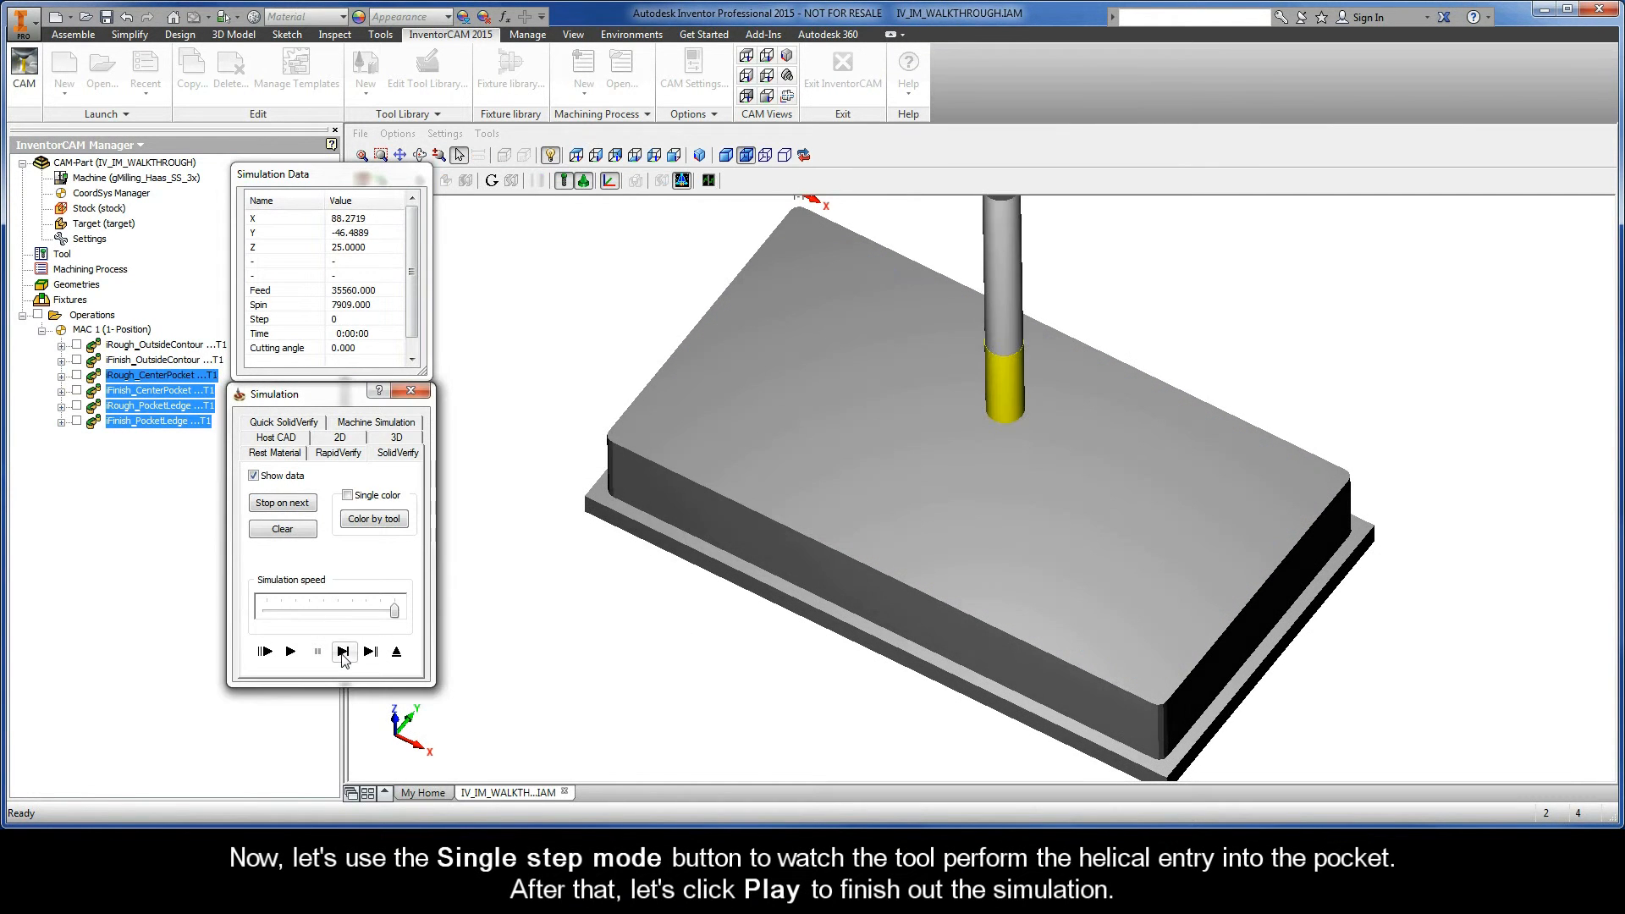
Single-step the tool's helical entry into the stock, then play the simulation to completion and exit.
left_click(343, 650)
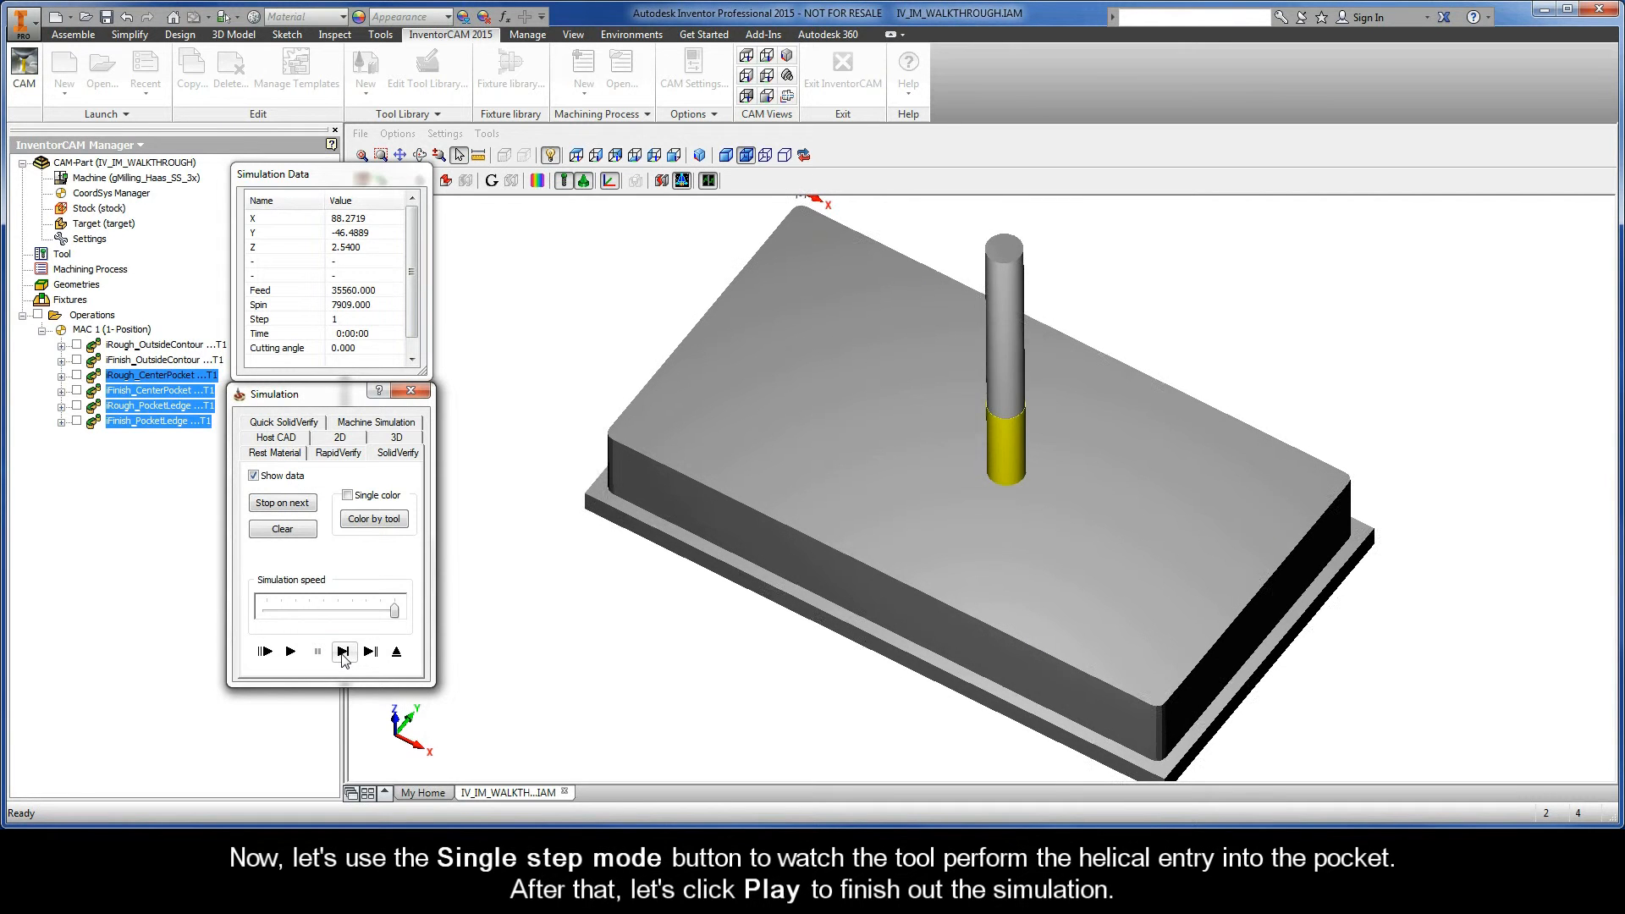
left_click(344, 650)
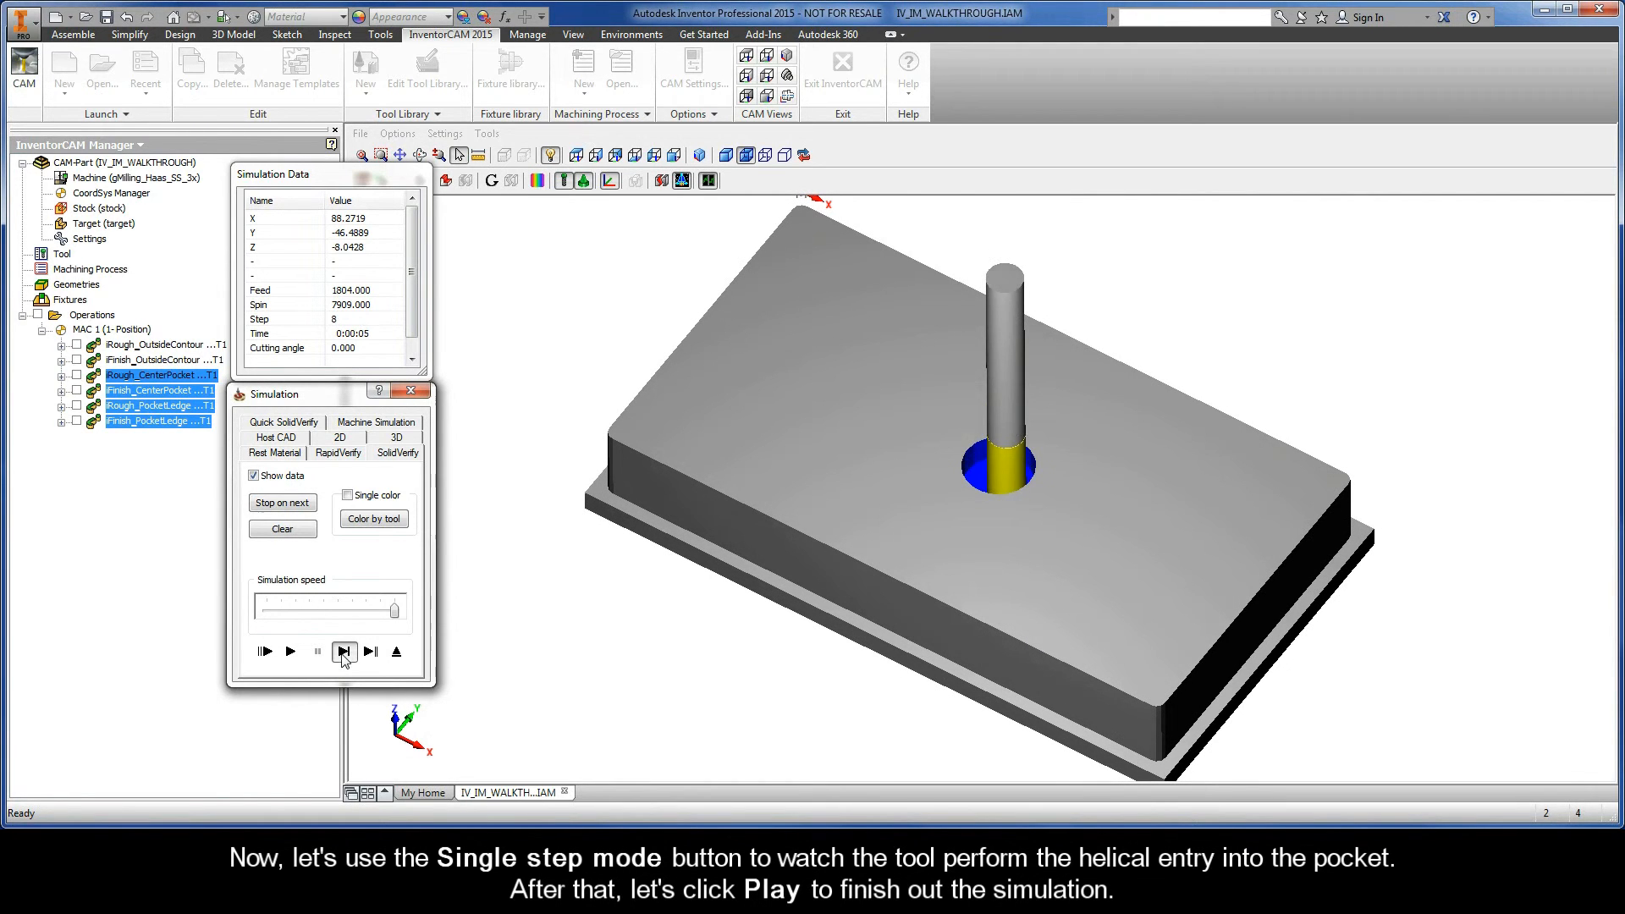
left_click(342, 652)
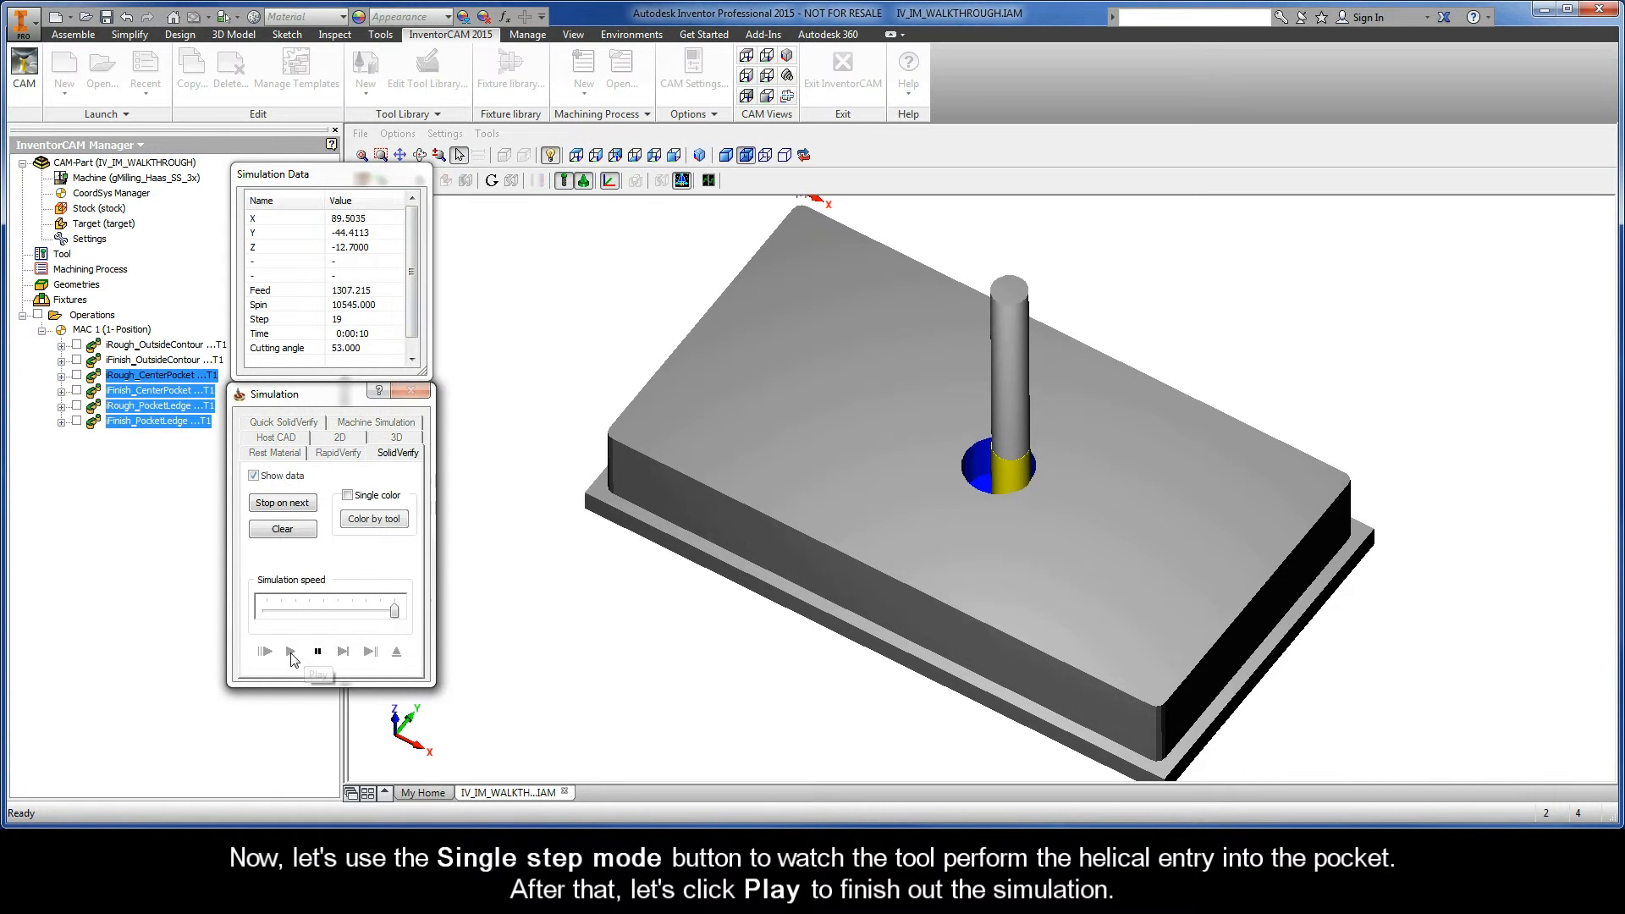
left_click(291, 650)
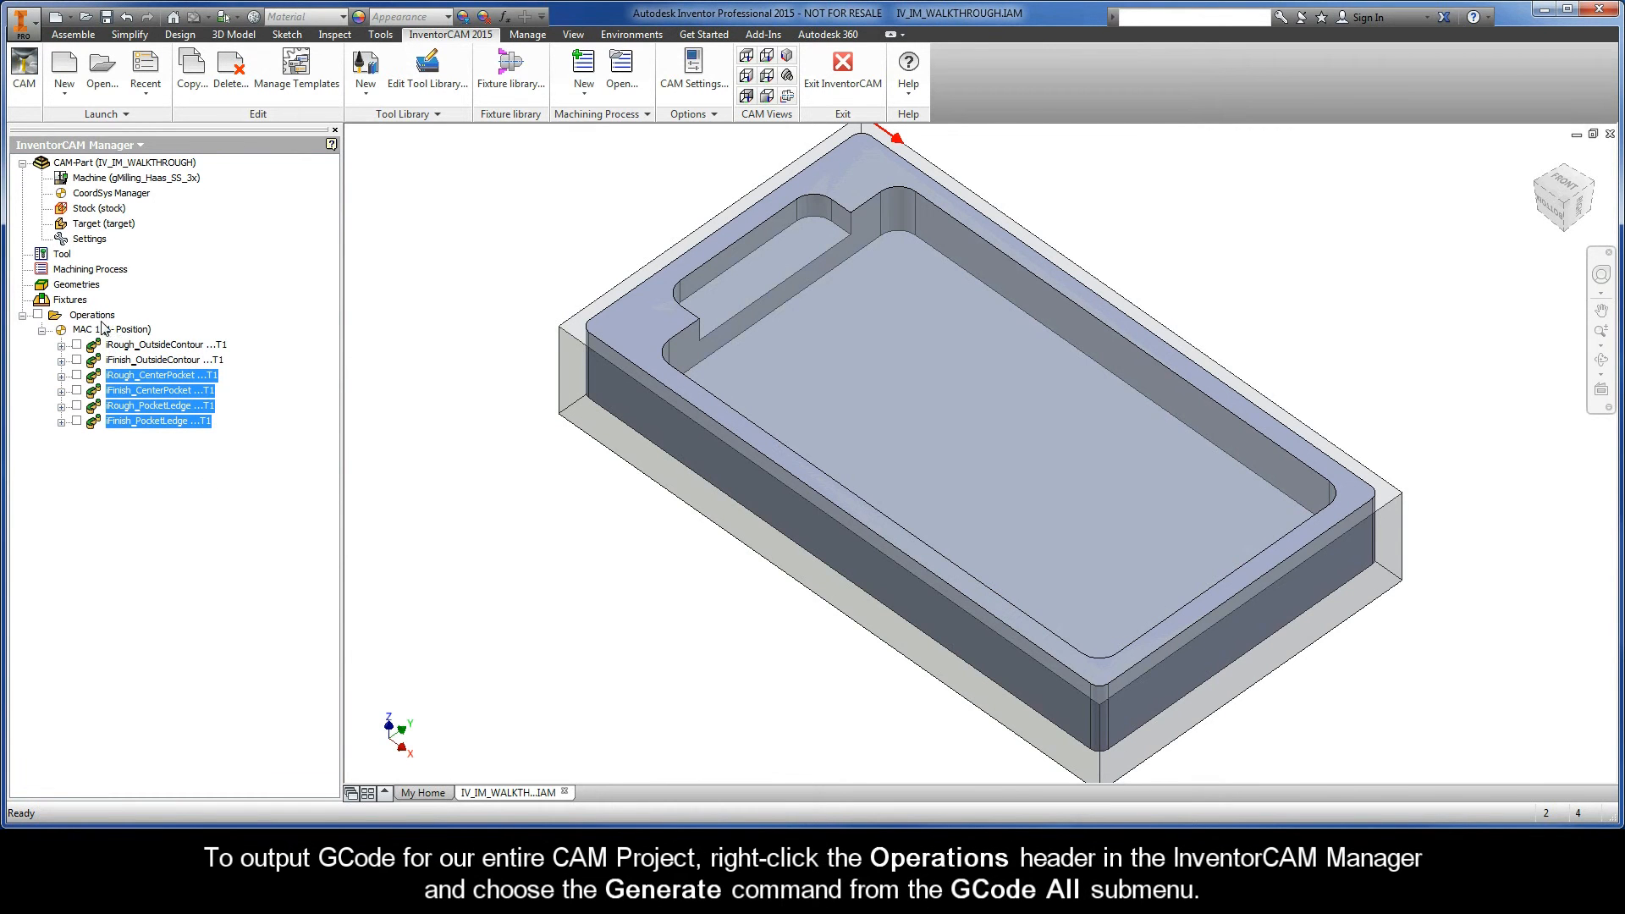
Generate G-code for the whole project via GCode All > Generate on the Operations header.
right_click(91, 315)
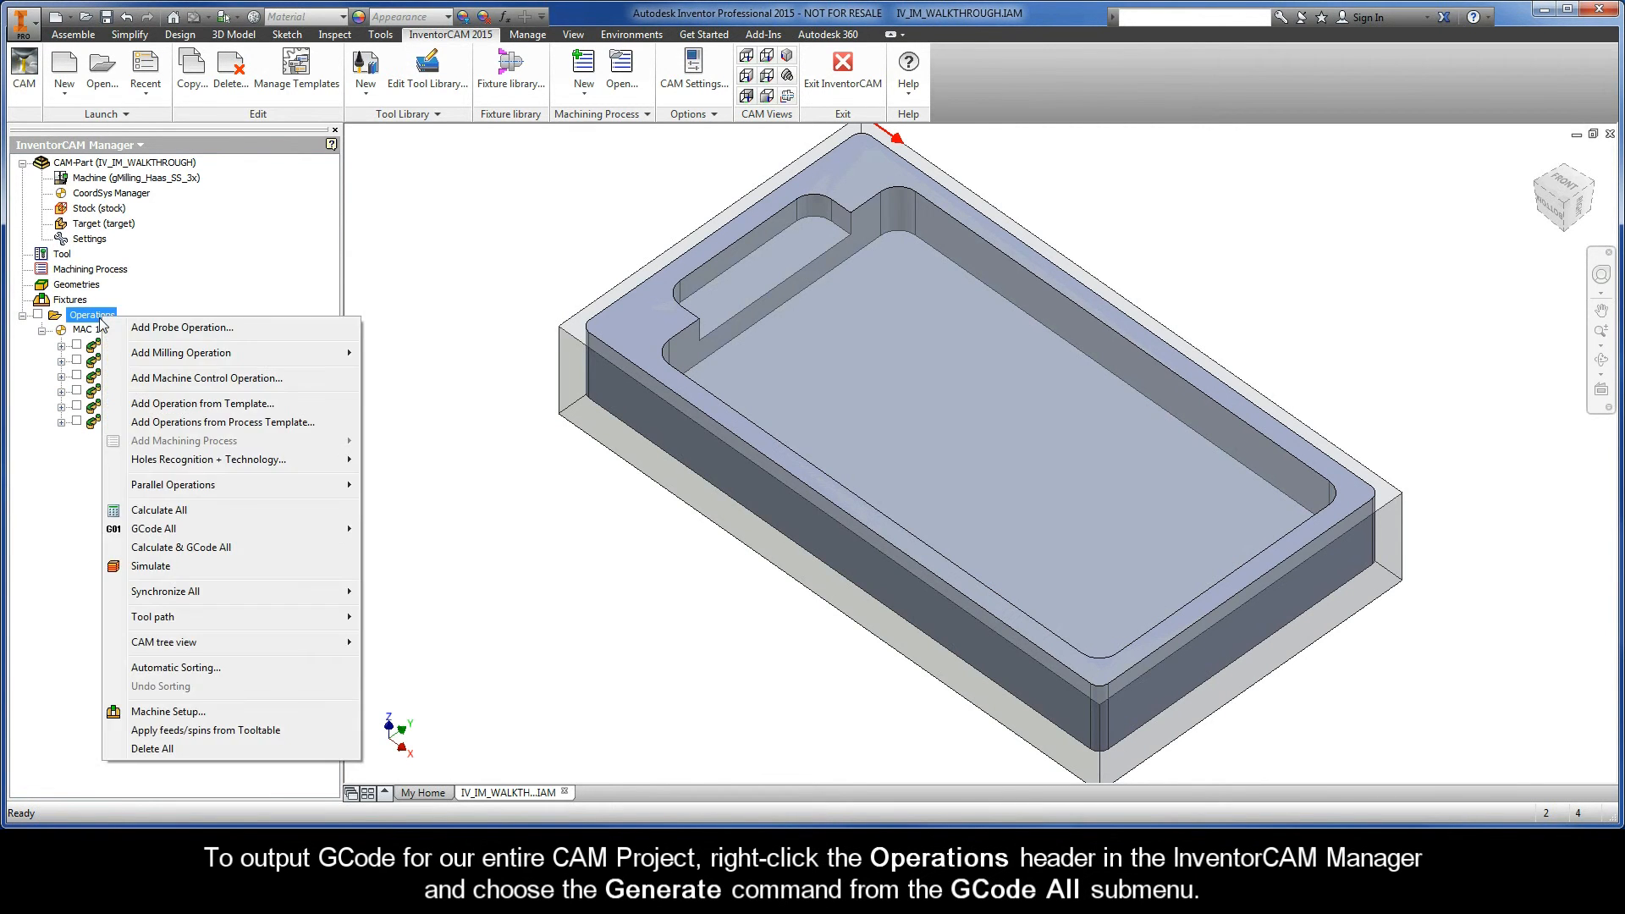
mouse_move(152, 528)
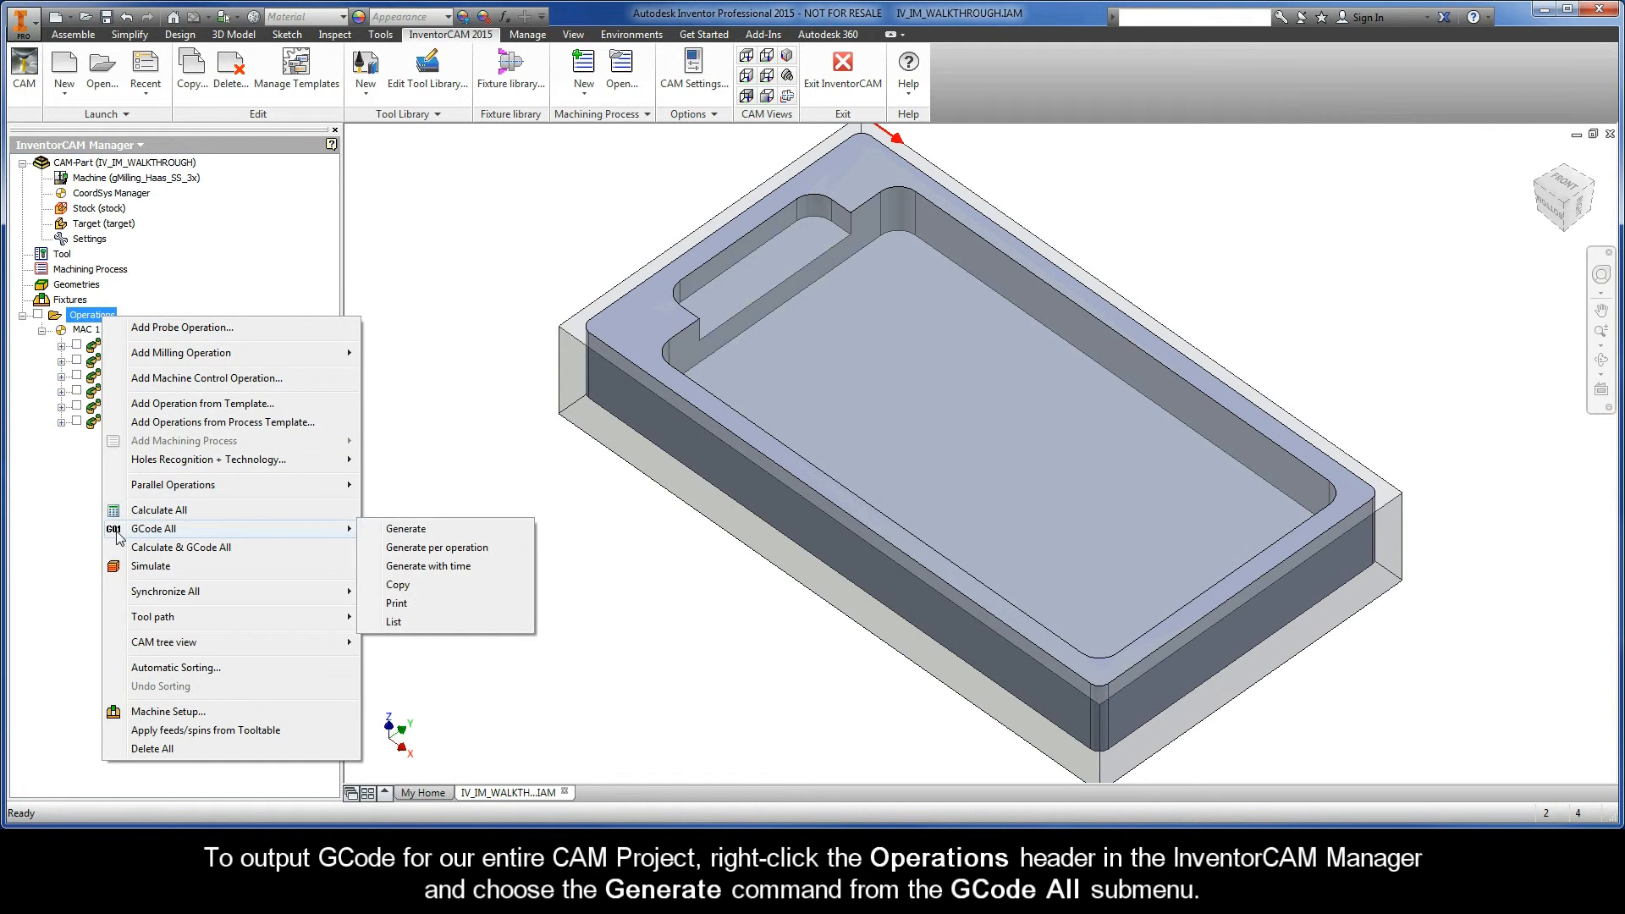
left_click(405, 528)
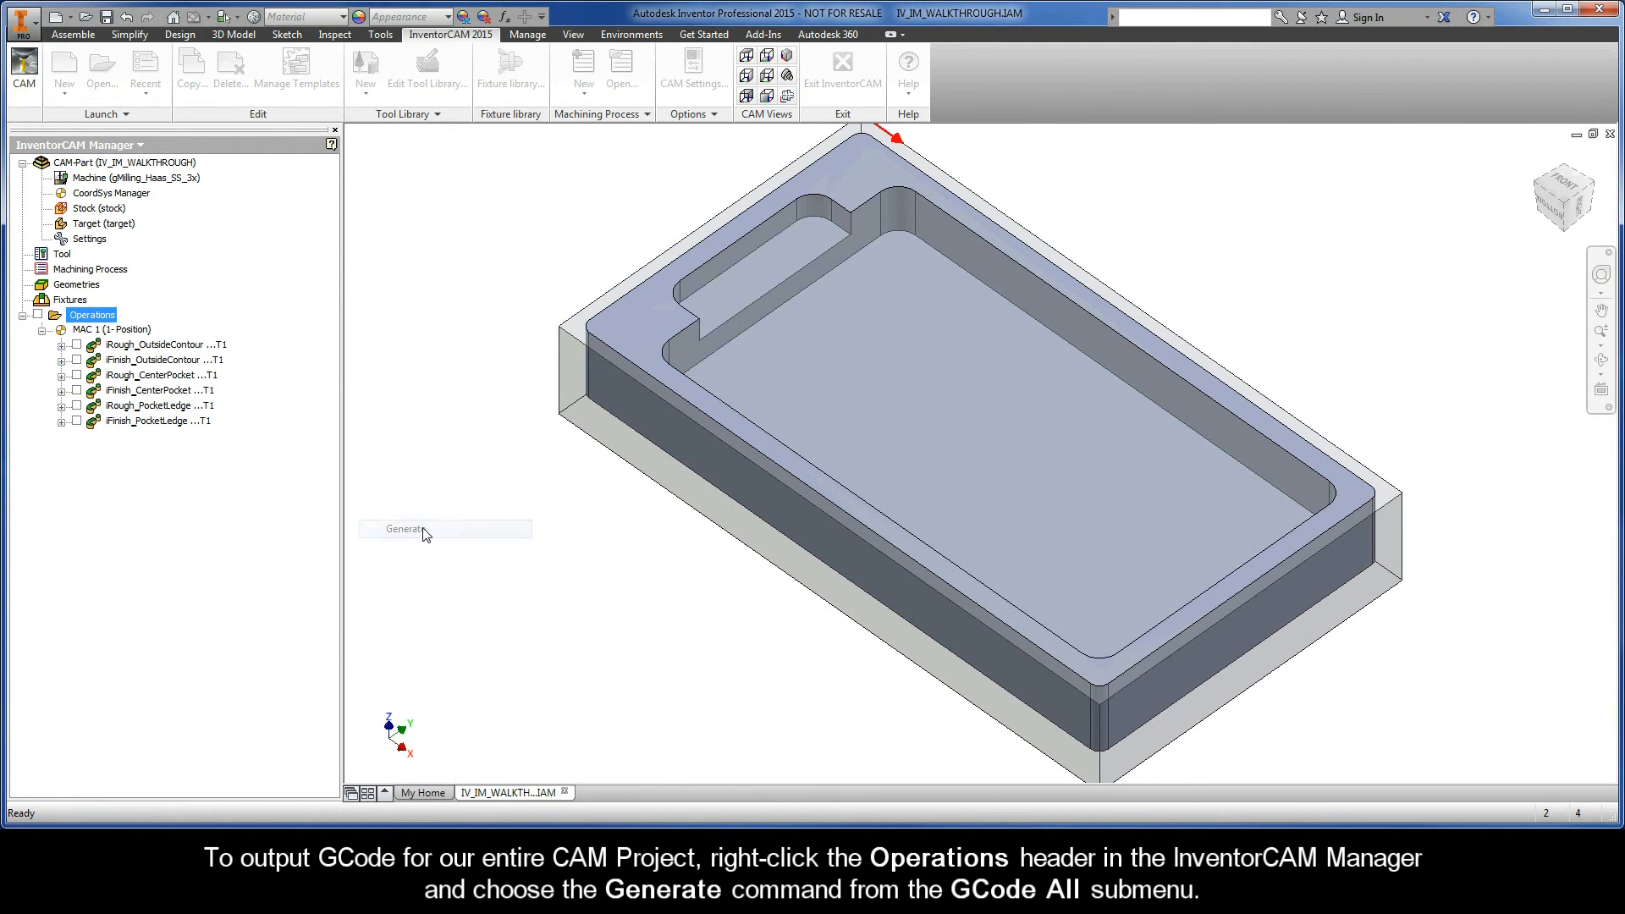
left_click(403, 529)
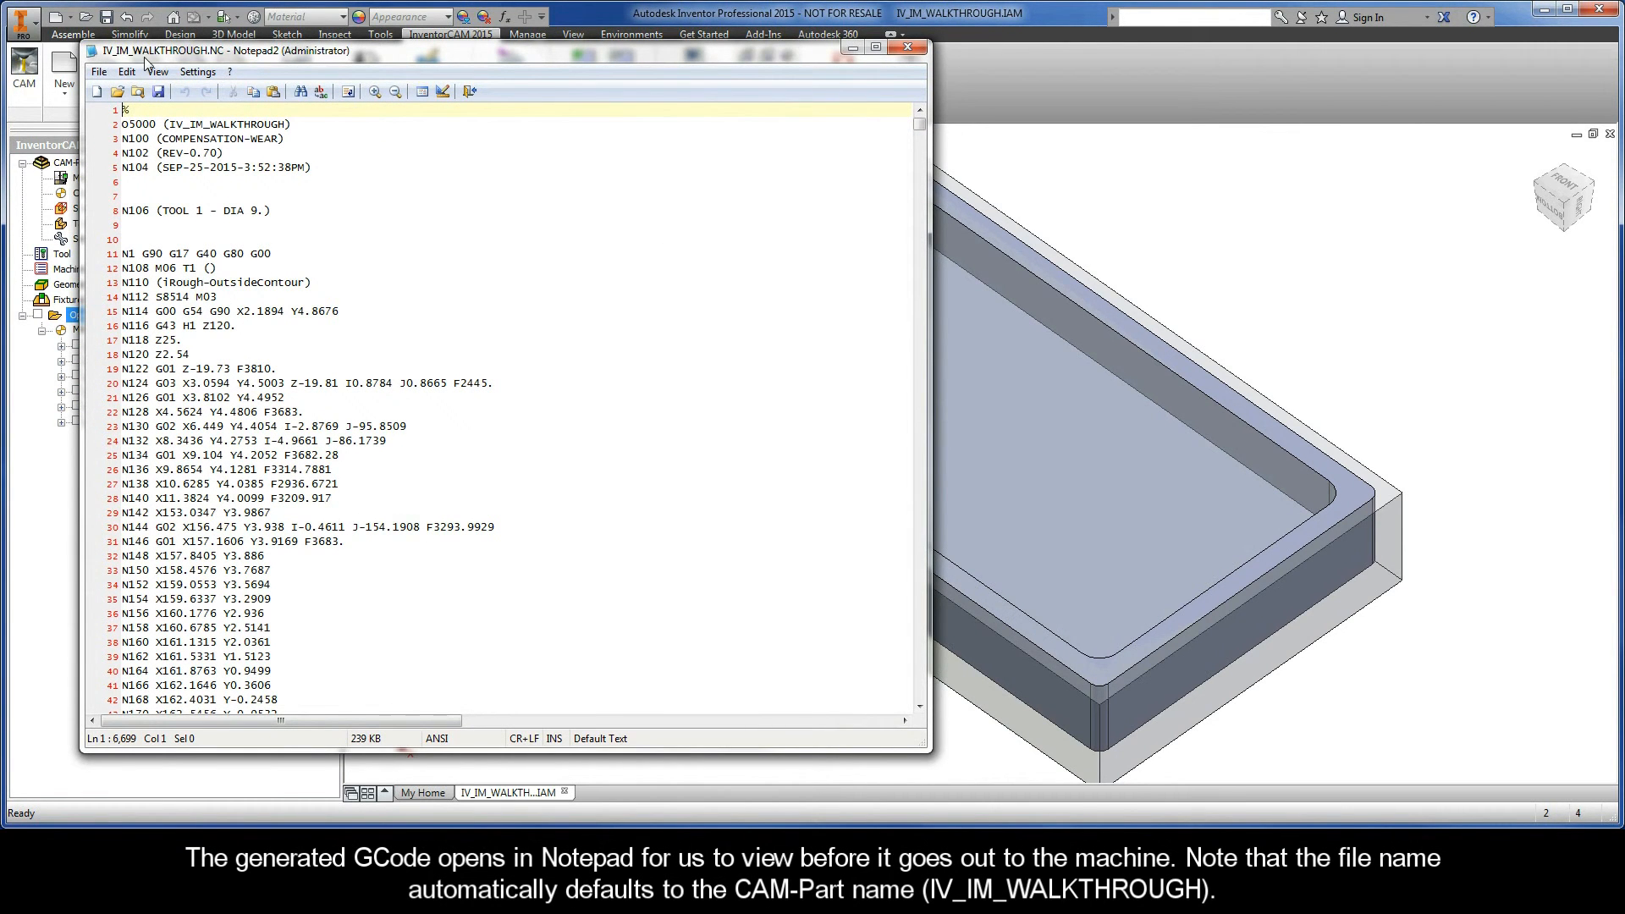
mouse_move(892, 135)
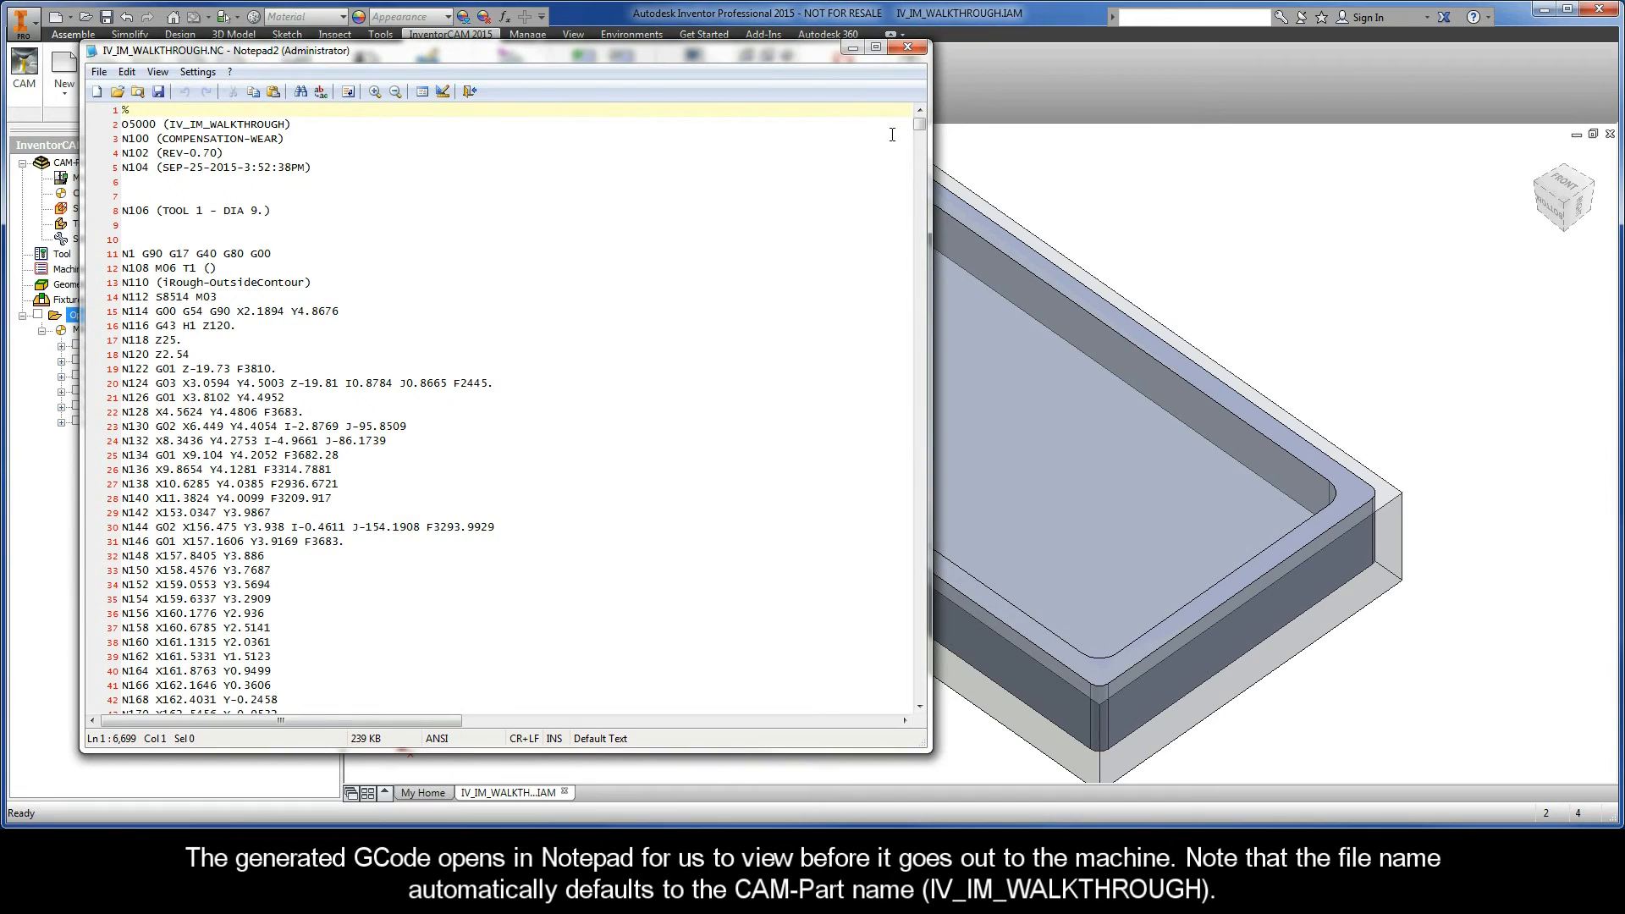
Scroll the .NC file to lines 647–650 and inspect the varying F feed values on the cutting moves.
scroll("down", 3)
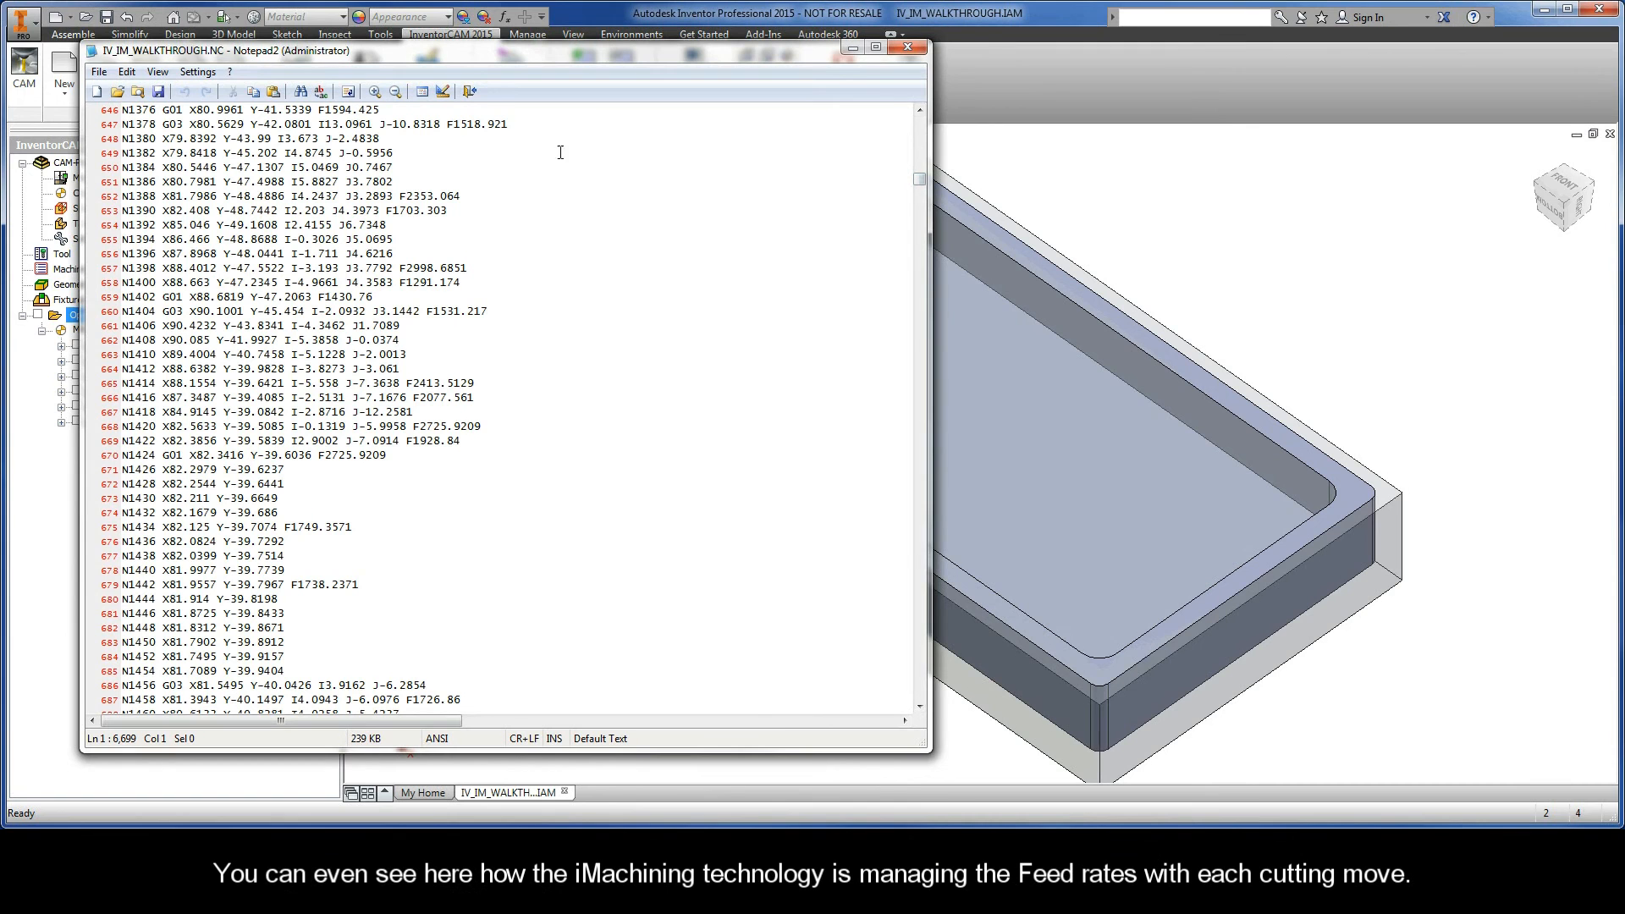
left_click(493, 124)
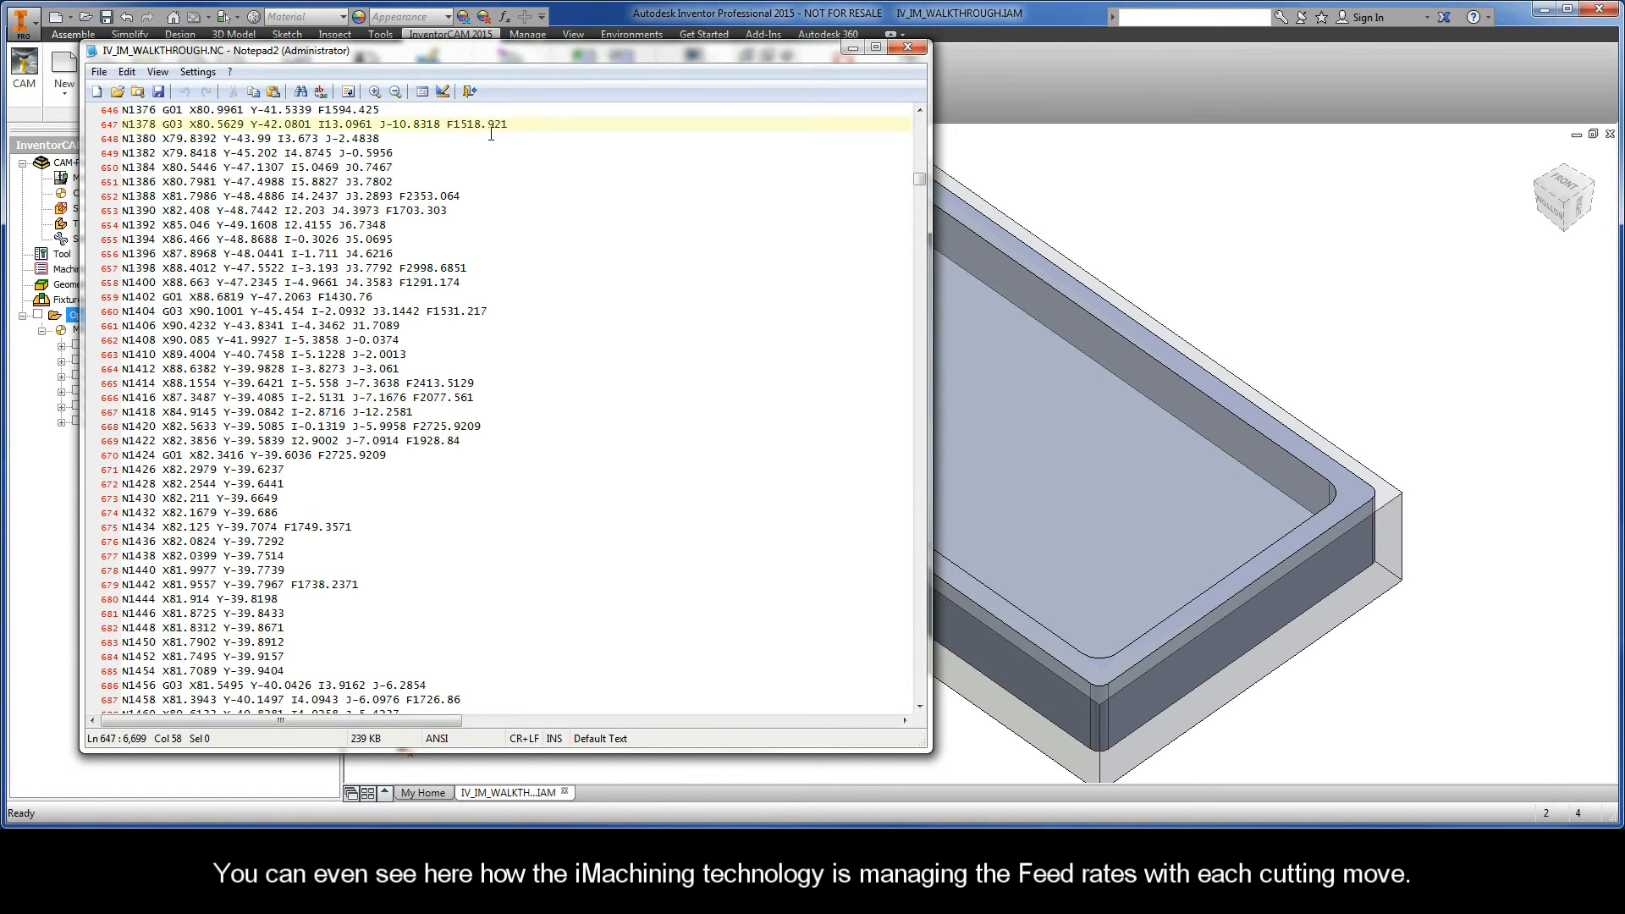
left_click(421, 137)
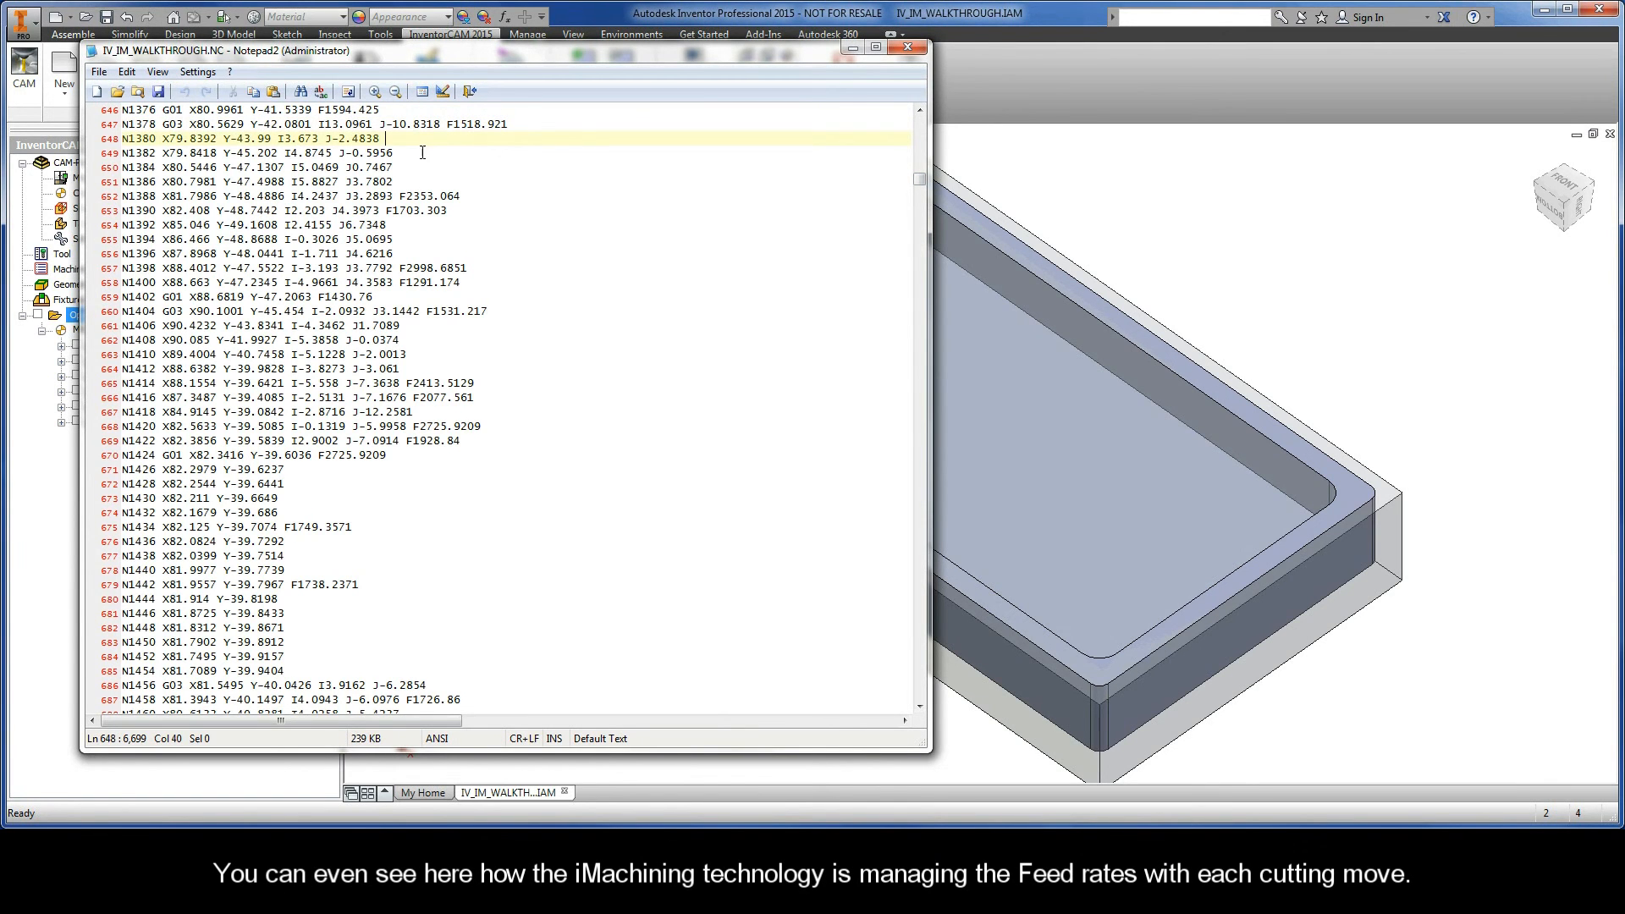
left_click(410, 168)
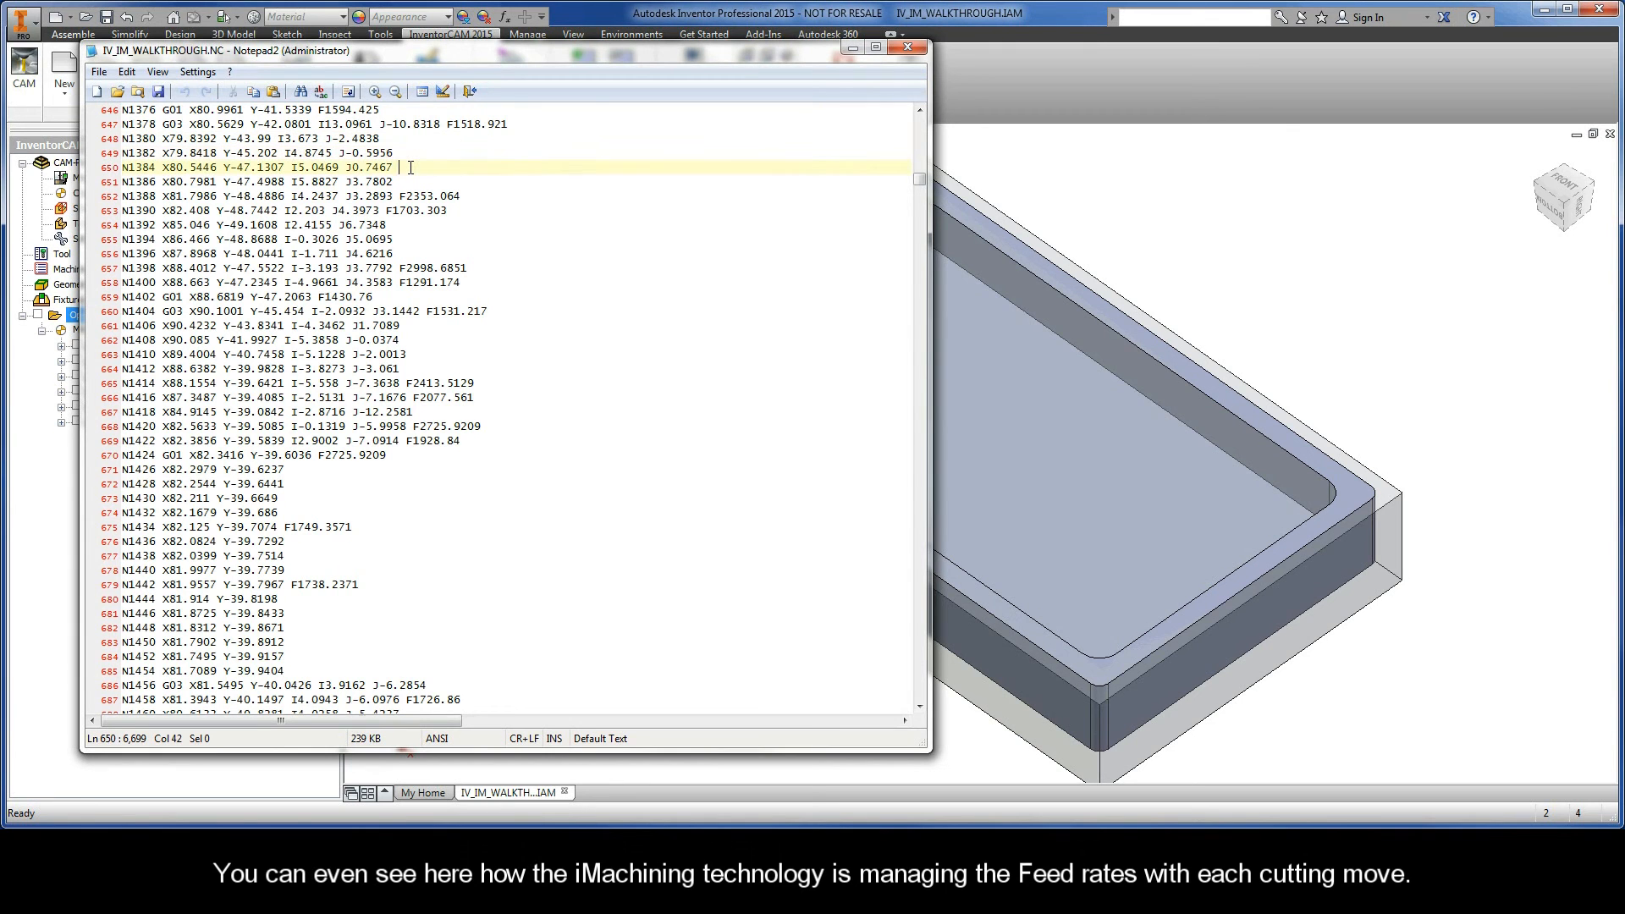